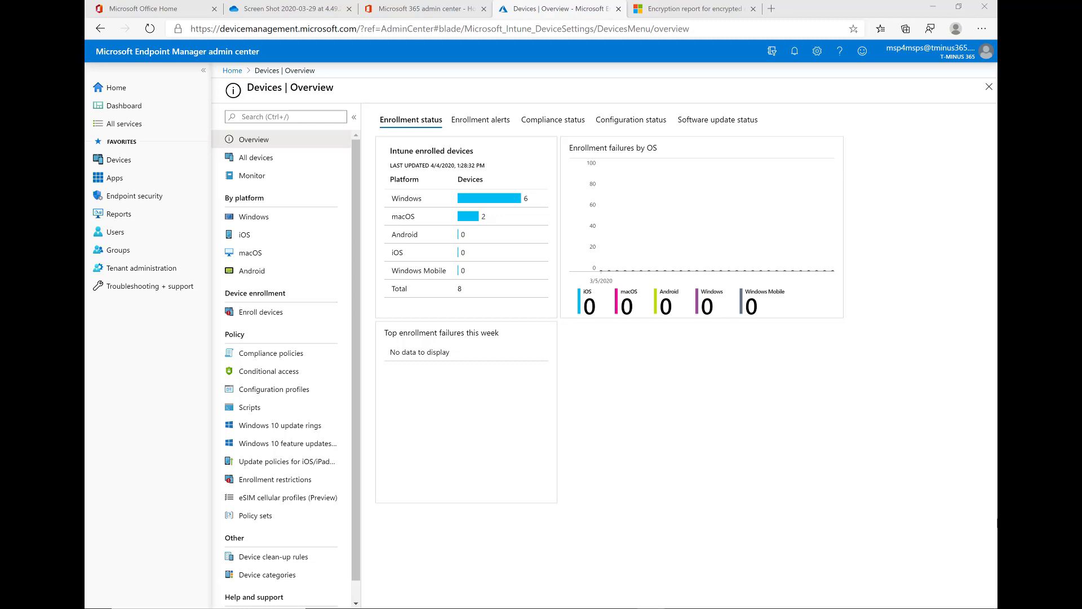
pyautogui.moveTo(859, 445)
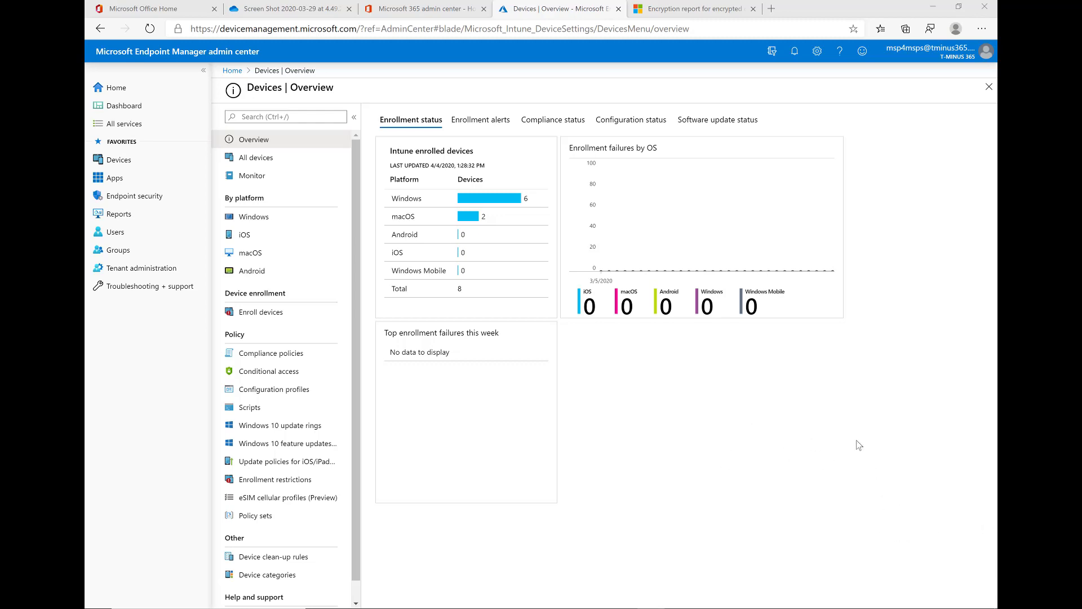
pyautogui.moveTo(251, 252)
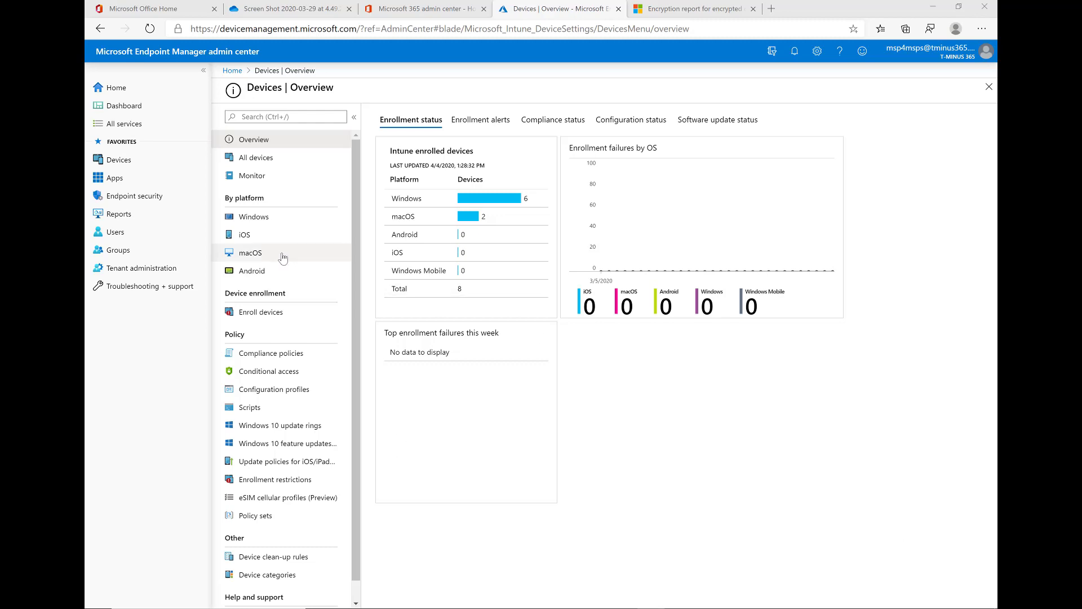
# - Go to macOS devices and open their compliance policies list
pyautogui.click(251, 252)
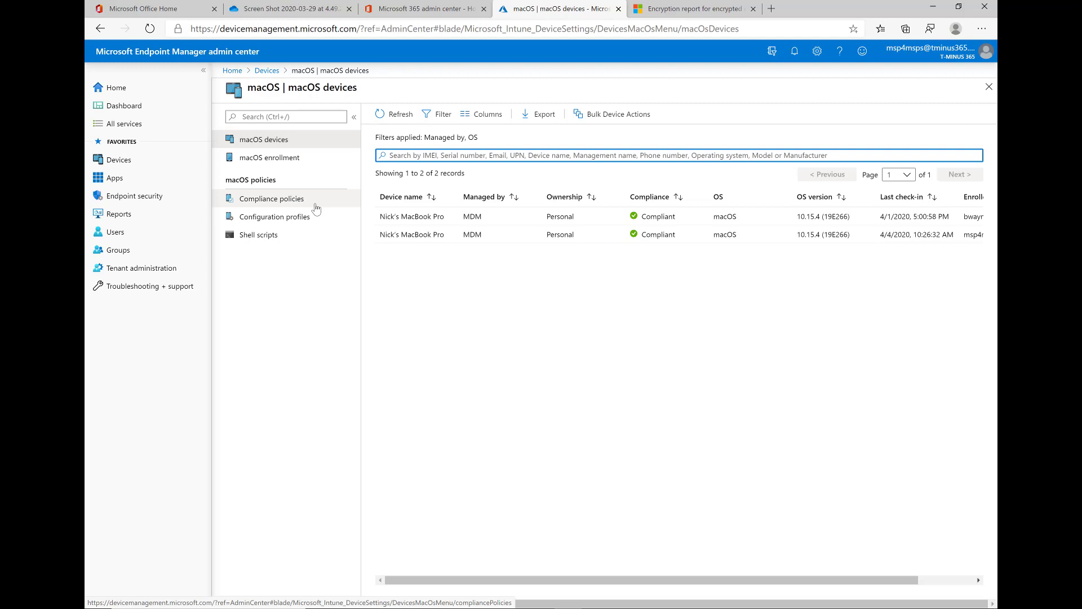
pyautogui.moveTo(306, 221)
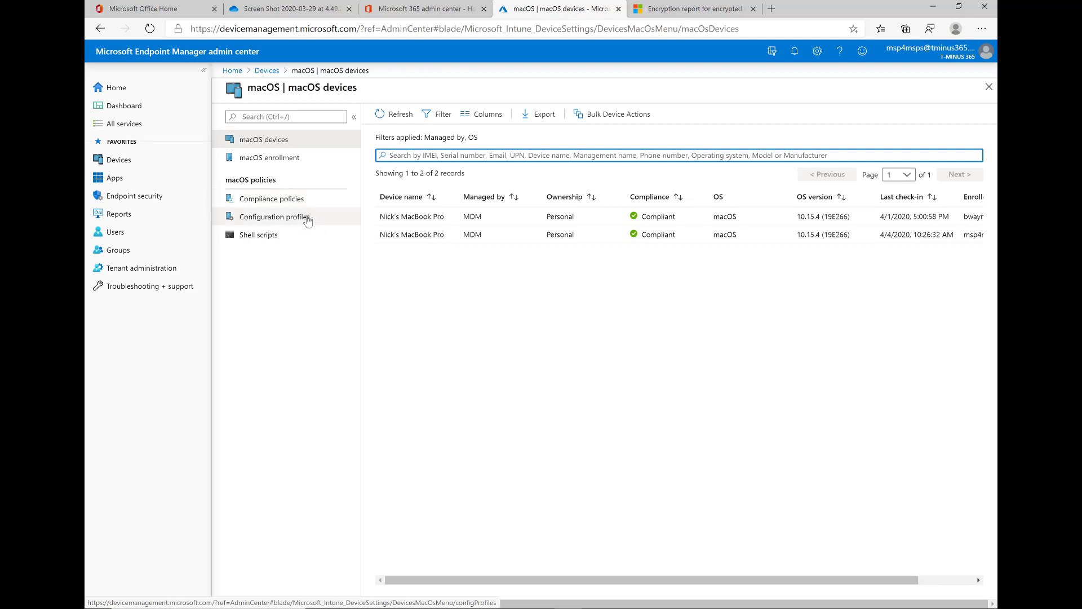
pyautogui.click(272, 198)
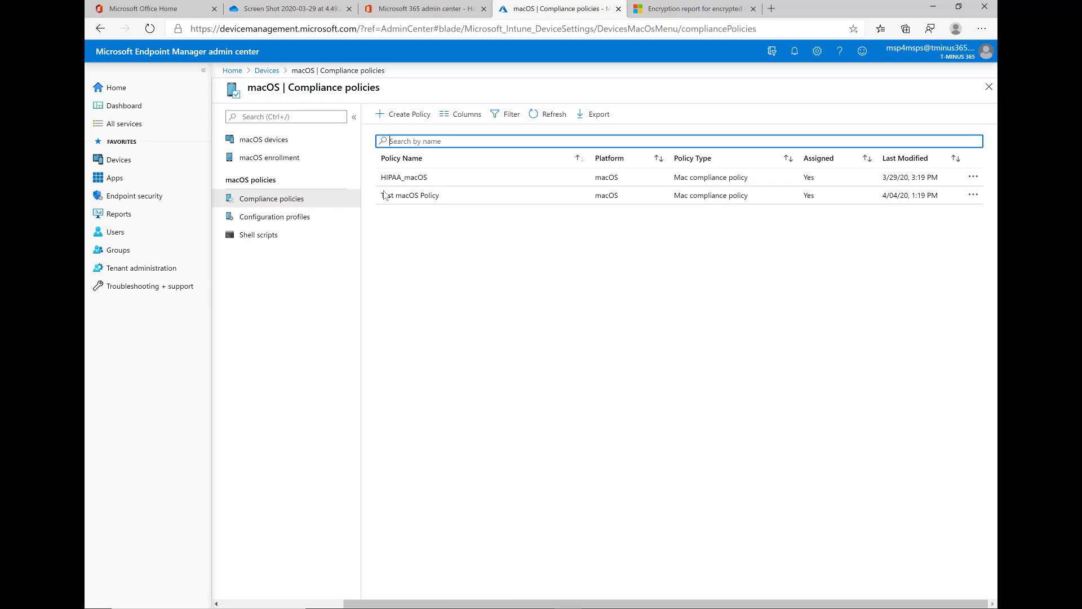
# - Open the HIPAA_macOS policy's properties and its setting categories
pyautogui.click(415, 195)
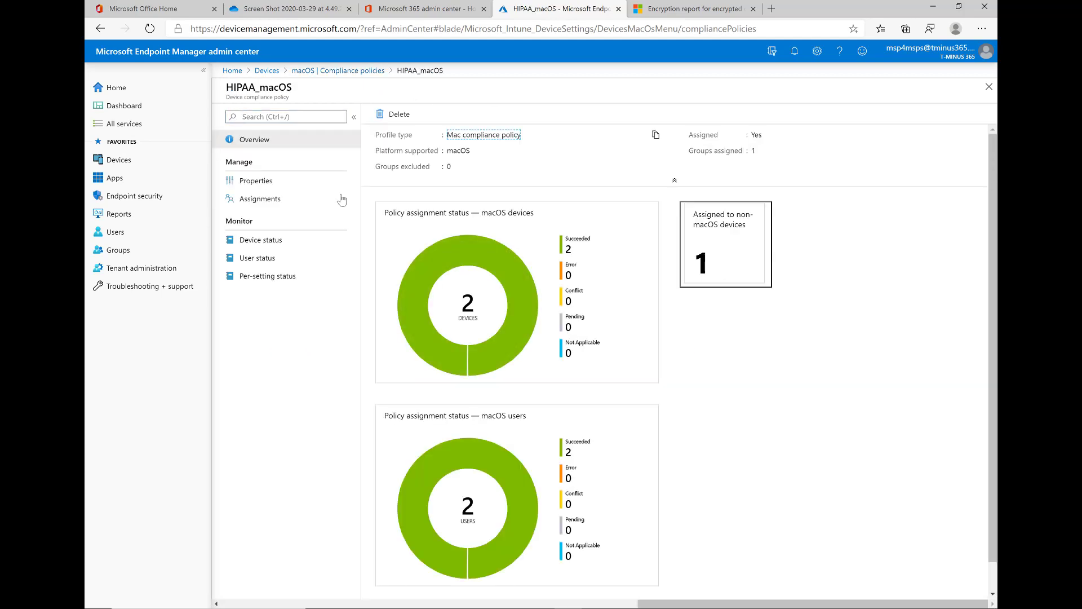
pyautogui.click(256, 180)
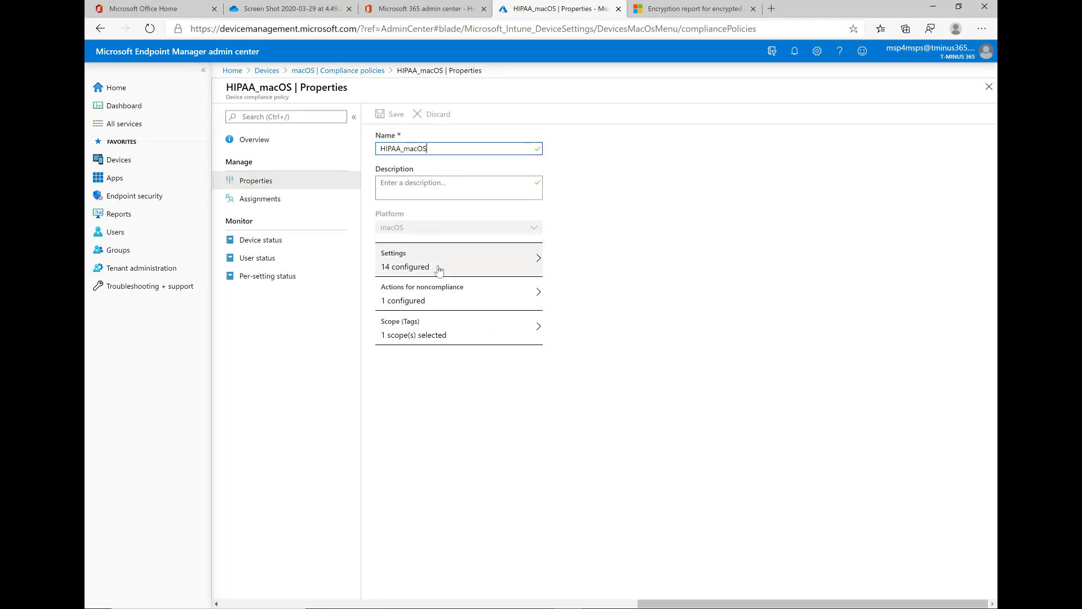
pyautogui.click(459, 259)
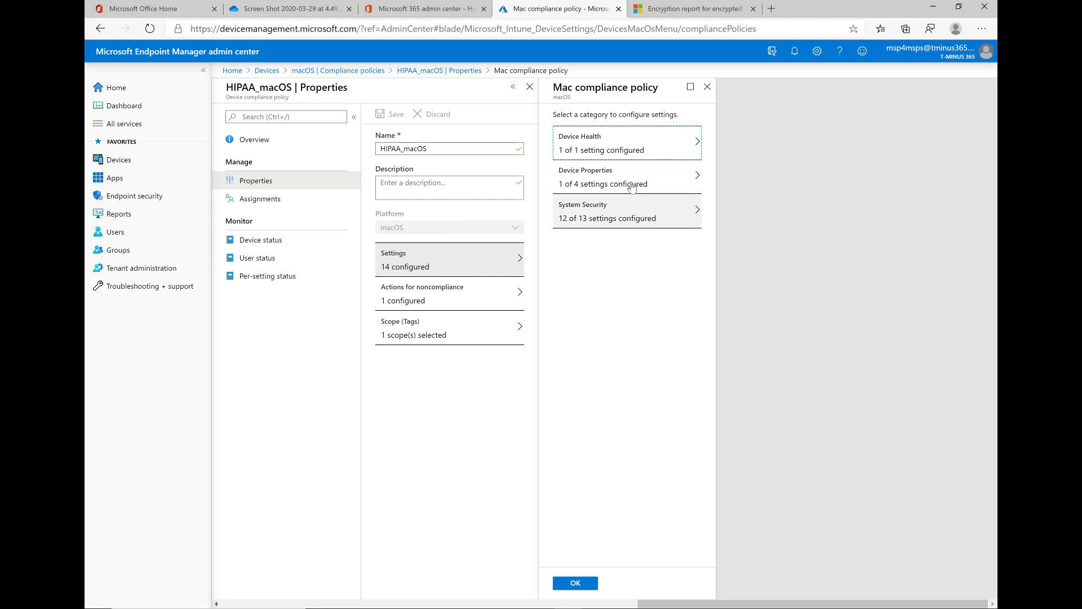
pyautogui.moveTo(629, 226)
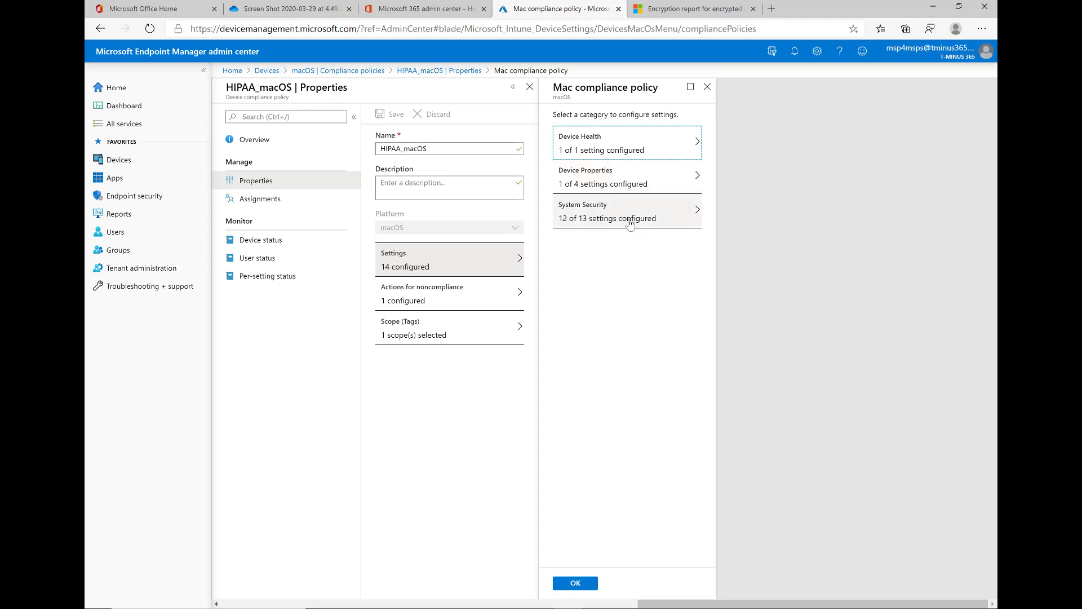
# - Show the System Security settings covering password, encryption, firewall and Gatekeeper
pyautogui.click(625, 211)
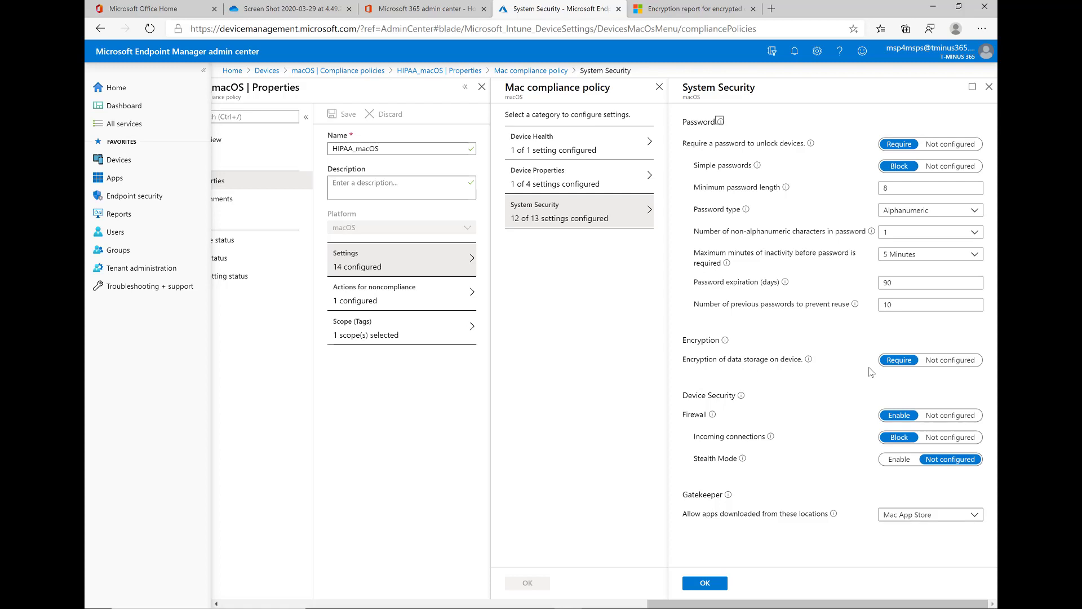
pyautogui.moveTo(818, 357)
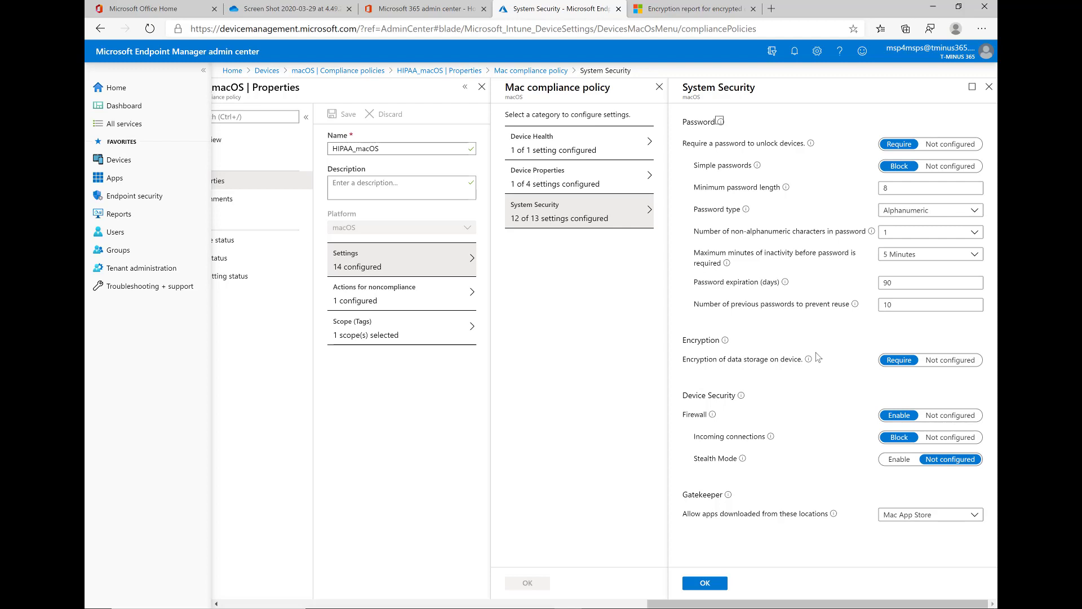
pyautogui.moveTo(843, 366)
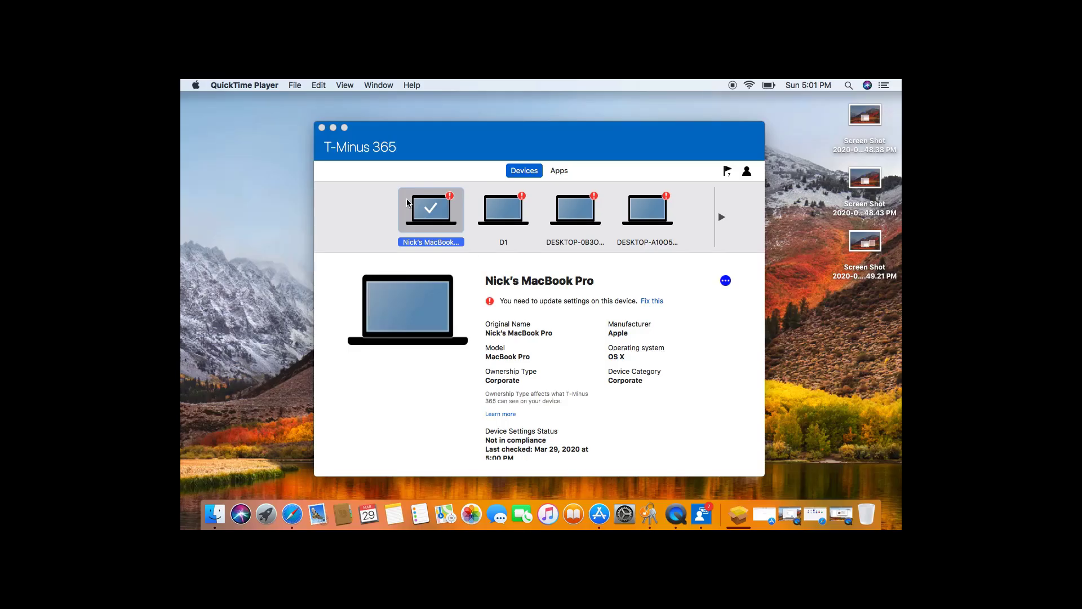
pyautogui.moveTo(548, 312)
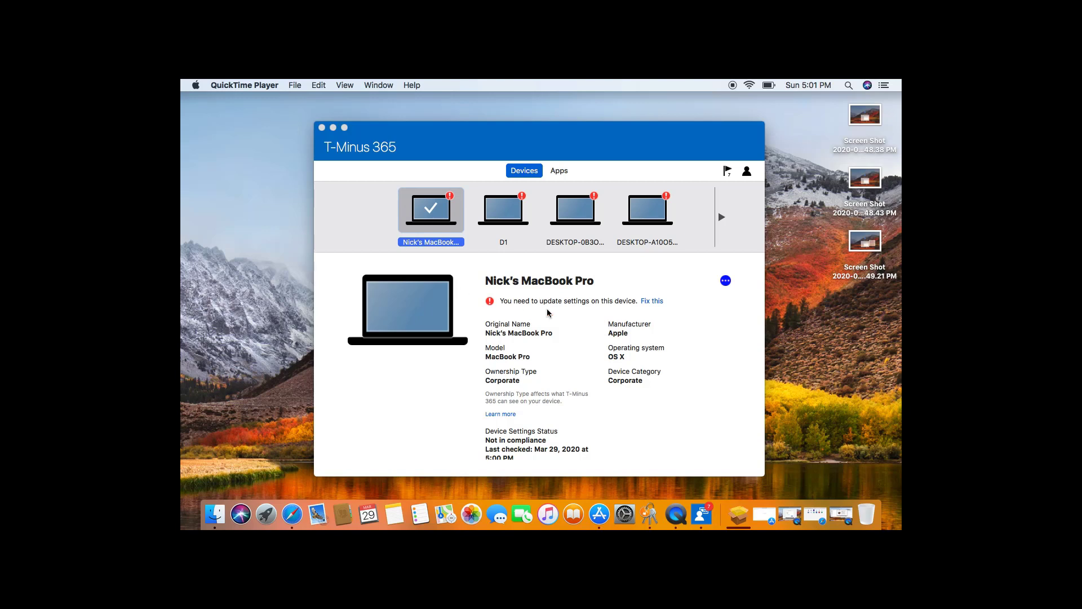
# - Use Fix this on the MacBook Pro page to see the encryption requirement
pyautogui.click(650, 300)
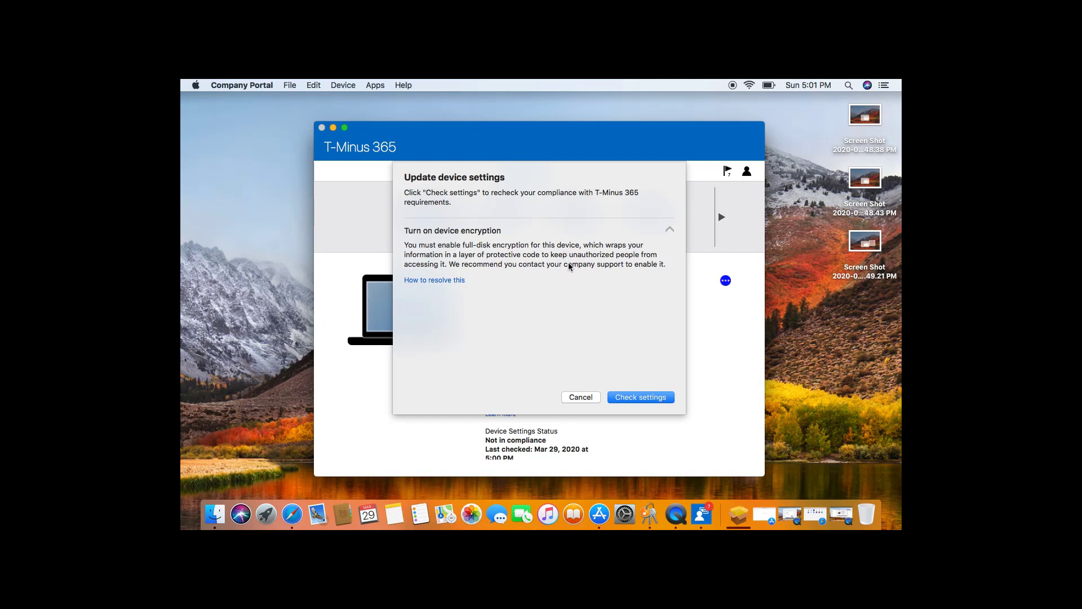
pyautogui.moveTo(594, 275)
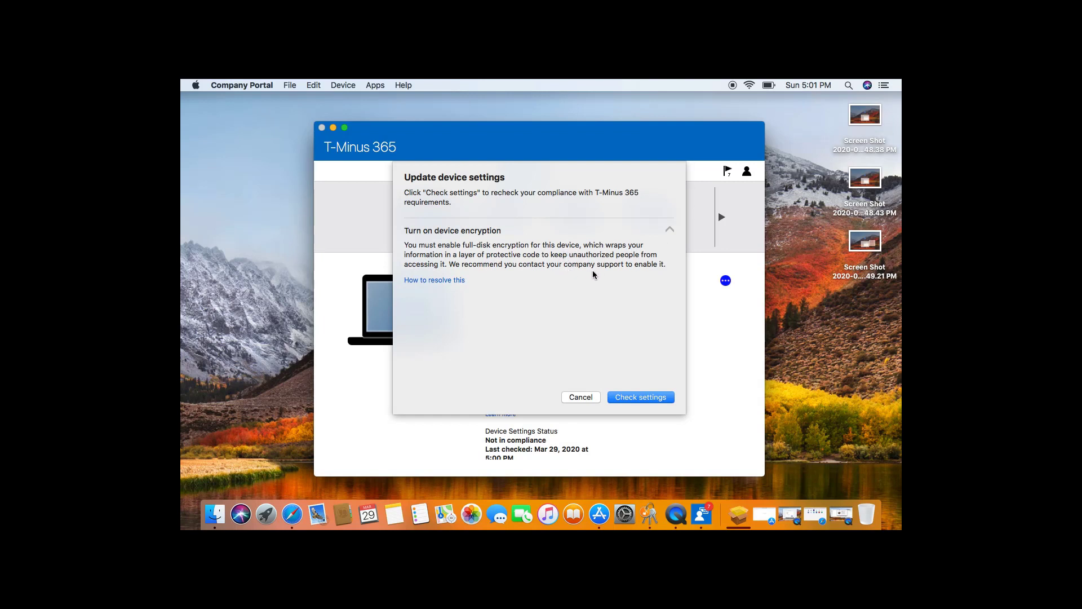
pyautogui.moveTo(623, 511)
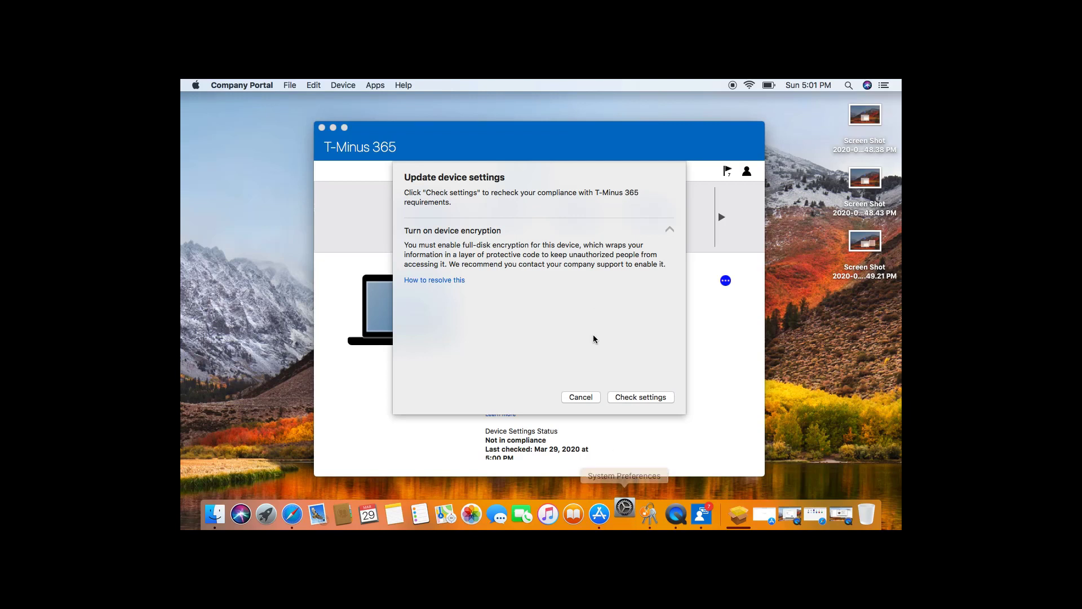
# - Reach Security & Privacy's FileVault pane and unlock it with the password
pyautogui.click(624, 514)
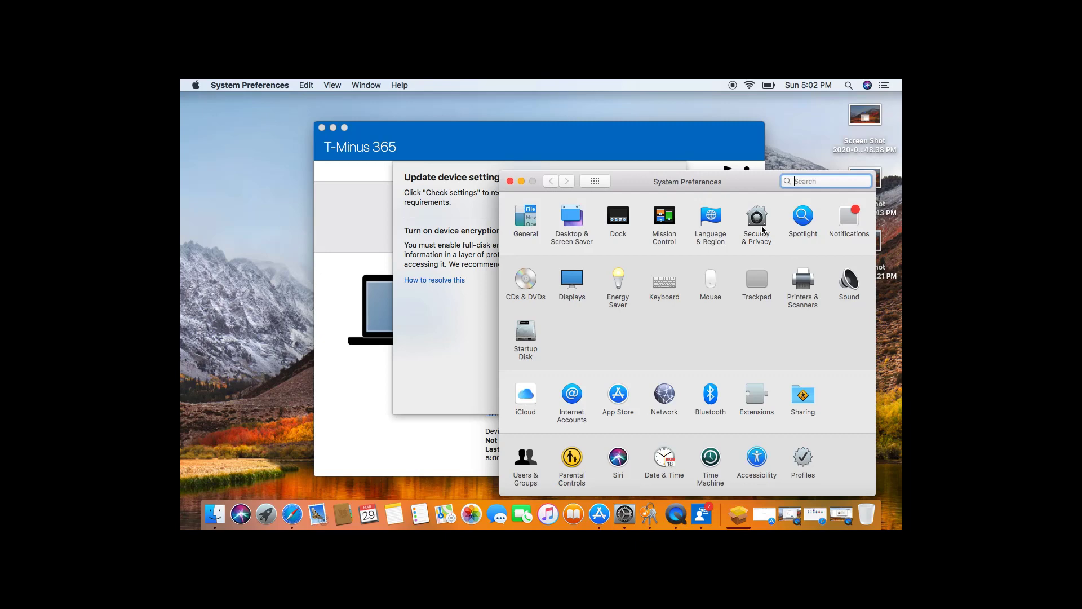
pyautogui.click(757, 220)
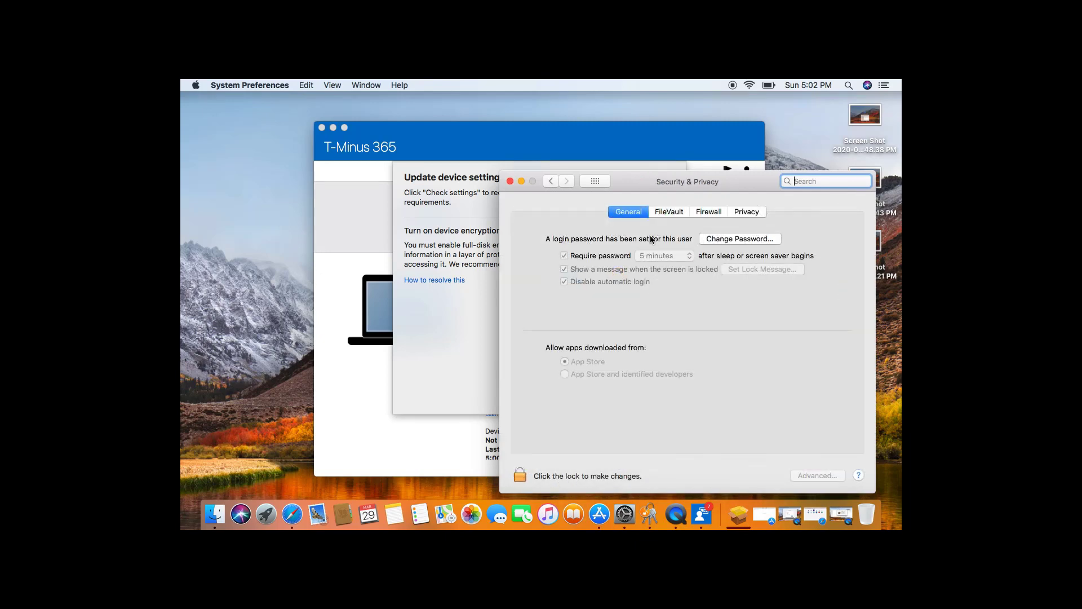
pyautogui.click(668, 211)
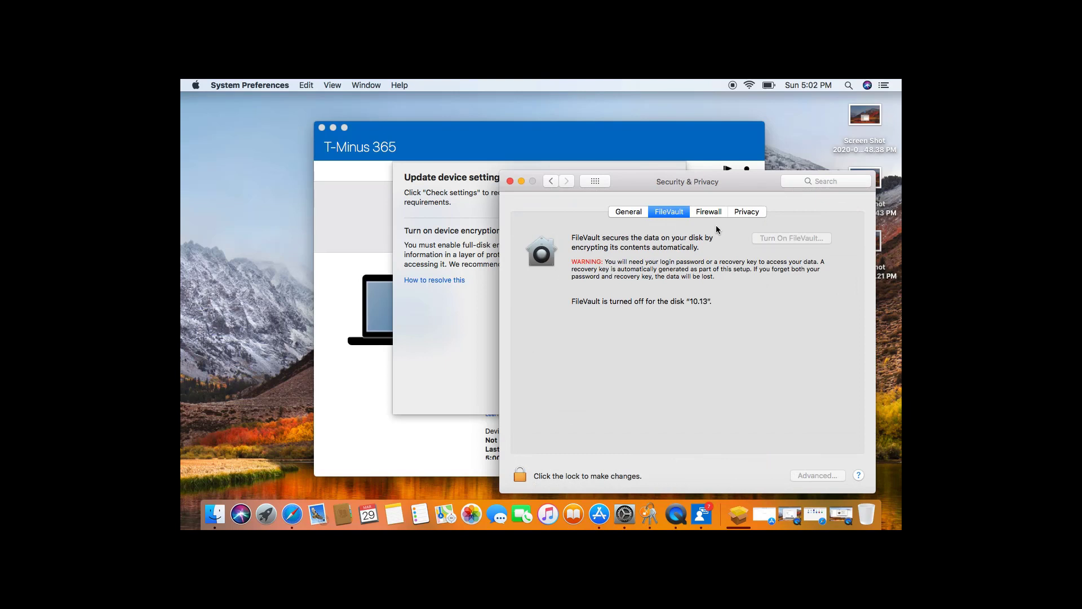
pyautogui.click(521, 476)
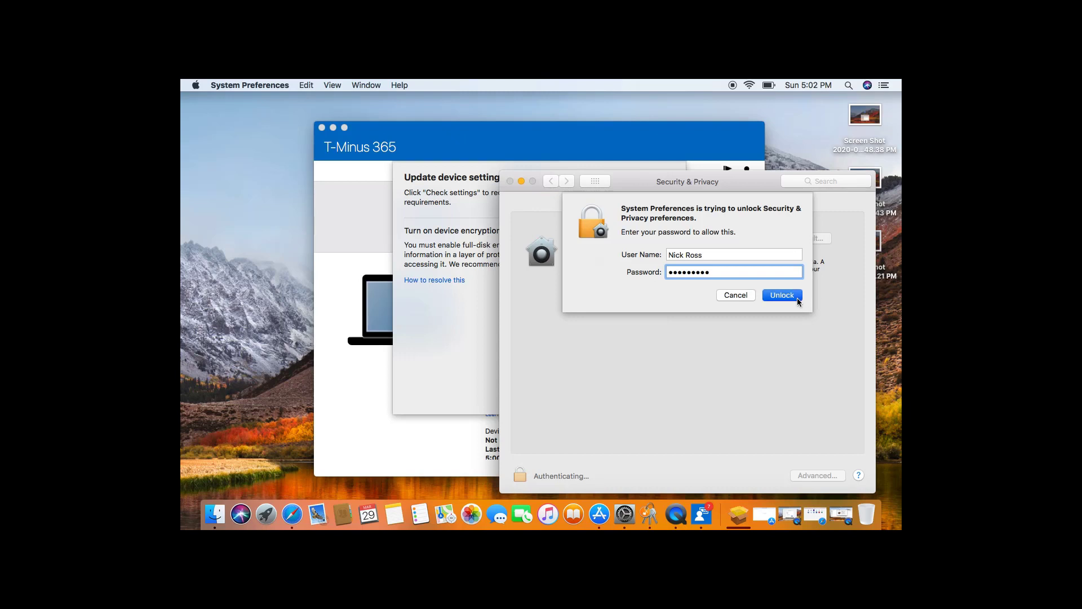
pyautogui.click(781, 296)
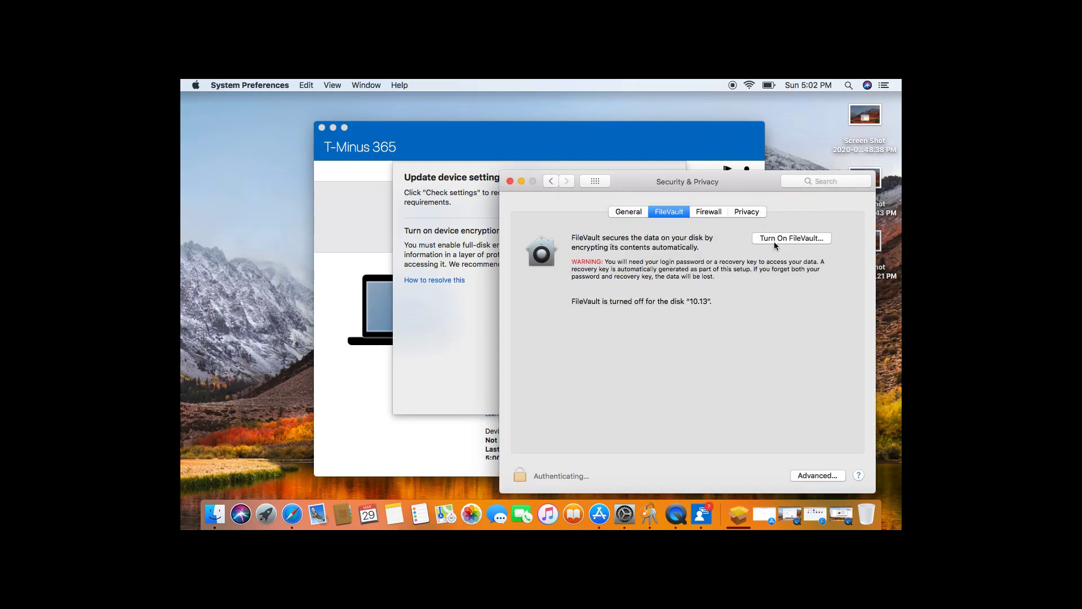
# - Turn on FileVault storing the recovery key at the Company Portal location, then restart to encrypt
pyautogui.click(792, 238)
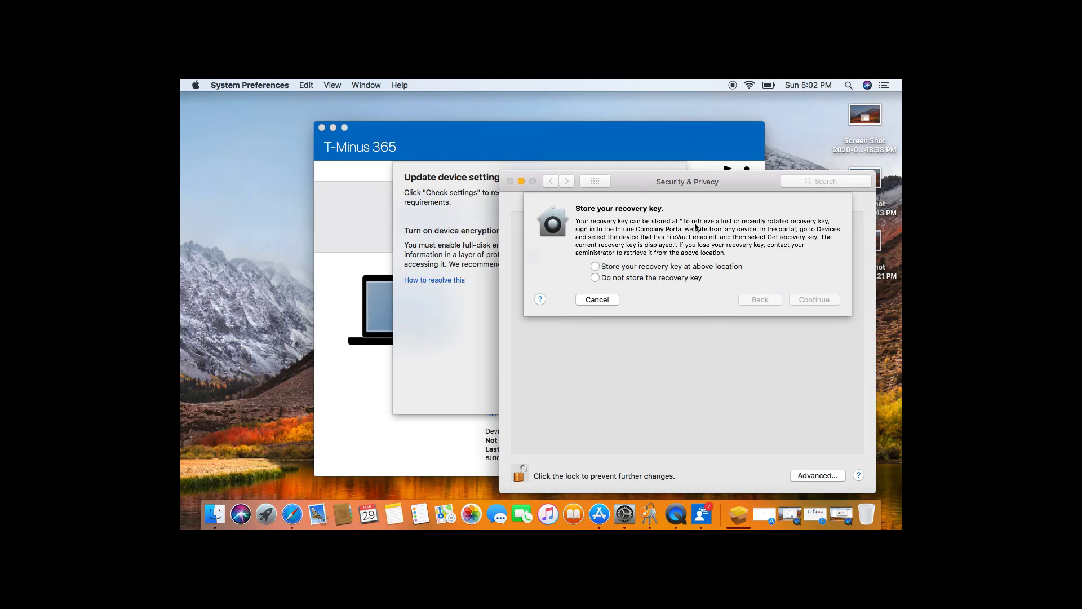
pyautogui.moveTo(741, 238)
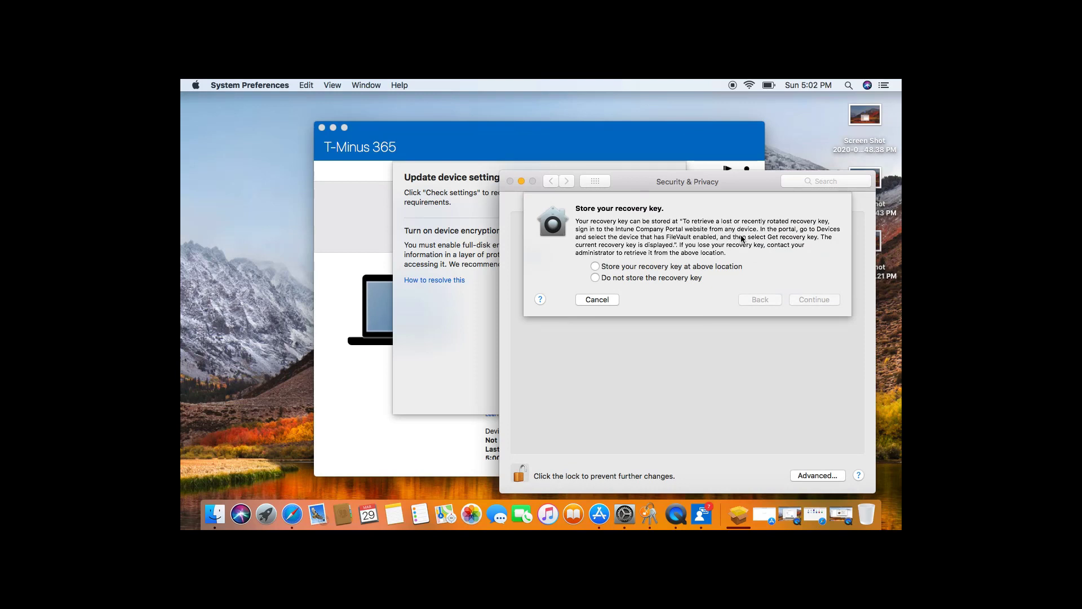
pyautogui.moveTo(713, 247)
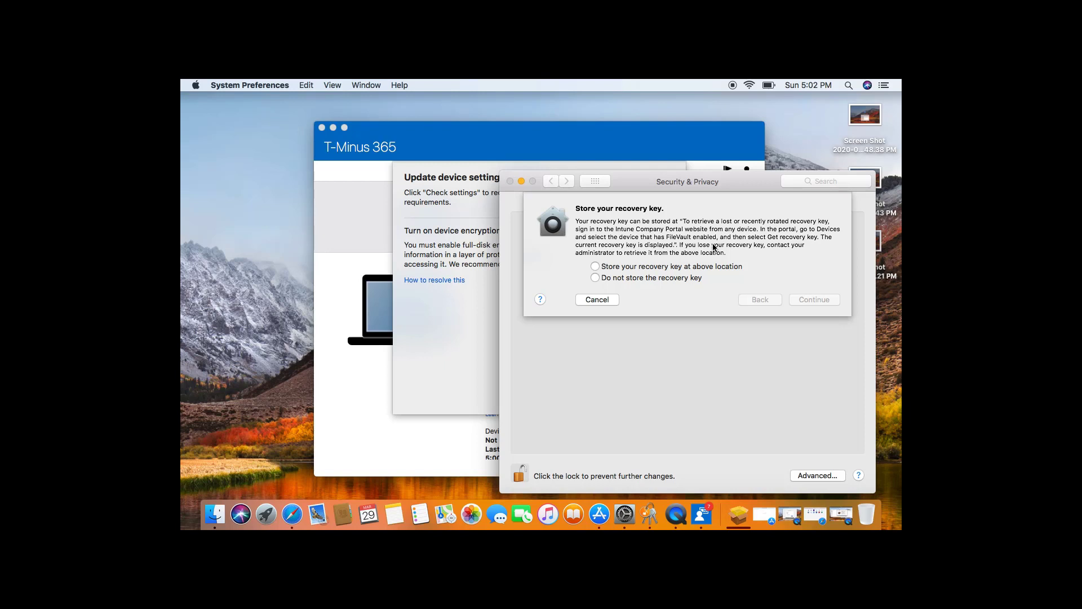
pyautogui.moveTo(629, 270)
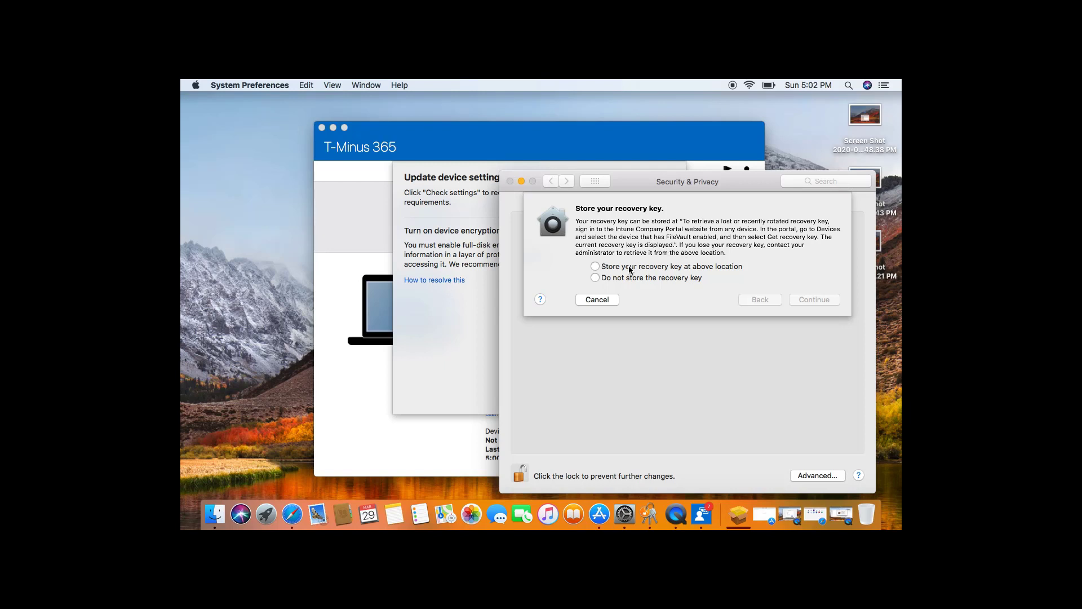
pyautogui.click(595, 266)
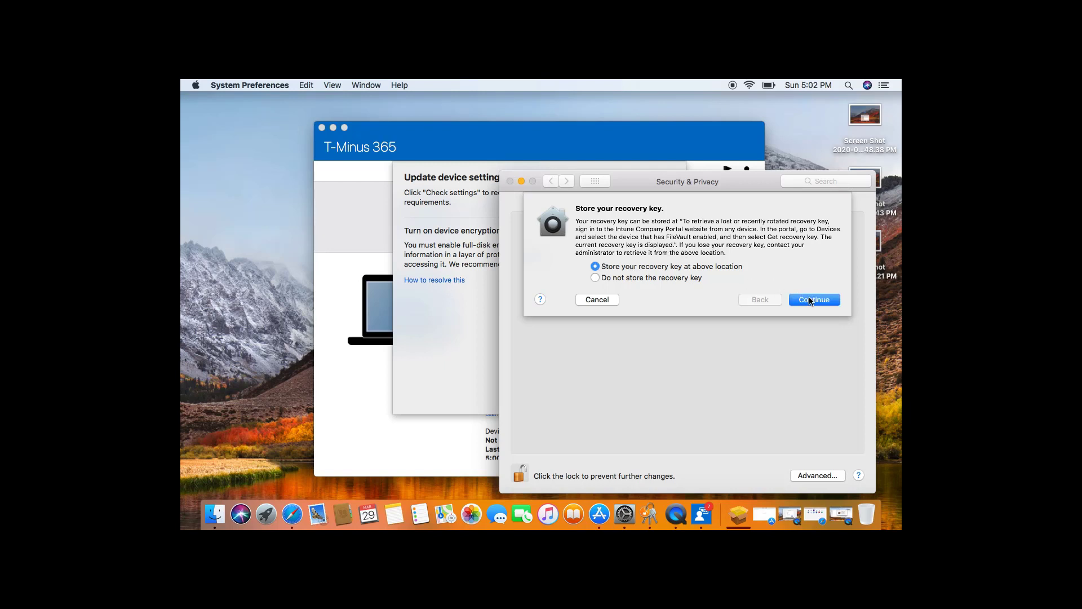
pyautogui.click(812, 299)
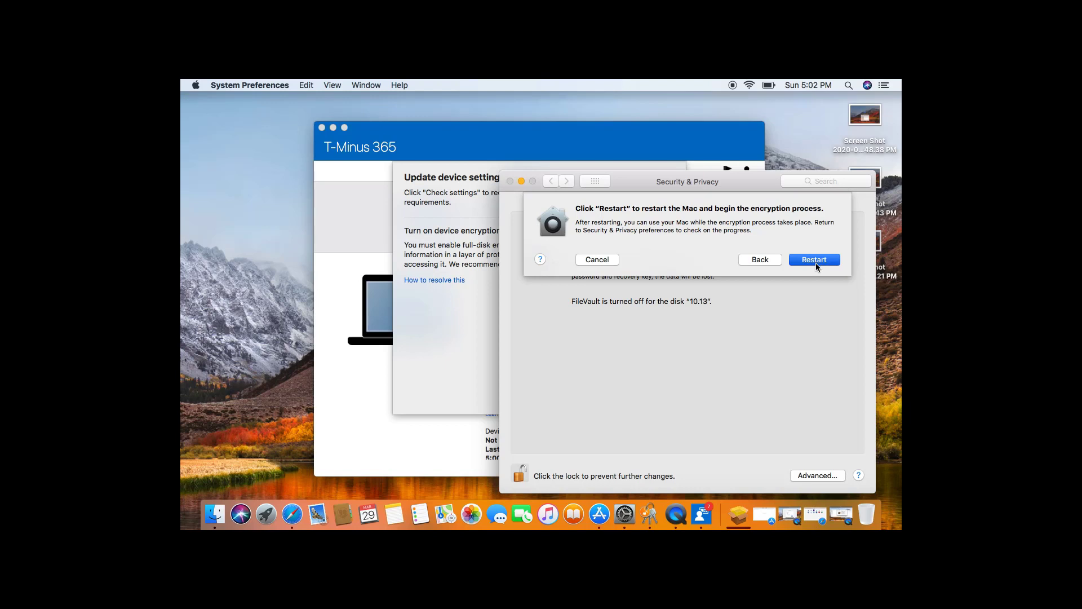
pyautogui.click(814, 259)
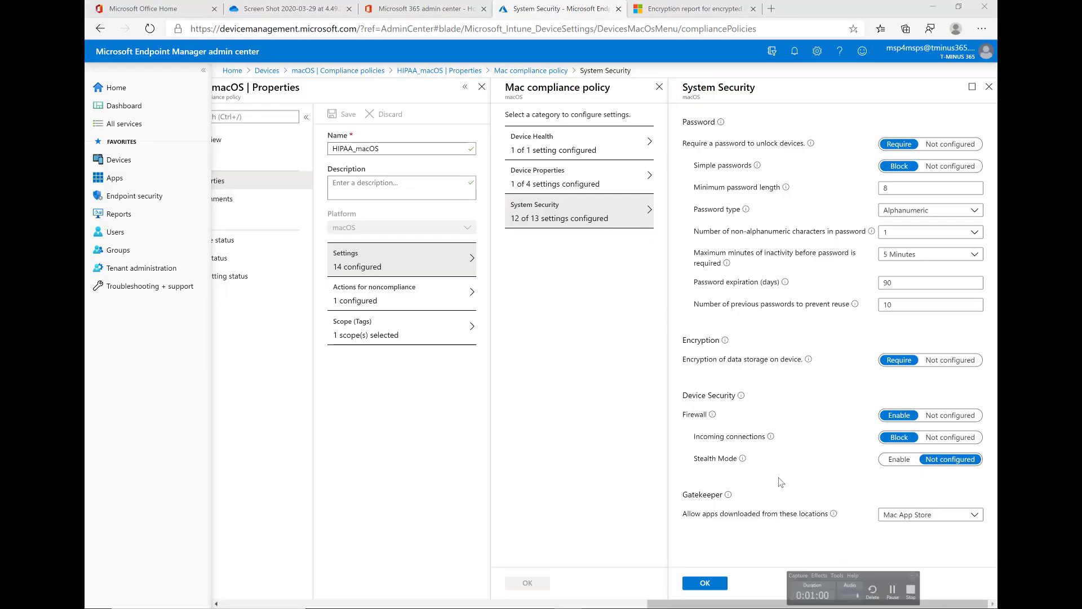
pyautogui.moveTo(730, 359)
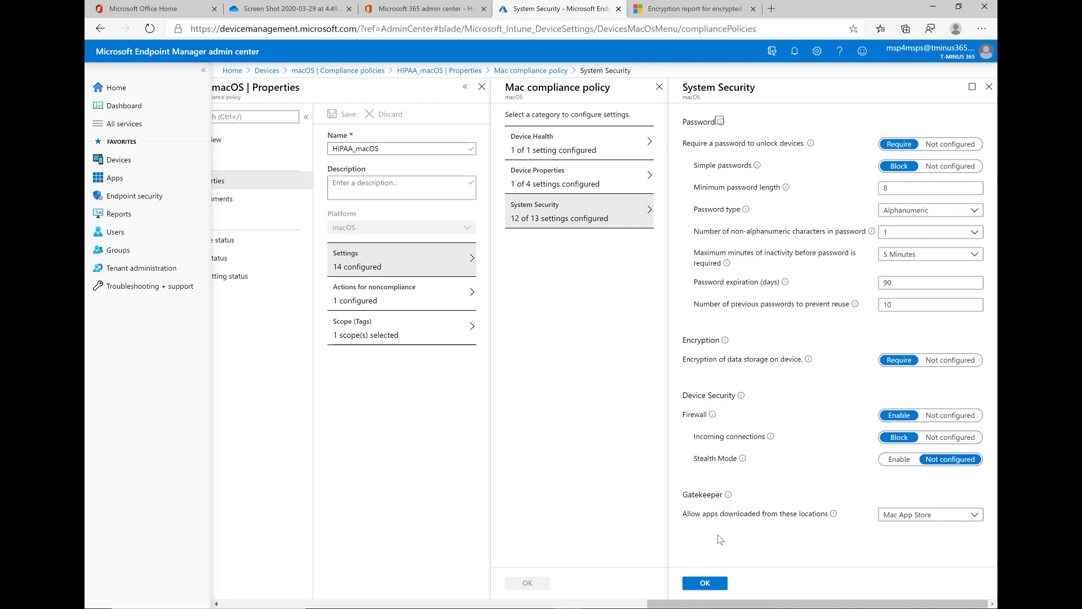
pyautogui.click(989, 86)
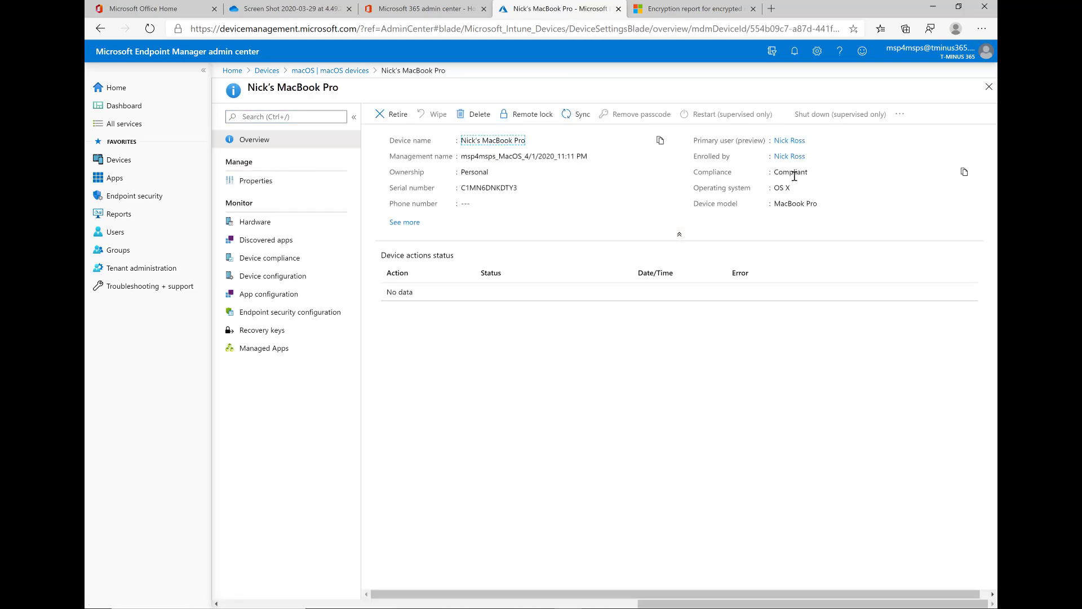
pyautogui.doubleClick(789, 172)
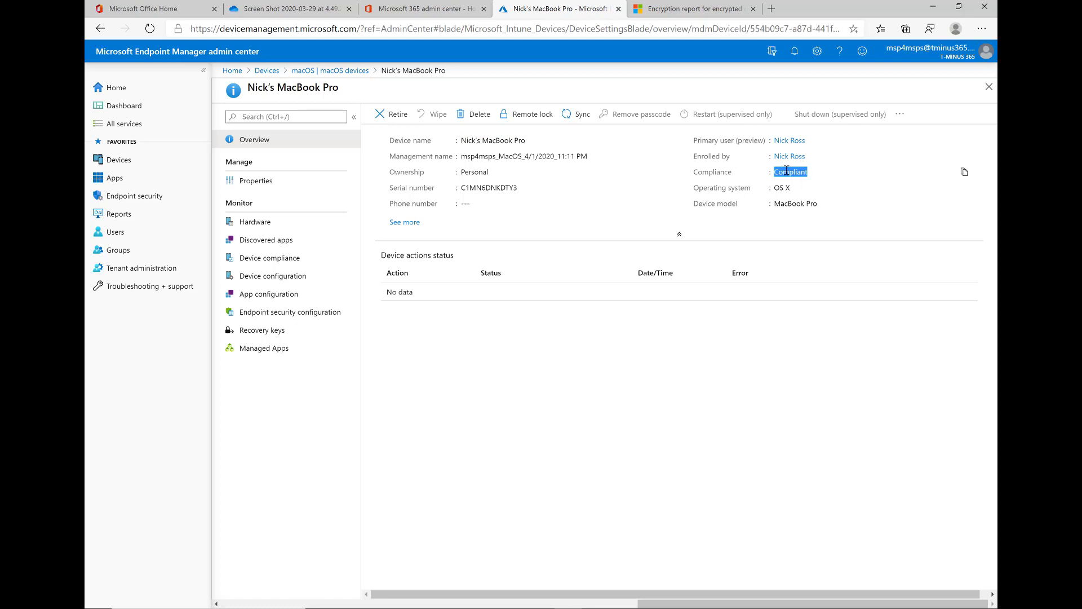
pyautogui.moveTo(572, 114)
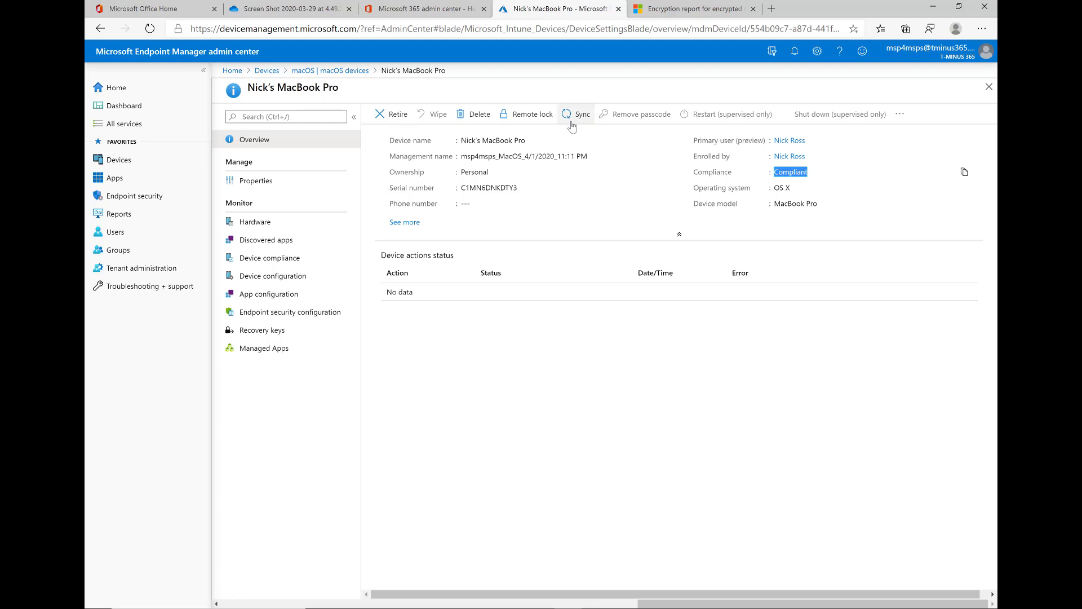
pyautogui.moveTo(626, 211)
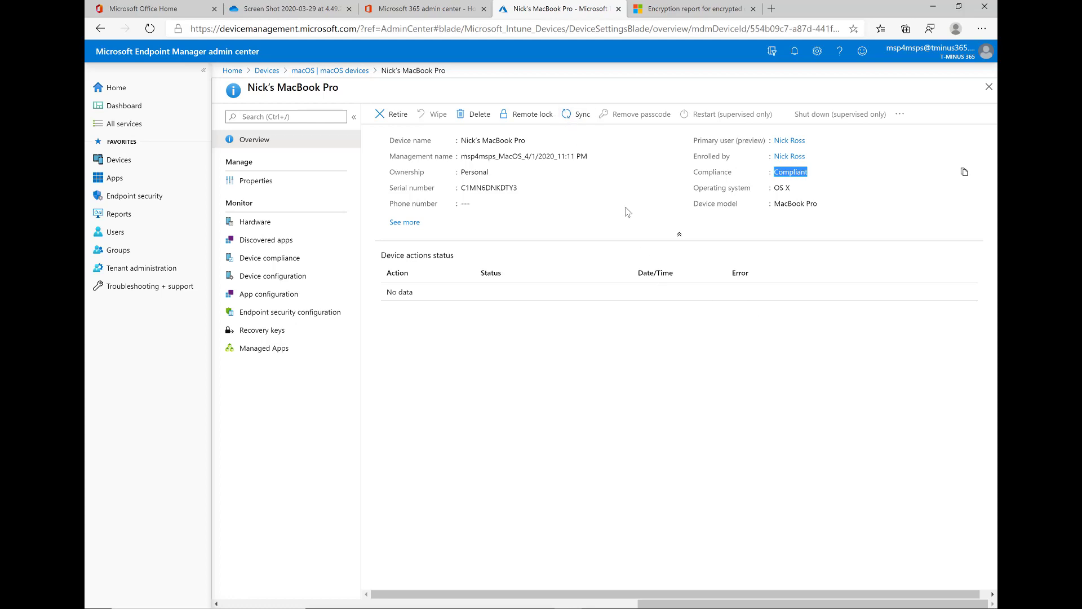
pyautogui.moveTo(592, 188)
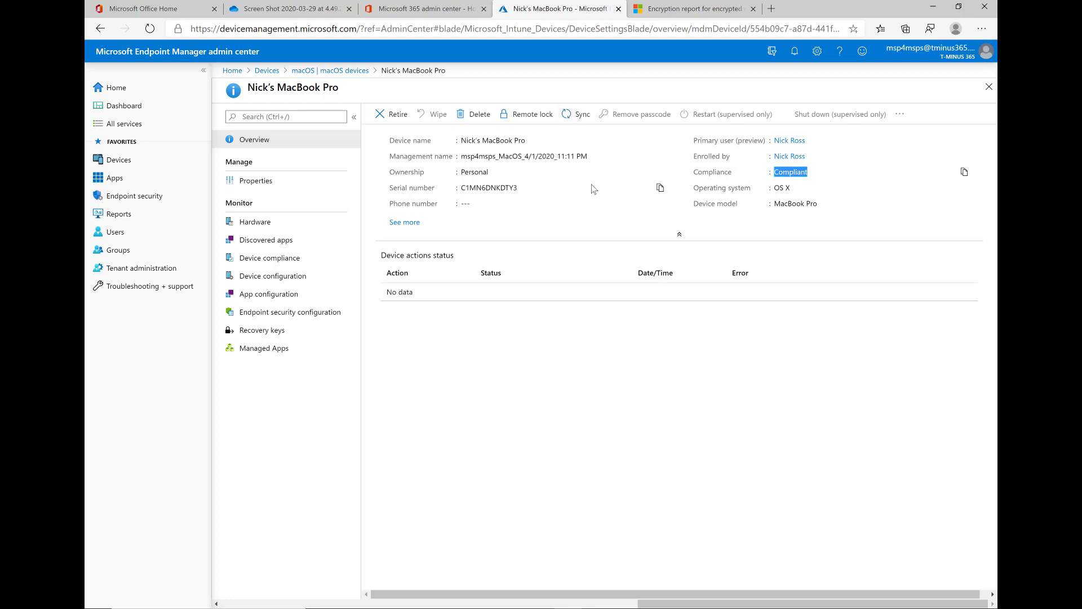
# - Show the MacBook's device compliance and the HIPAA_macOS per-setting results, all Compliant
pyautogui.click(269, 257)
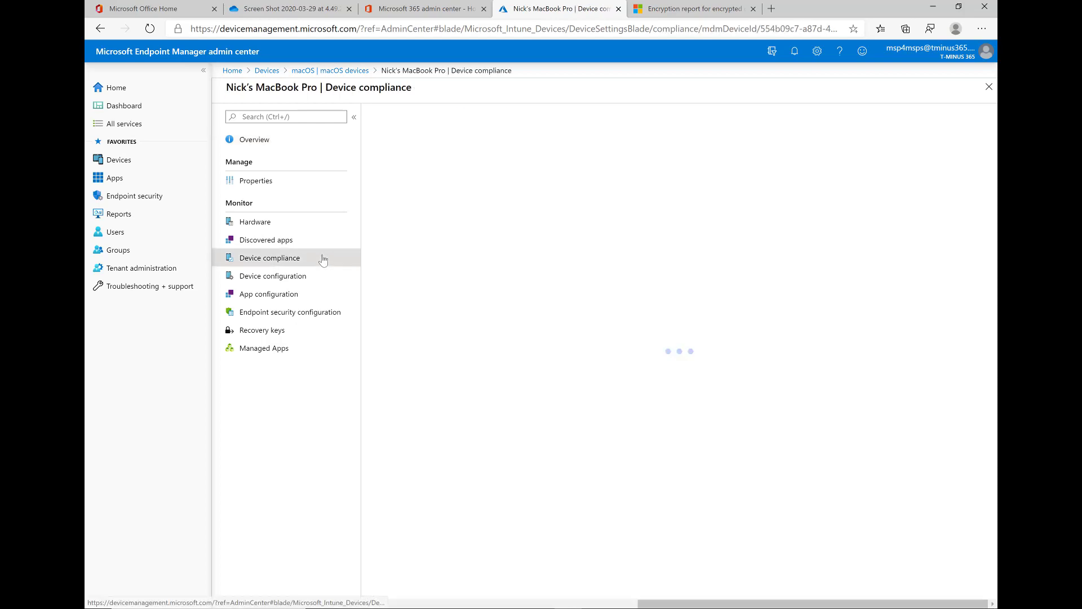
pyautogui.click(268, 257)
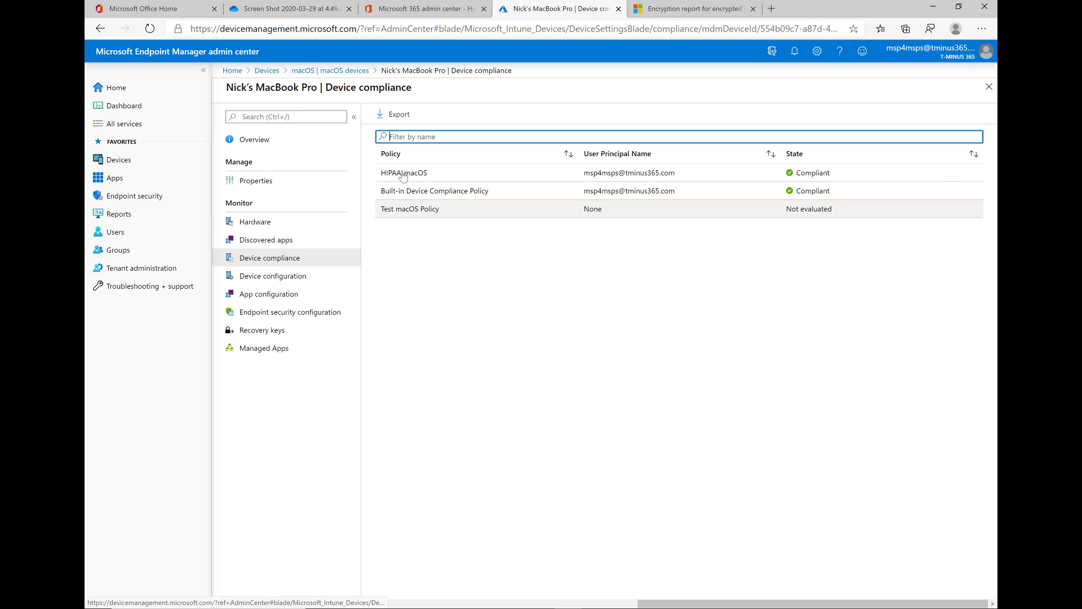
pyautogui.click(404, 172)
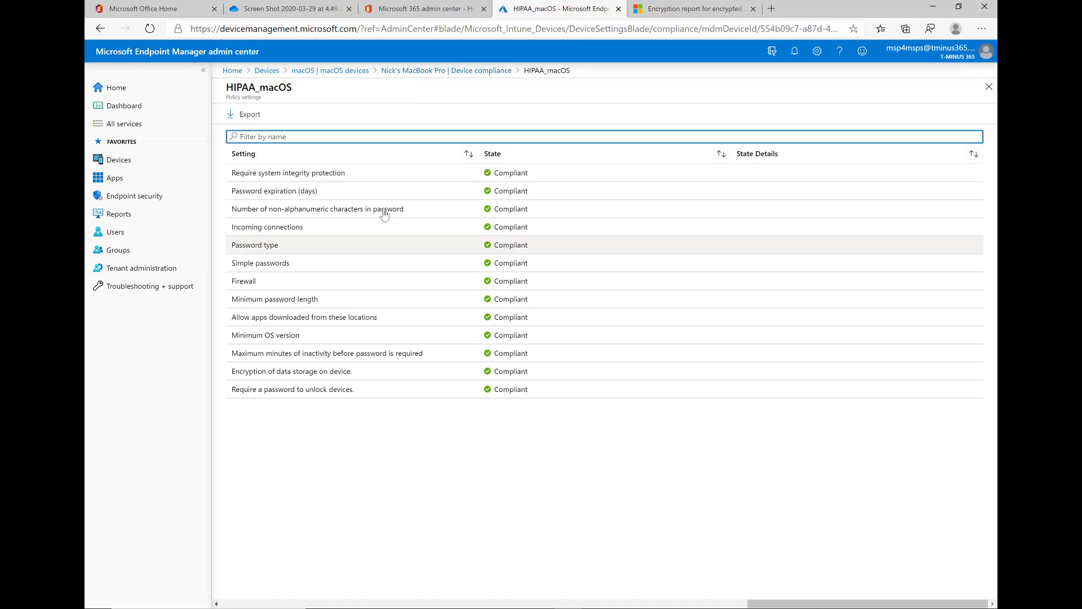
pyautogui.moveTo(368, 343)
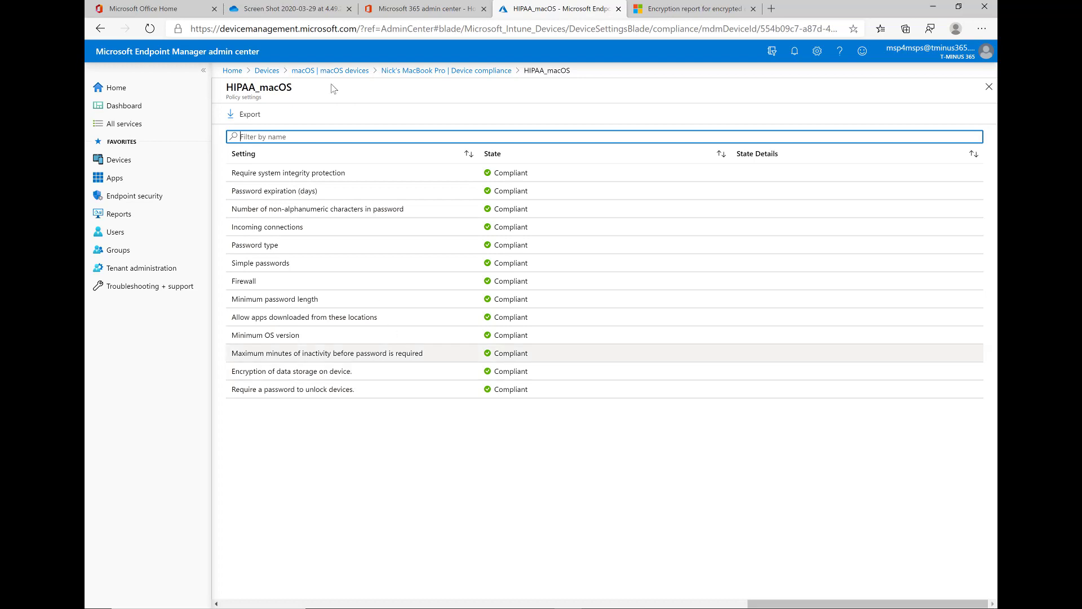
pyautogui.moveTo(330, 70)
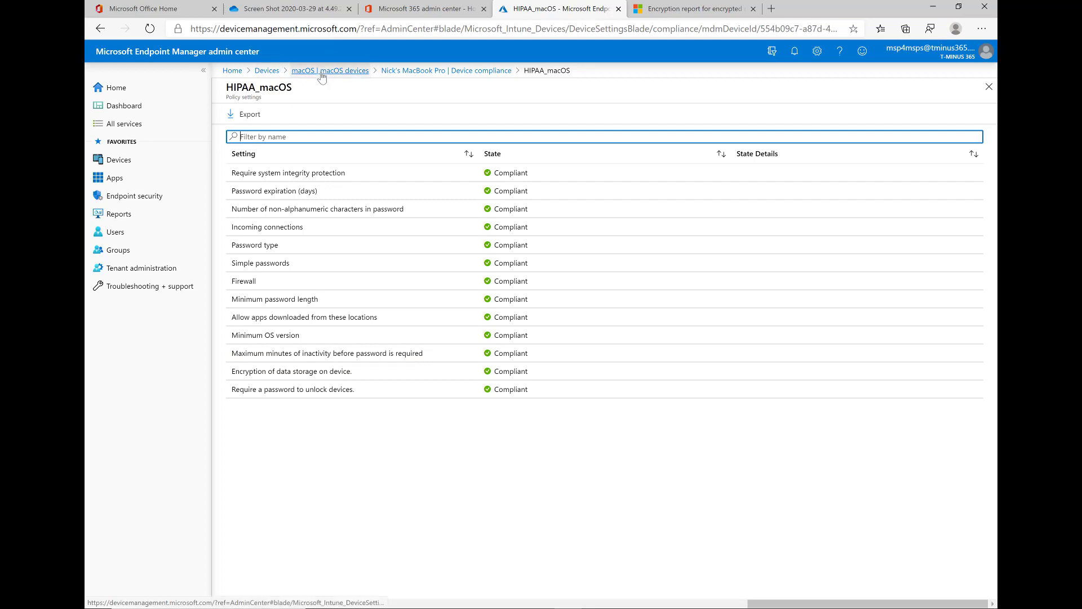
# - Return to macOS devices and list the configuration profiles including HIPAA endpoint protection
pyautogui.click(329, 70)
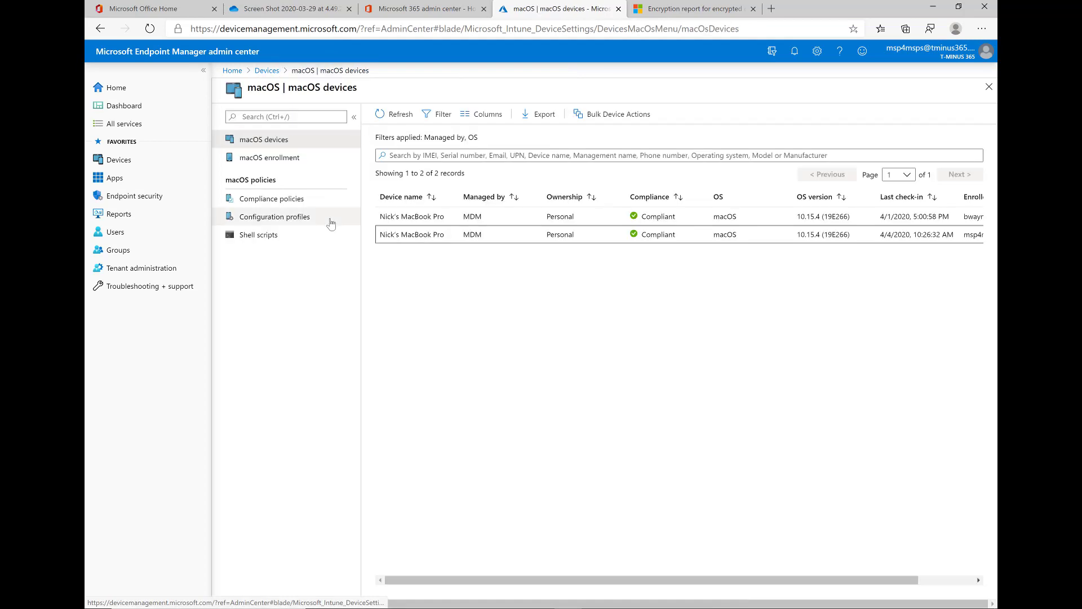
pyautogui.click(275, 217)
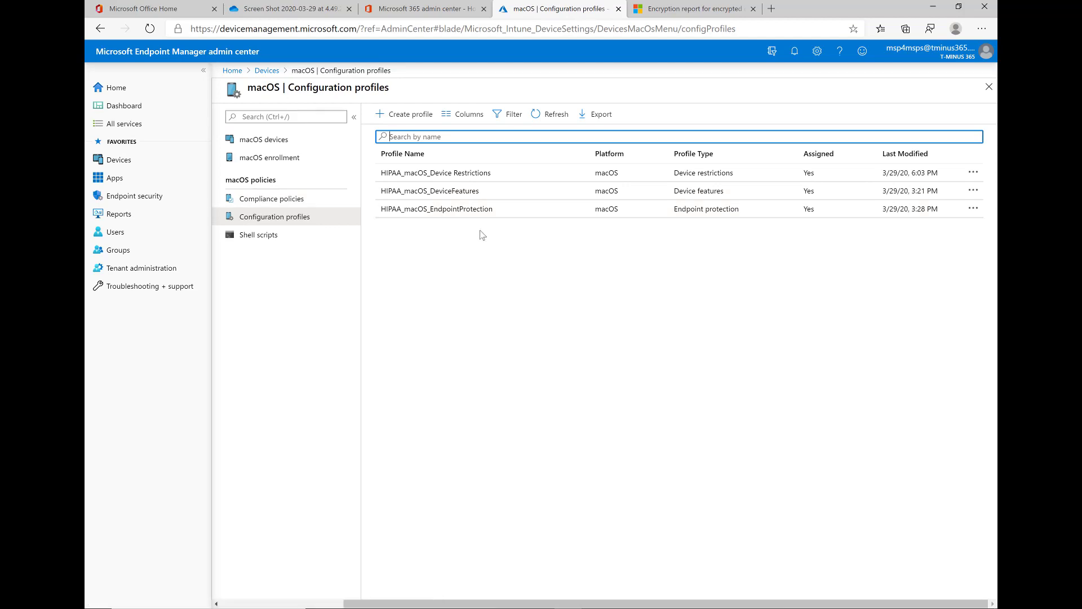
pyautogui.moveTo(465, 213)
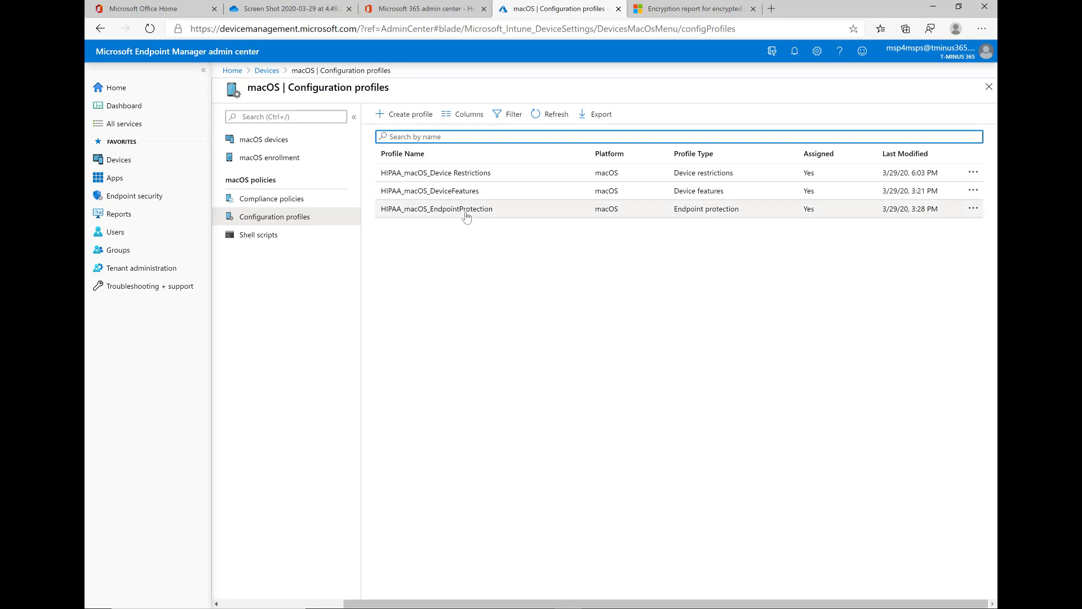
pyautogui.click(437, 209)
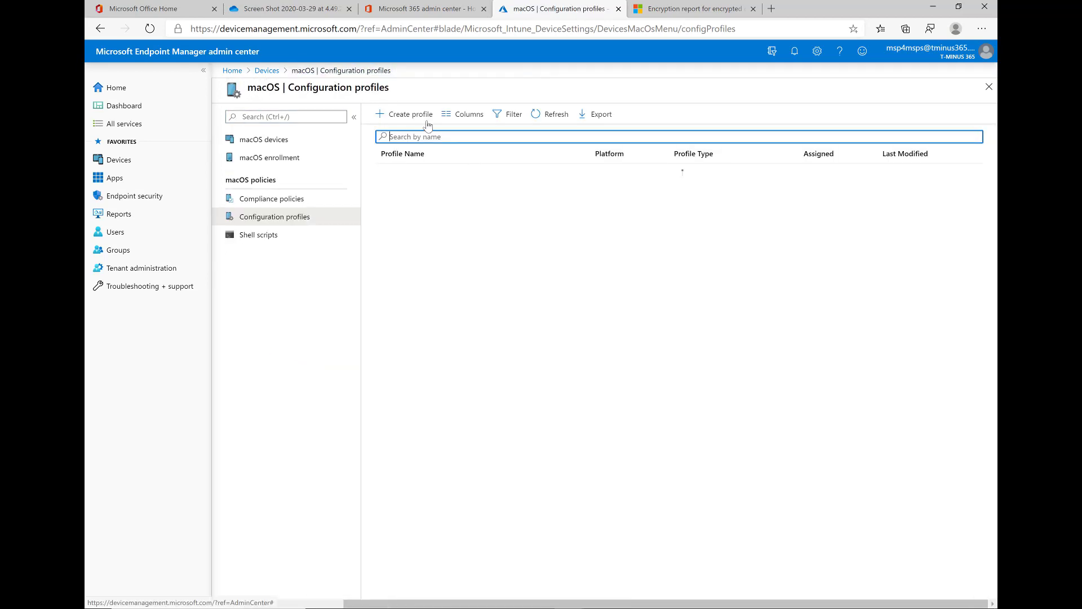
# - Create a new profile with platform macOS and type Endpoint protection
pyautogui.click(408, 114)
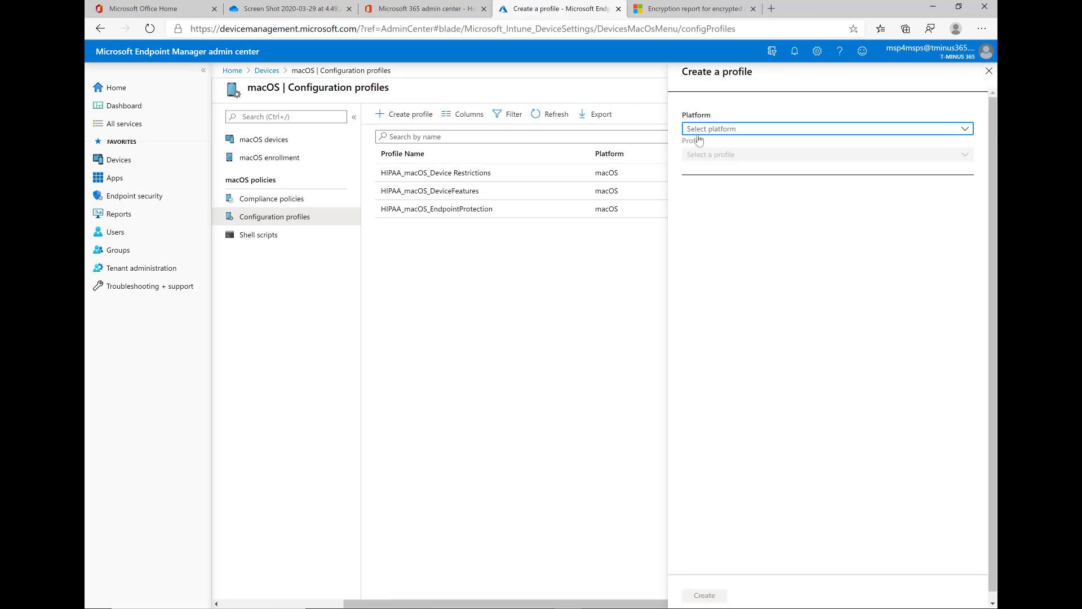
pyautogui.click(826, 129)
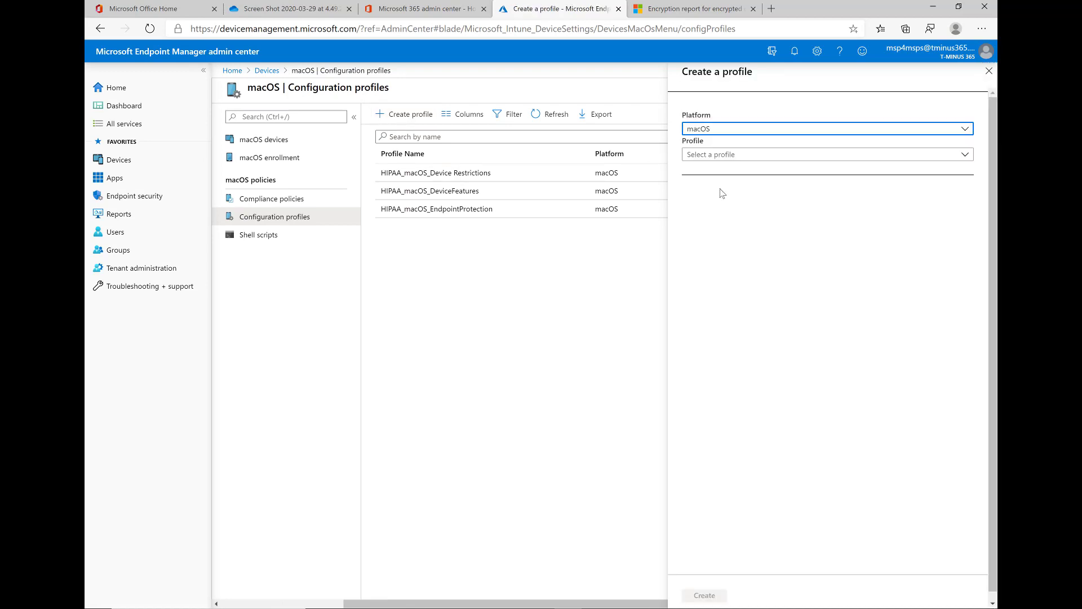
pyautogui.click(827, 155)
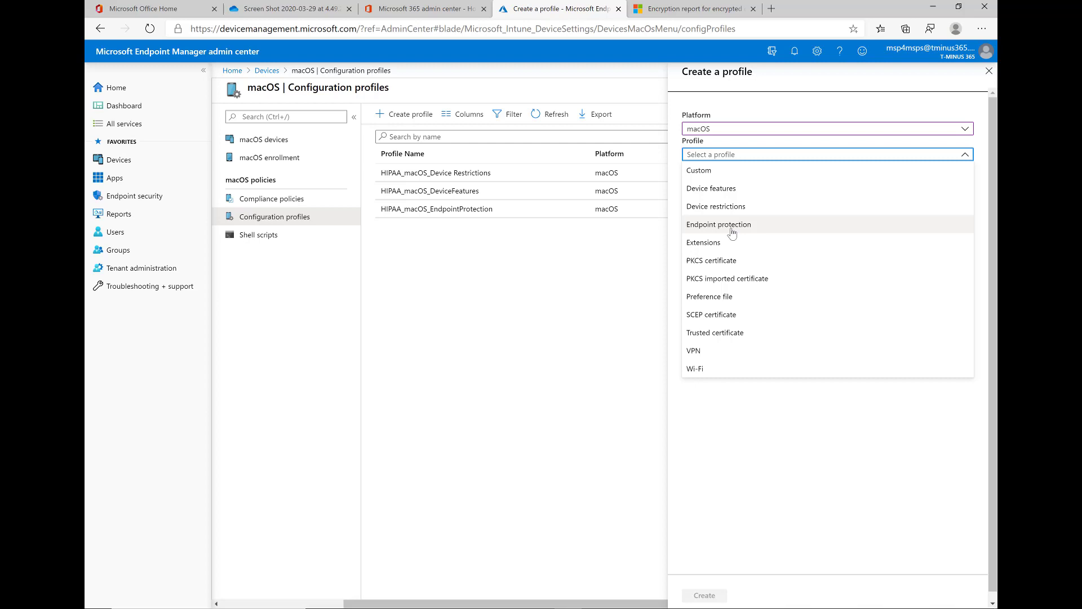
pyautogui.click(989, 70)
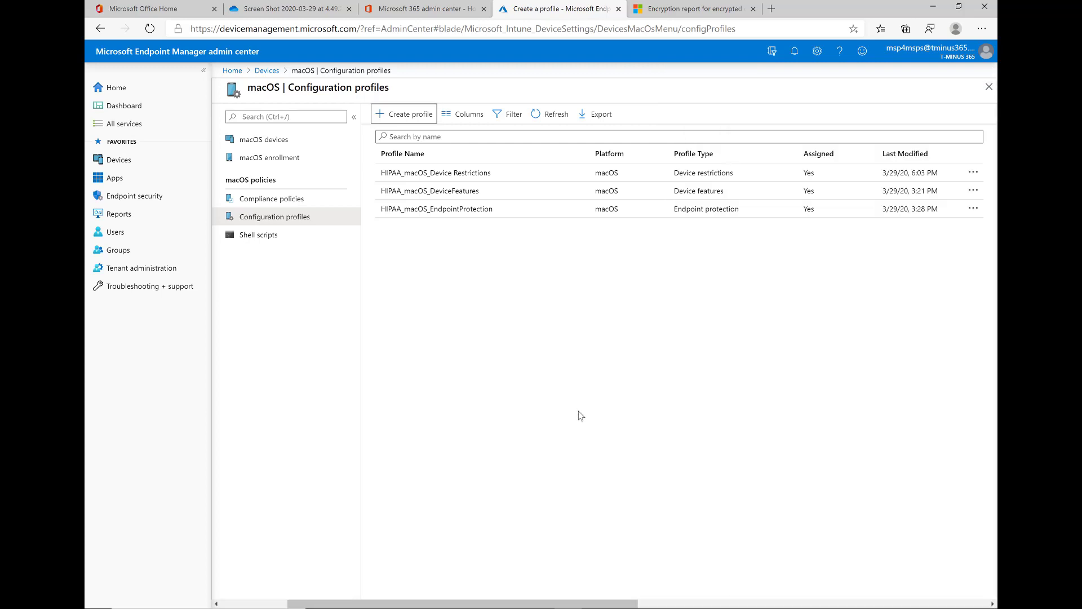
pyautogui.click(404, 113)
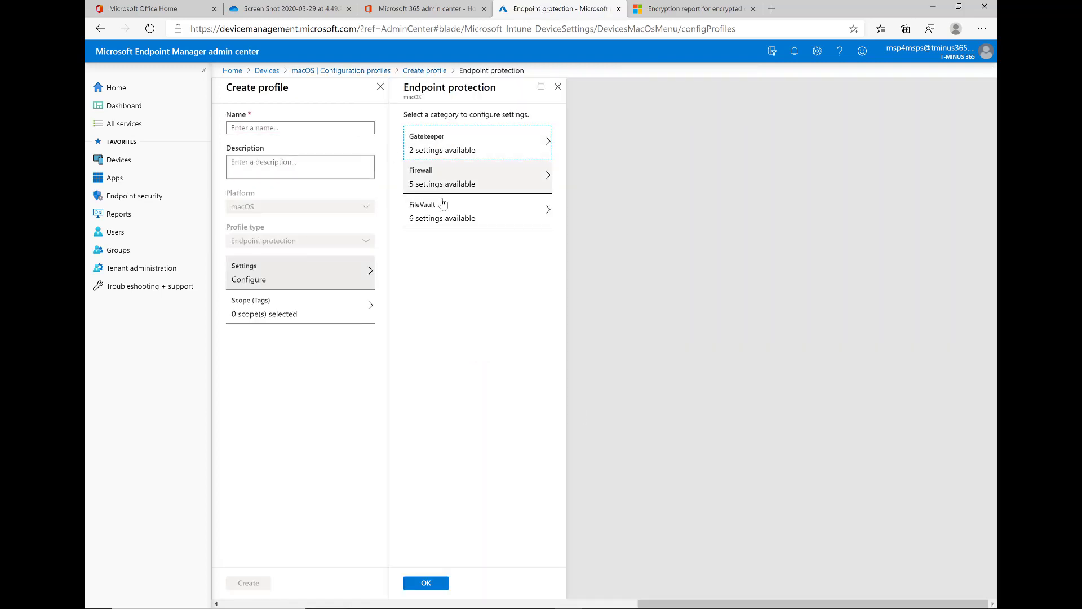
# - Enable FileVault in the profile and edit the recovery key location message
pyautogui.click(442, 210)
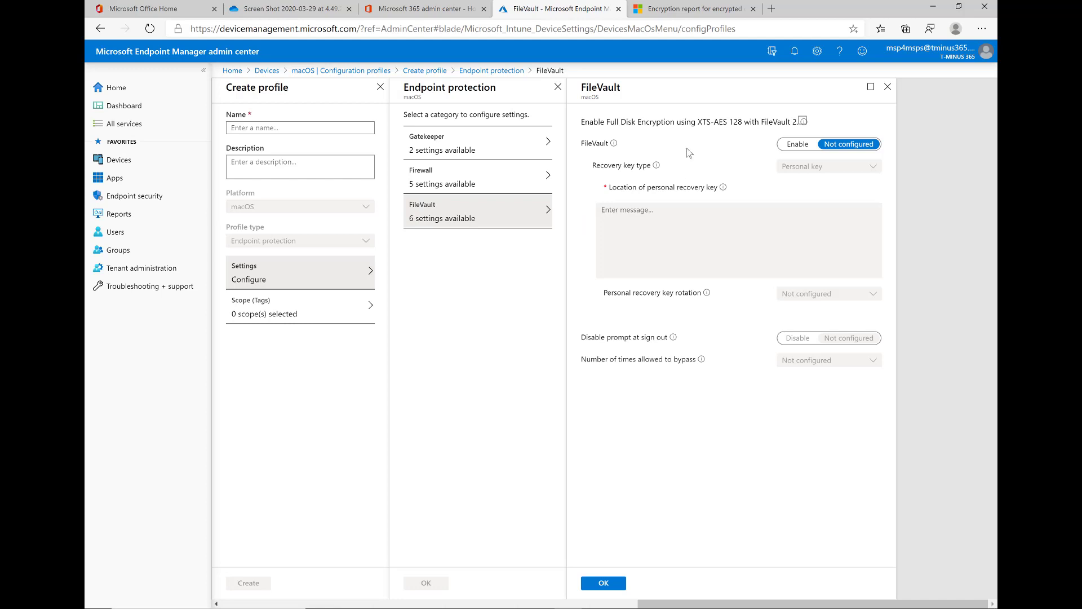
pyautogui.moveTo(594, 140)
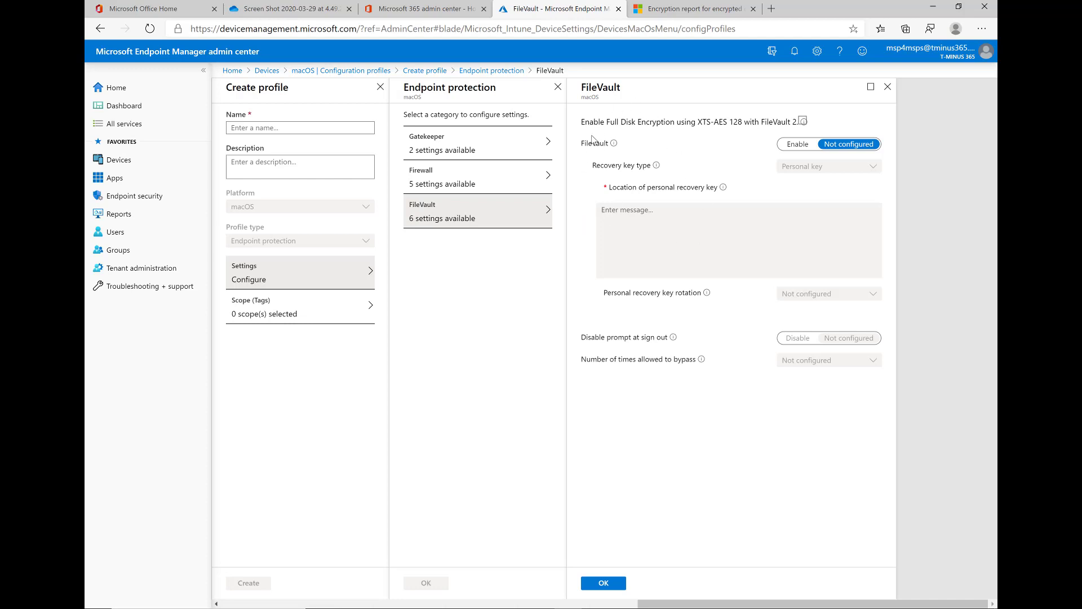
pyautogui.click(797, 143)
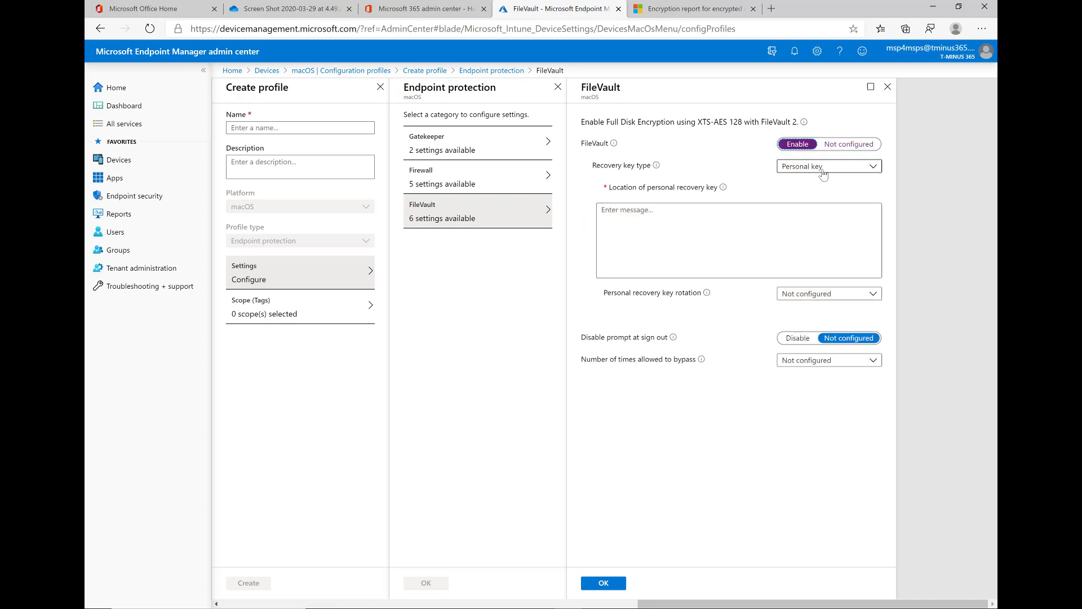
pyautogui.moveTo(724, 192)
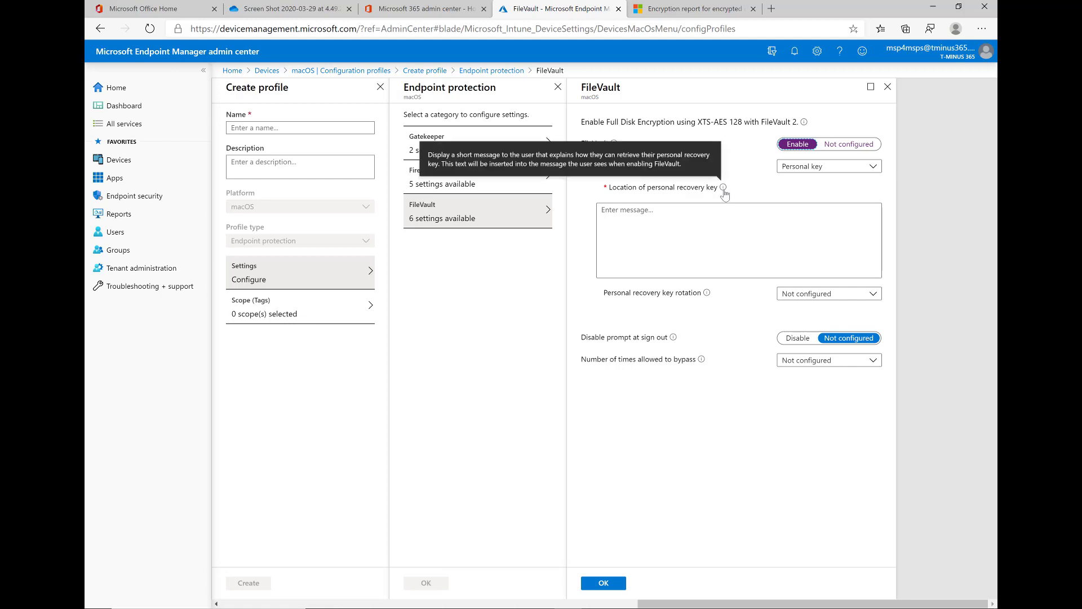
pyautogui.moveTo(723, 195)
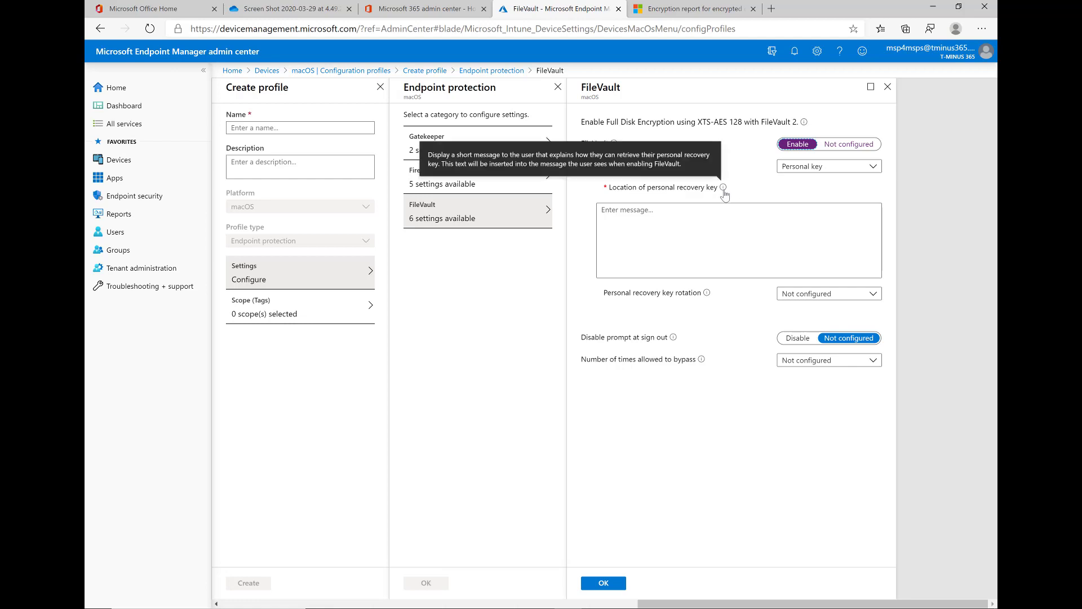
pyautogui.click(738, 239)
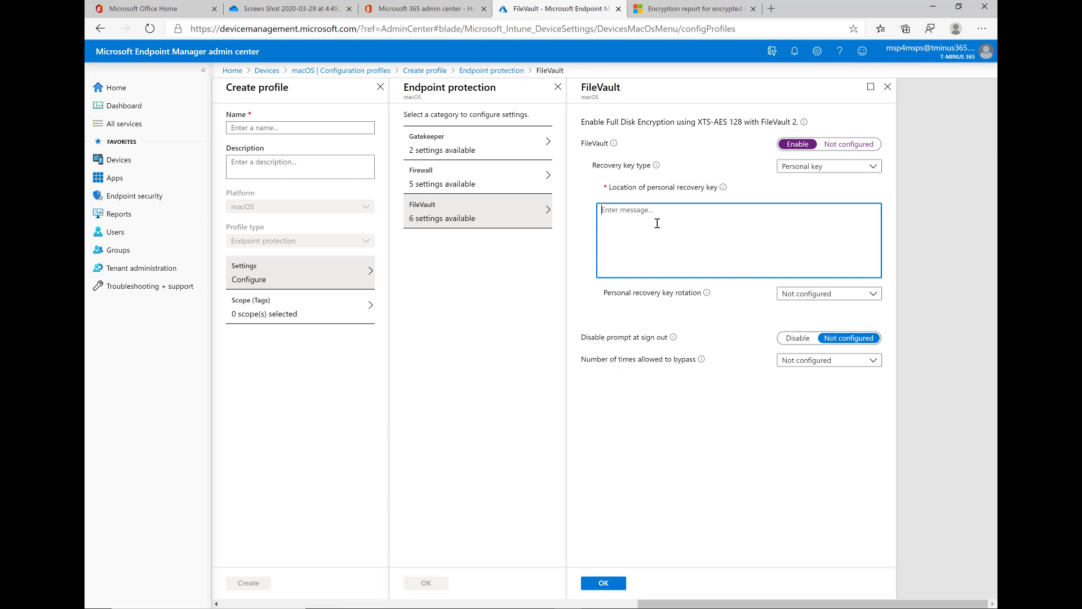
pyautogui.moveTo(692, 232)
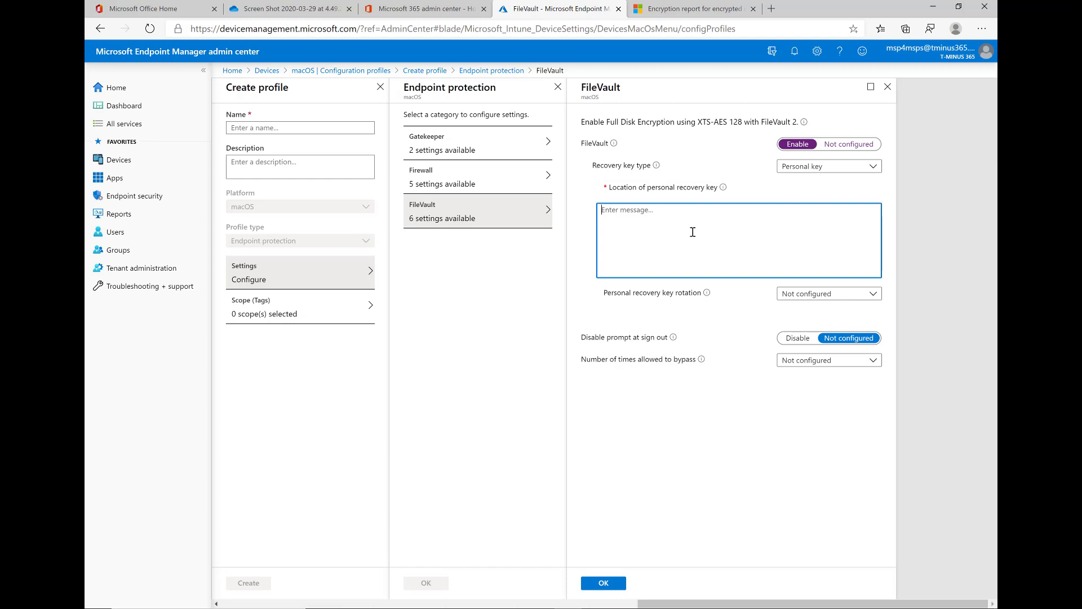
pyautogui.moveTo(652, 248)
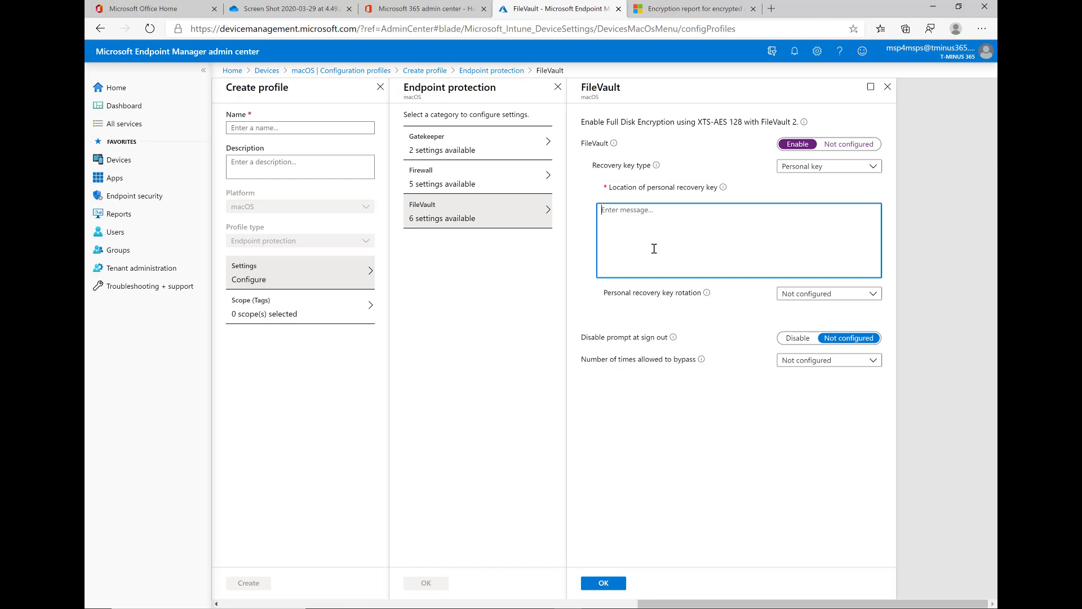
pyautogui.moveTo(684, 272)
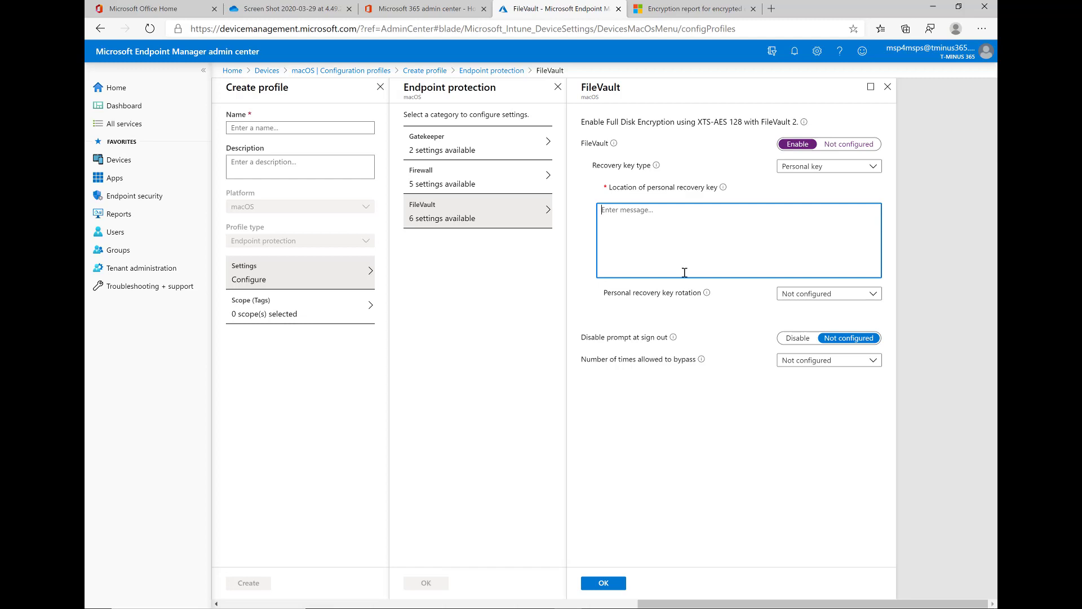
pyautogui.moveTo(791, 306)
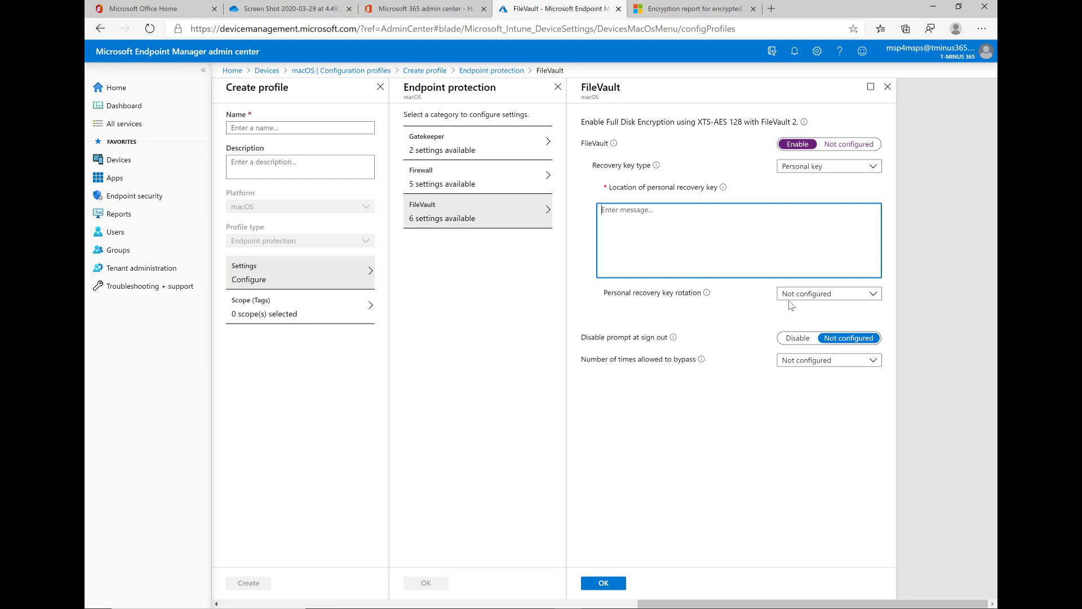
# - Set the personal recovery key rotation to 1 month
pyautogui.click(825, 293)
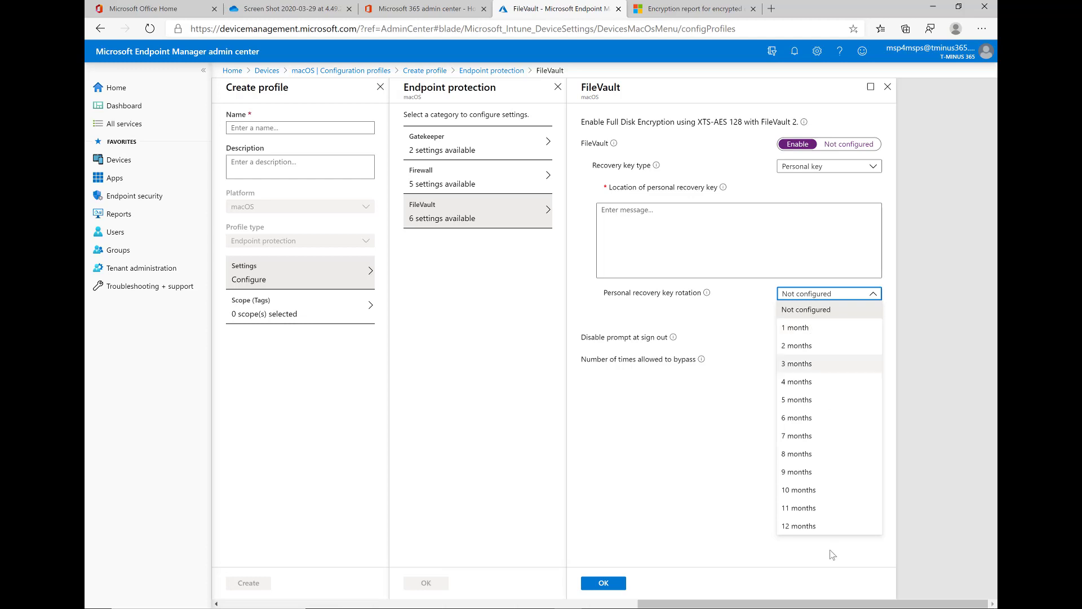
pyautogui.click(829, 293)
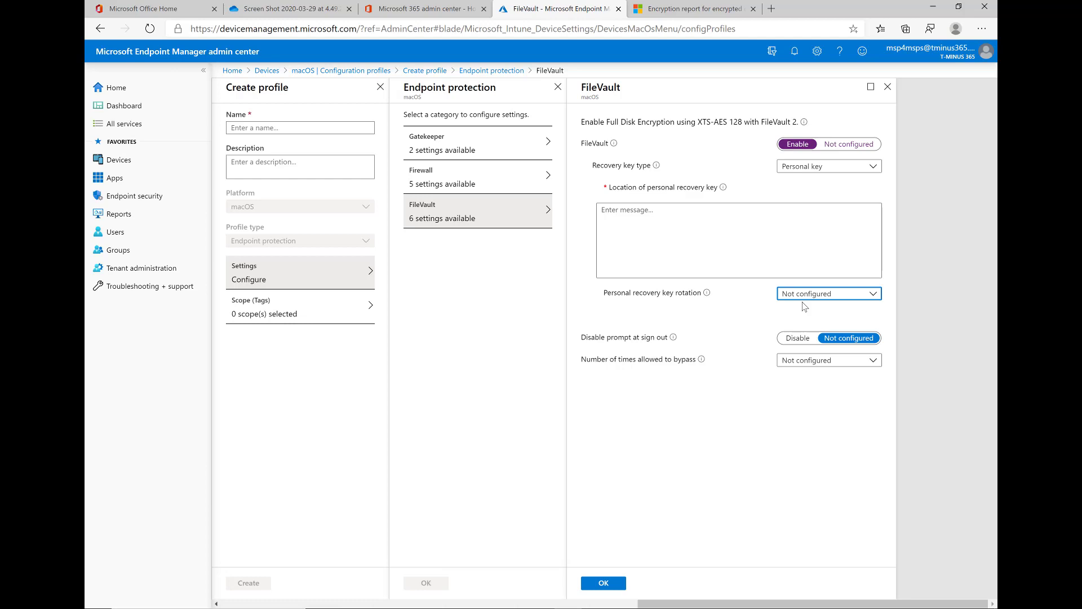
pyautogui.moveTo(796, 302)
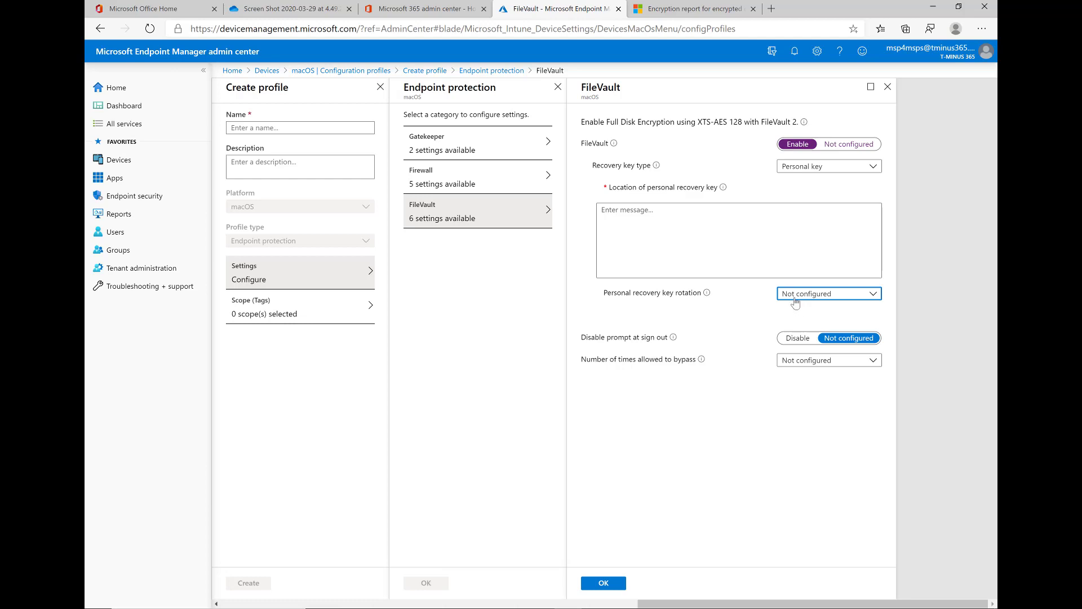
pyautogui.click(829, 293)
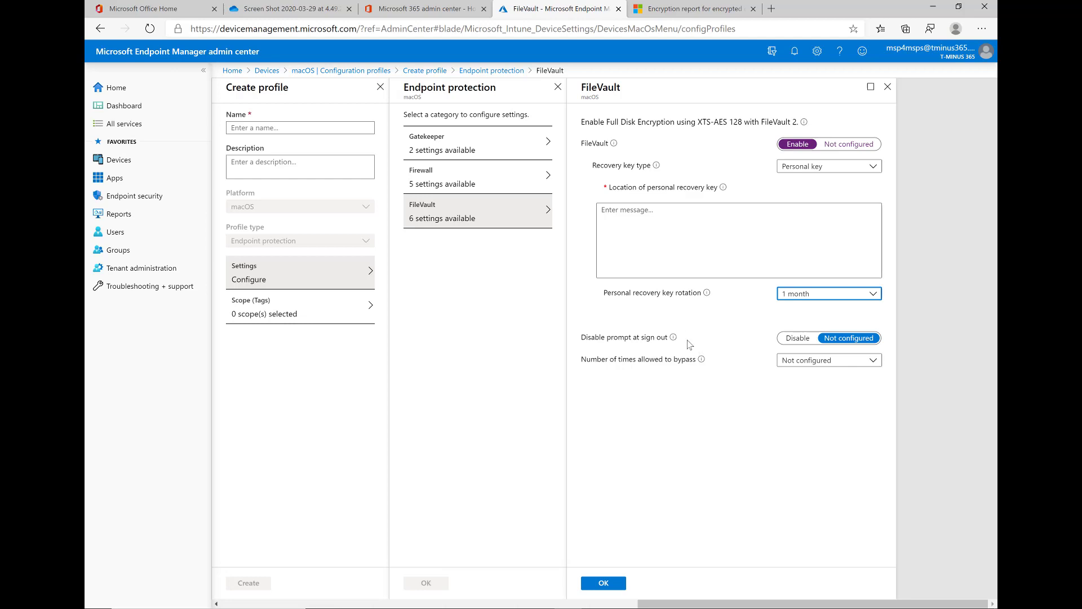
pyautogui.moveTo(797, 337)
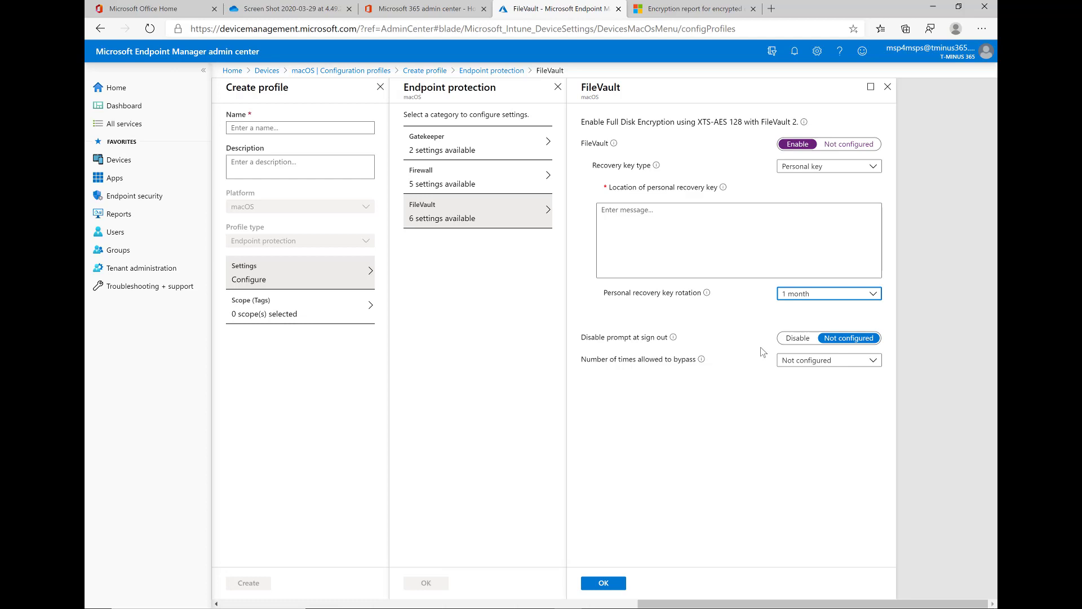
pyautogui.moveTo(759, 352)
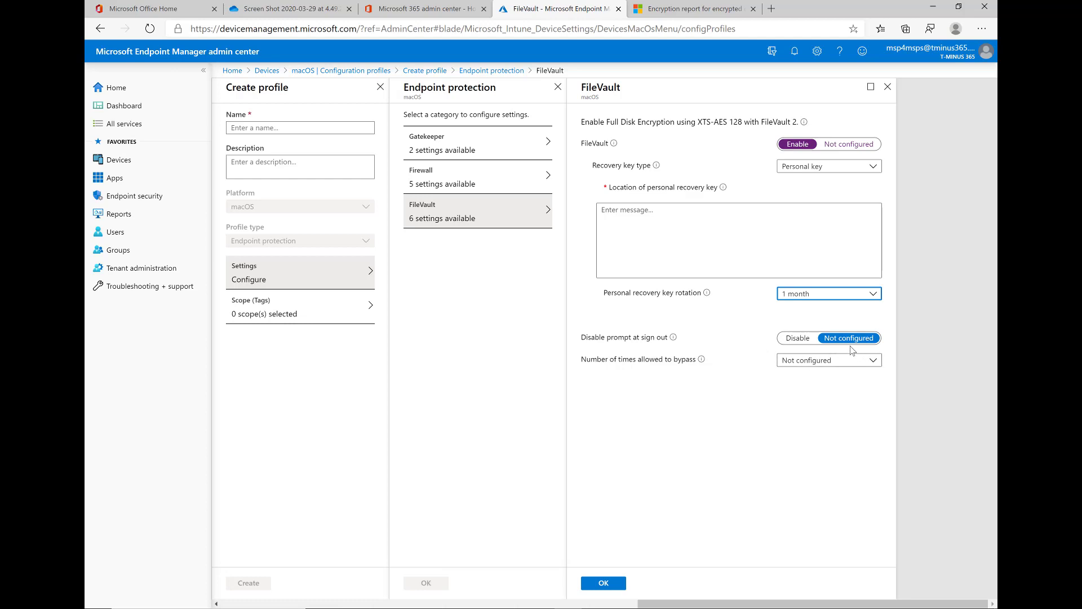
pyautogui.moveTo(813, 348)
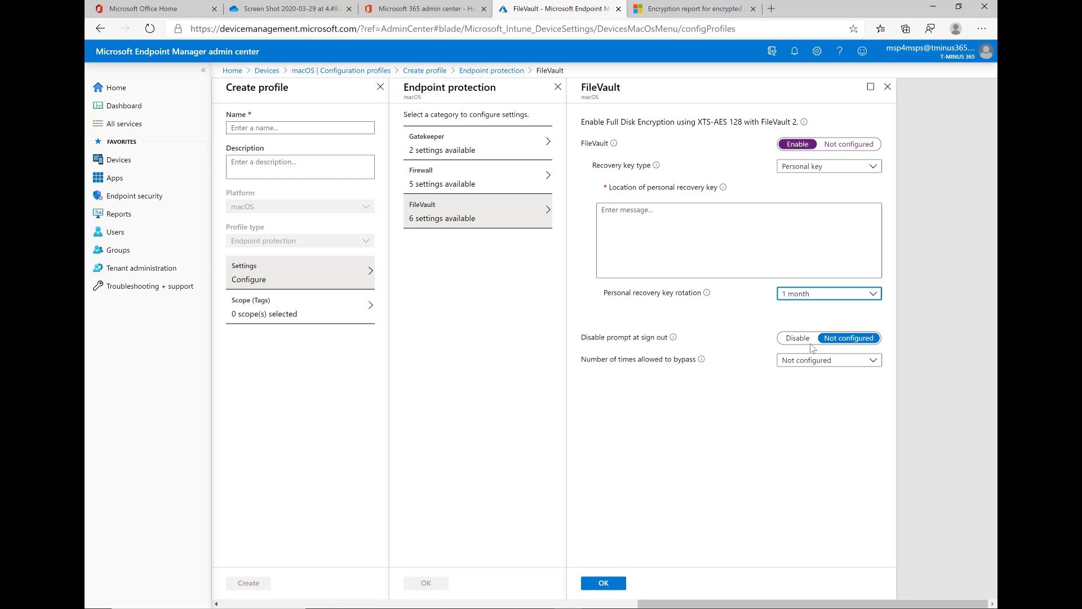
pyautogui.moveTo(696, 355)
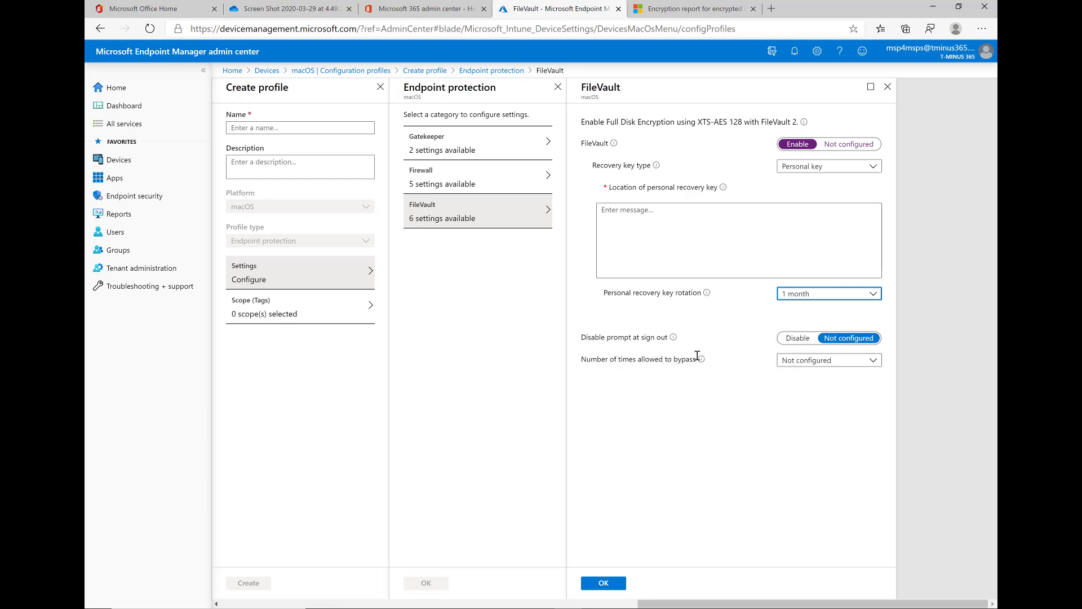
pyautogui.click(828, 359)
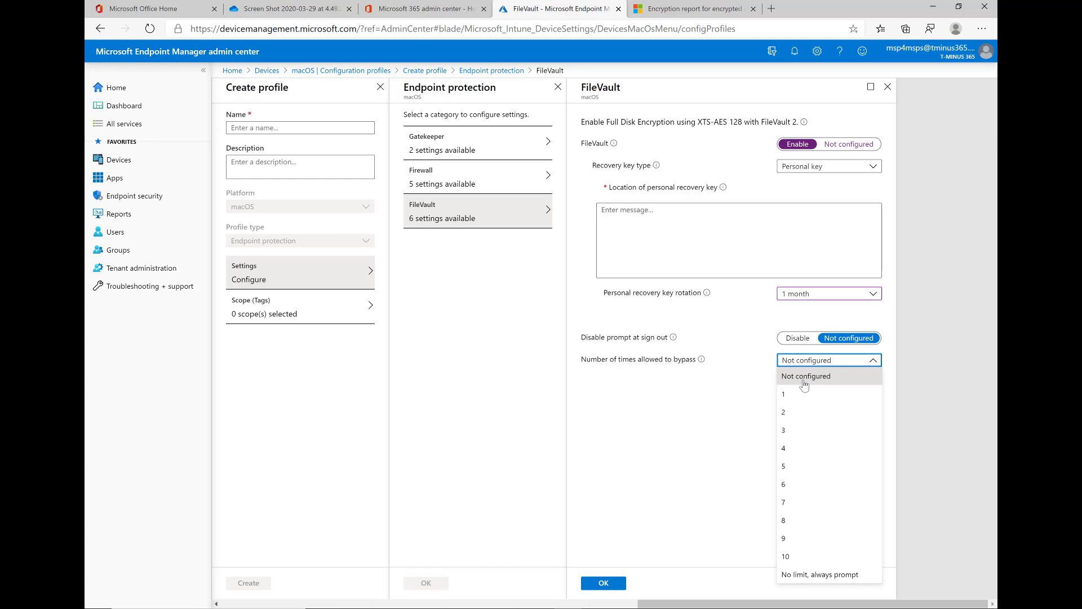
pyautogui.moveTo(807, 385)
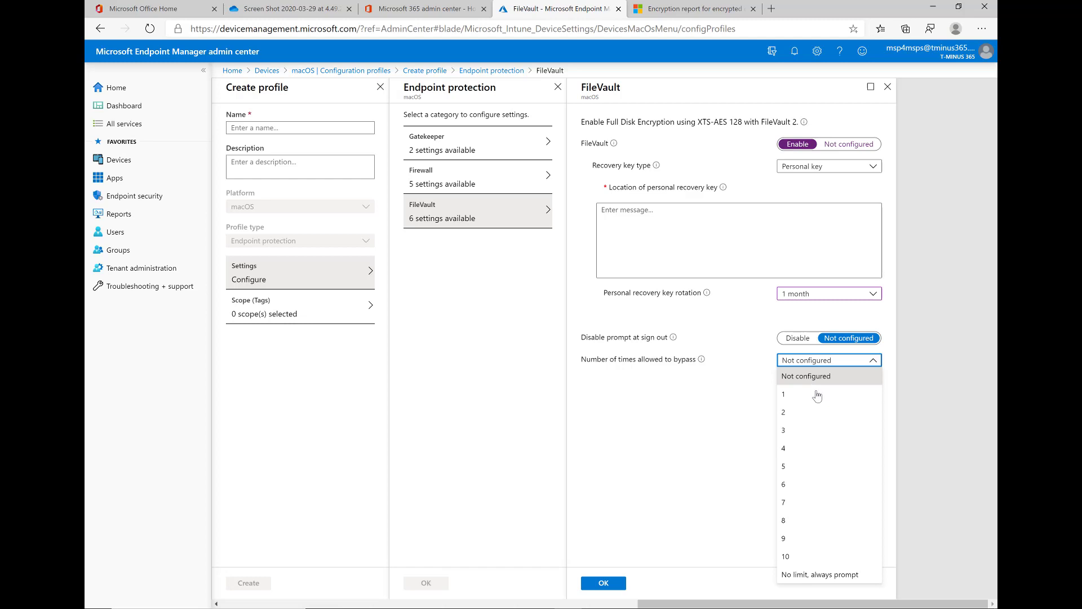
pyautogui.moveTo(797, 410)
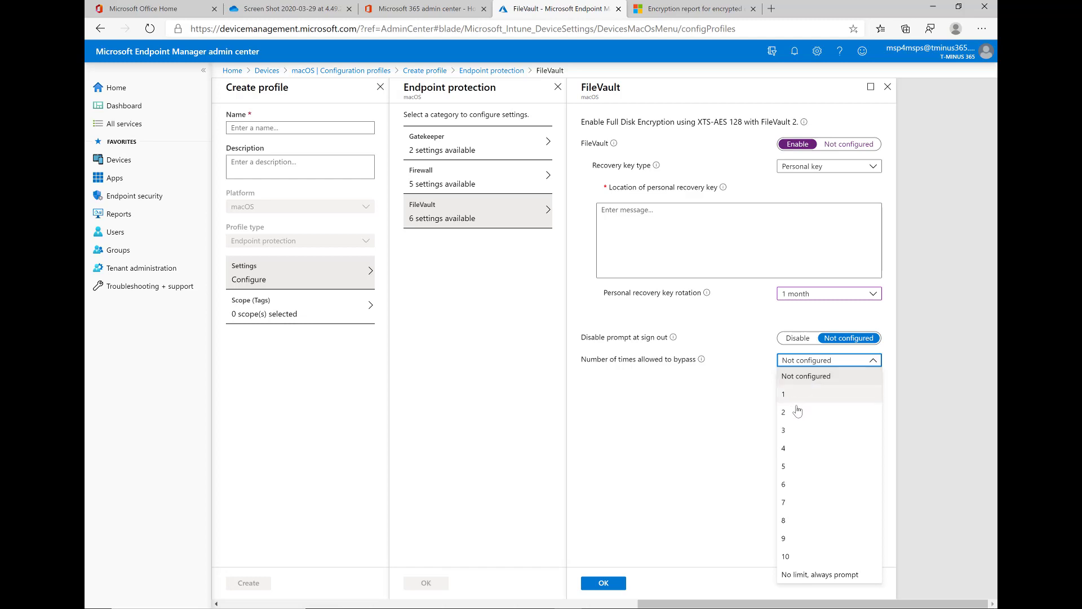
pyautogui.moveTo(820, 375)
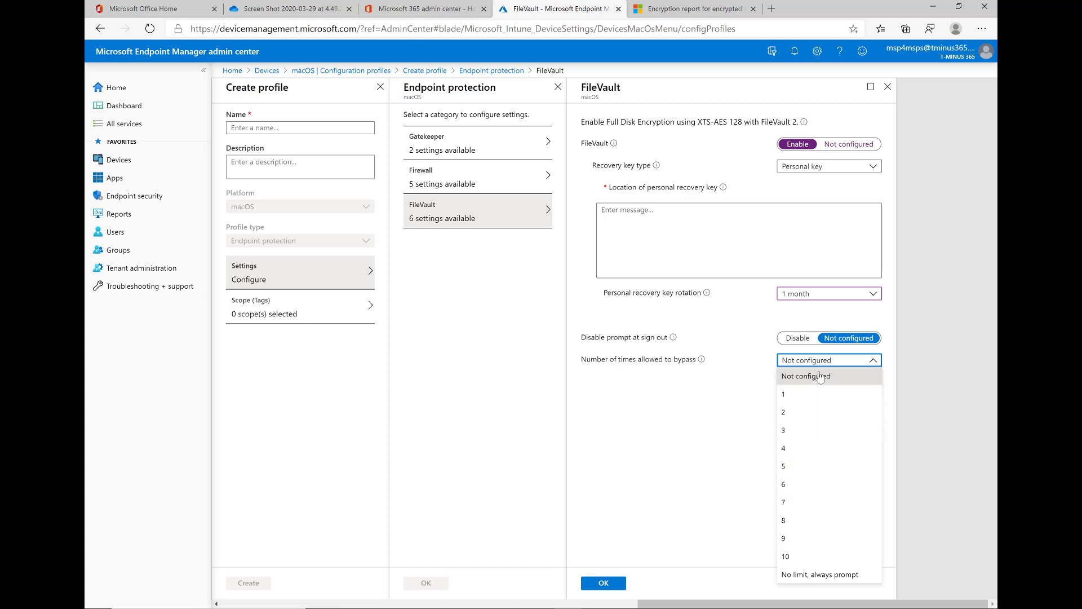
pyautogui.click(805, 376)
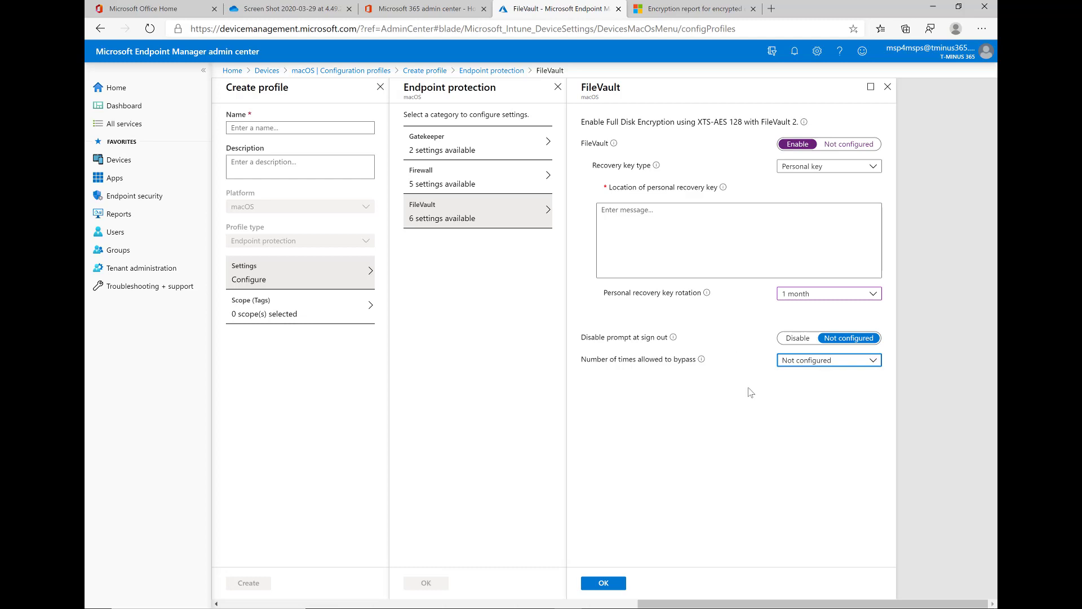
pyautogui.click(828, 360)
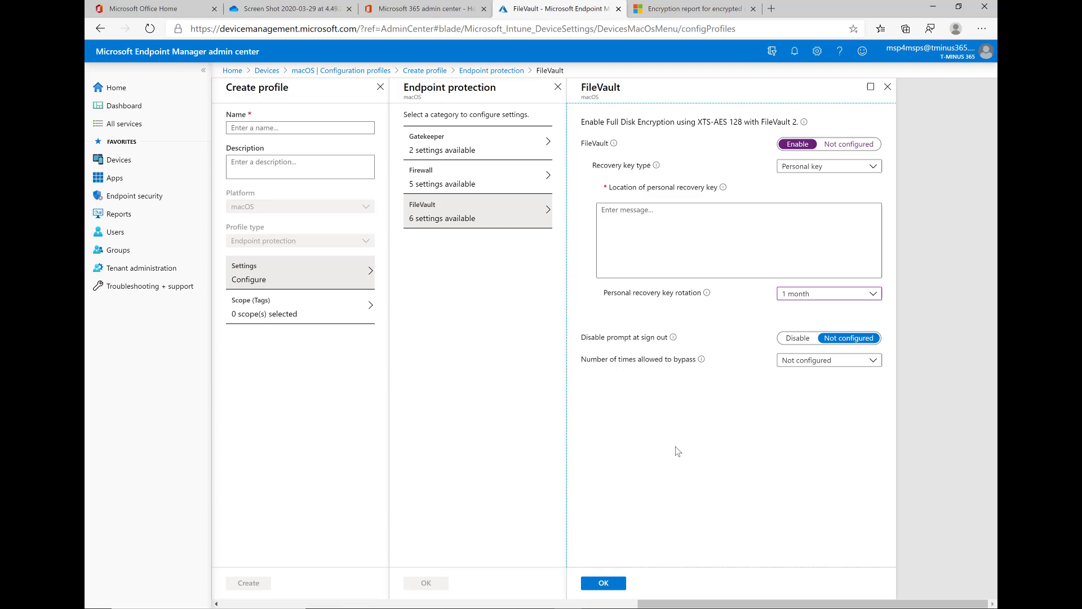
pyautogui.moveTo(619, 230)
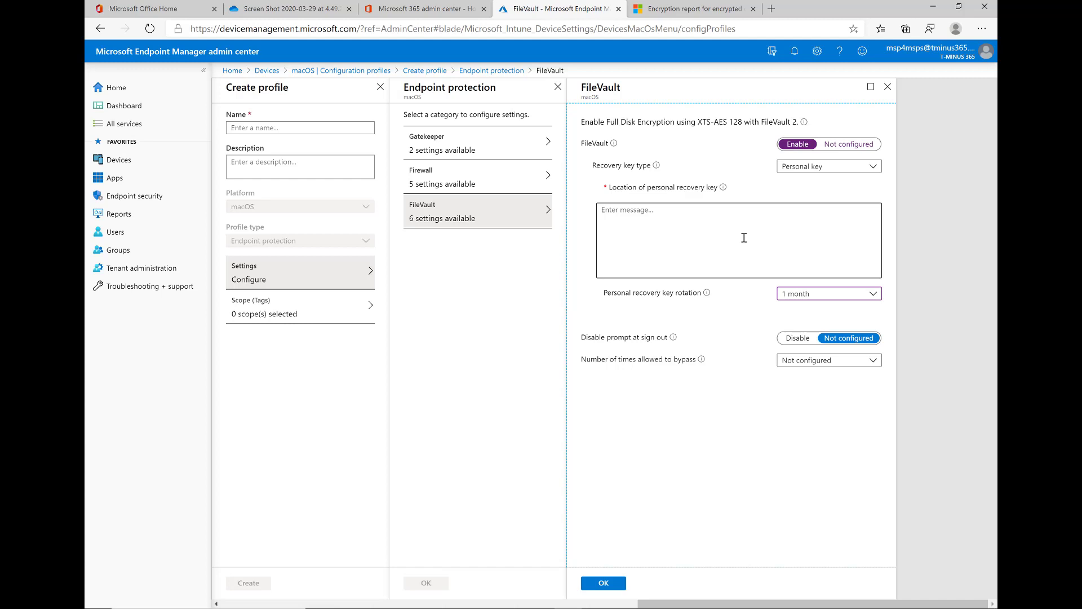
pyautogui.moveTo(490, 70)
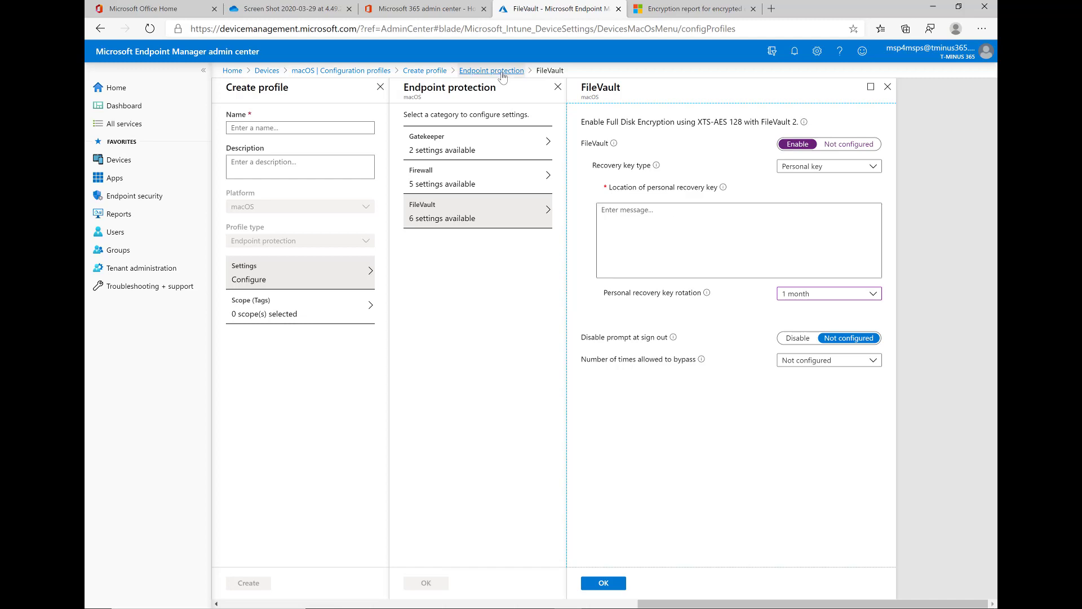
# - Discard the unsaved new profile and open the existing HIPAA_macOS_EndpointProtection profile
pyautogui.click(491, 70)
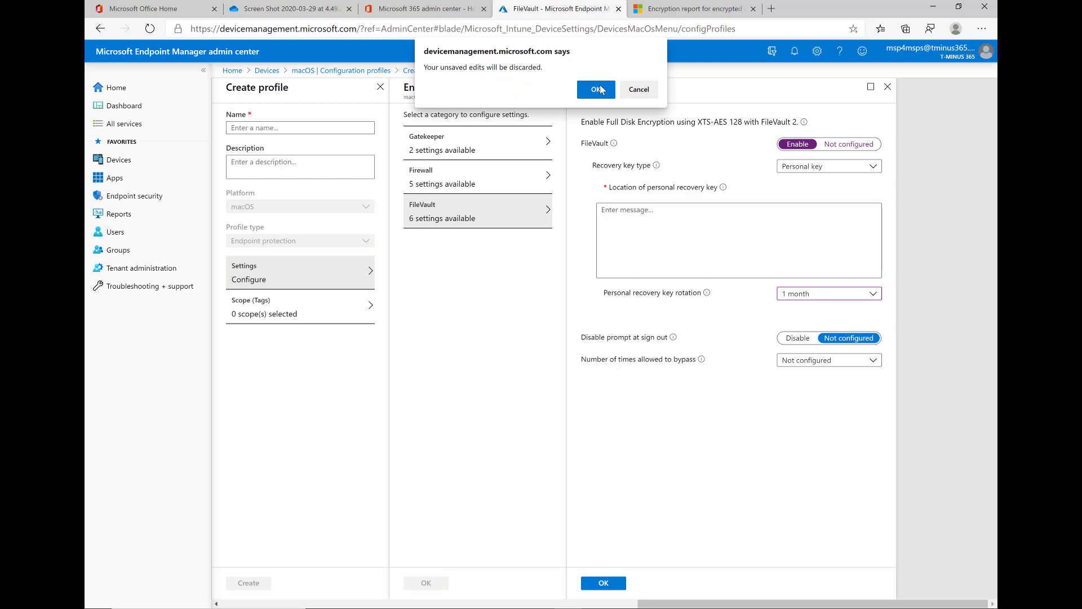
pyautogui.click(594, 90)
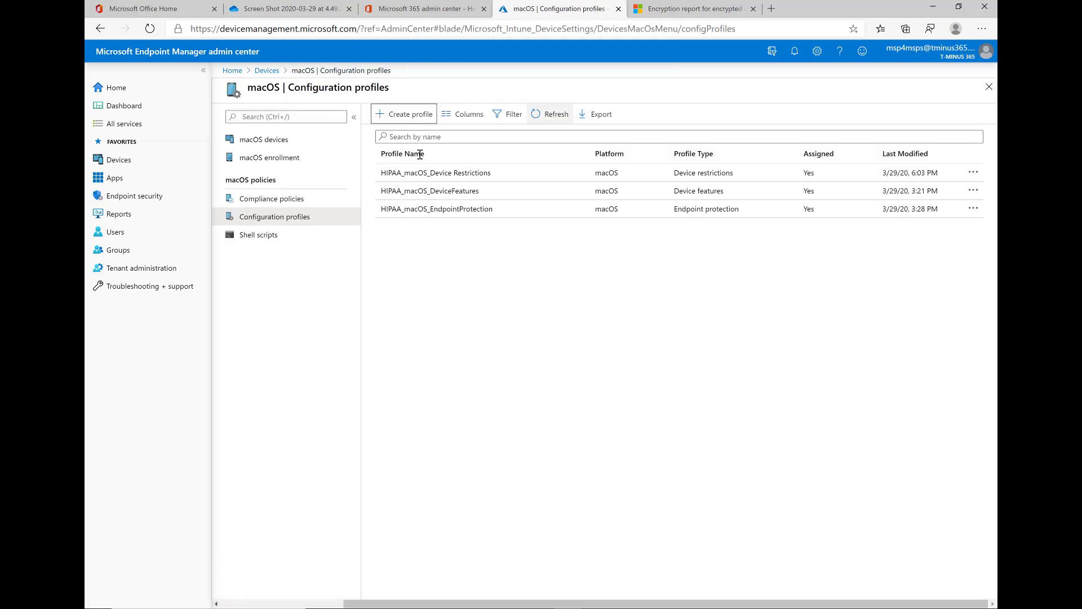
pyautogui.click(436, 208)
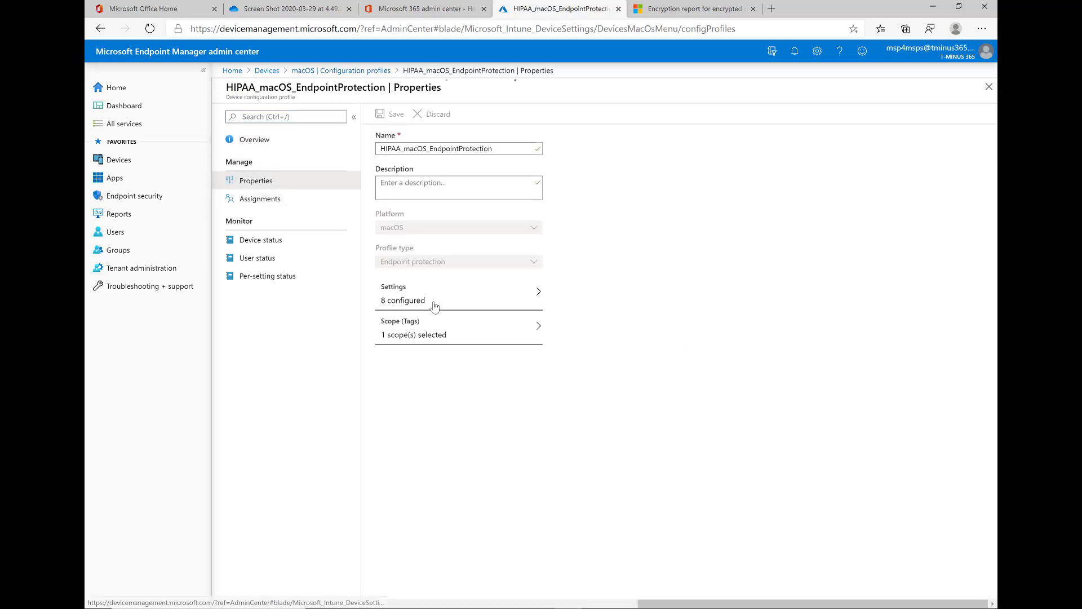
# - Review the profile's configured settings, checking FileVault shows 3 of 6 configured
pyautogui.click(434, 291)
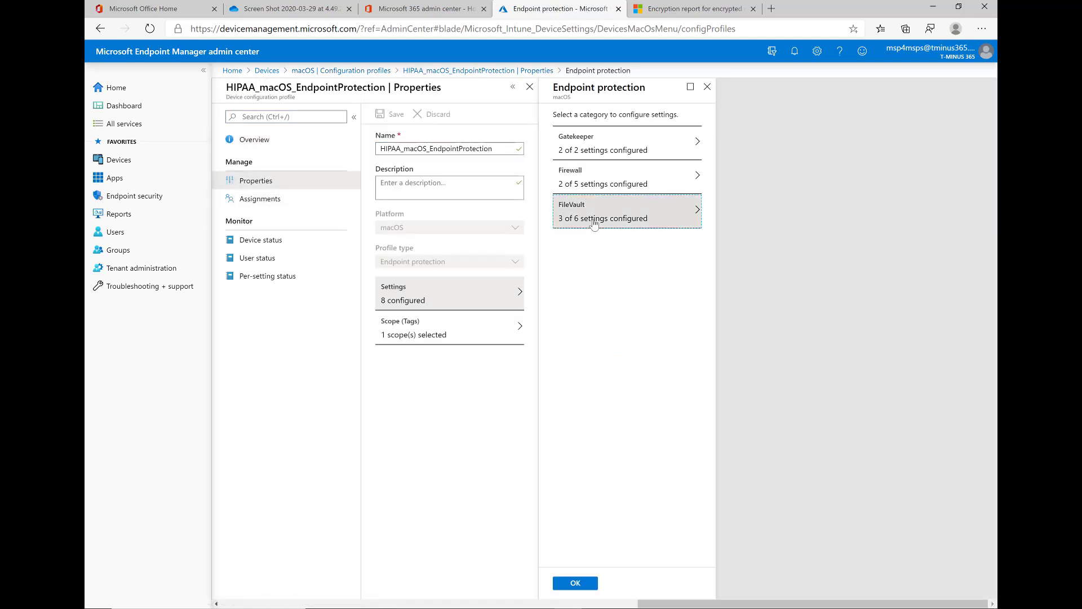
pyautogui.click(602, 213)
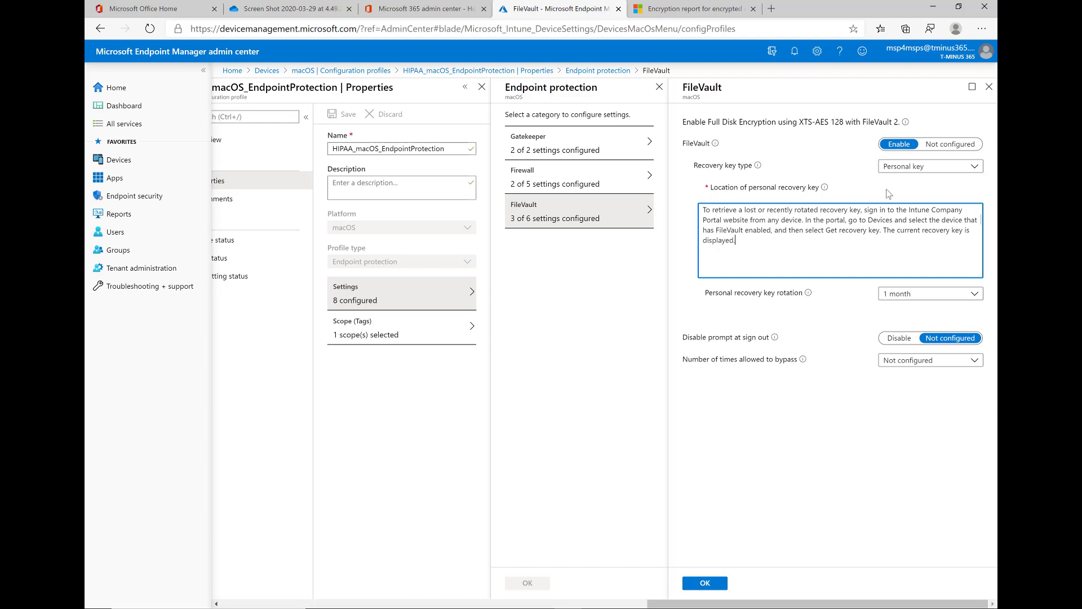
pyautogui.click(990, 87)
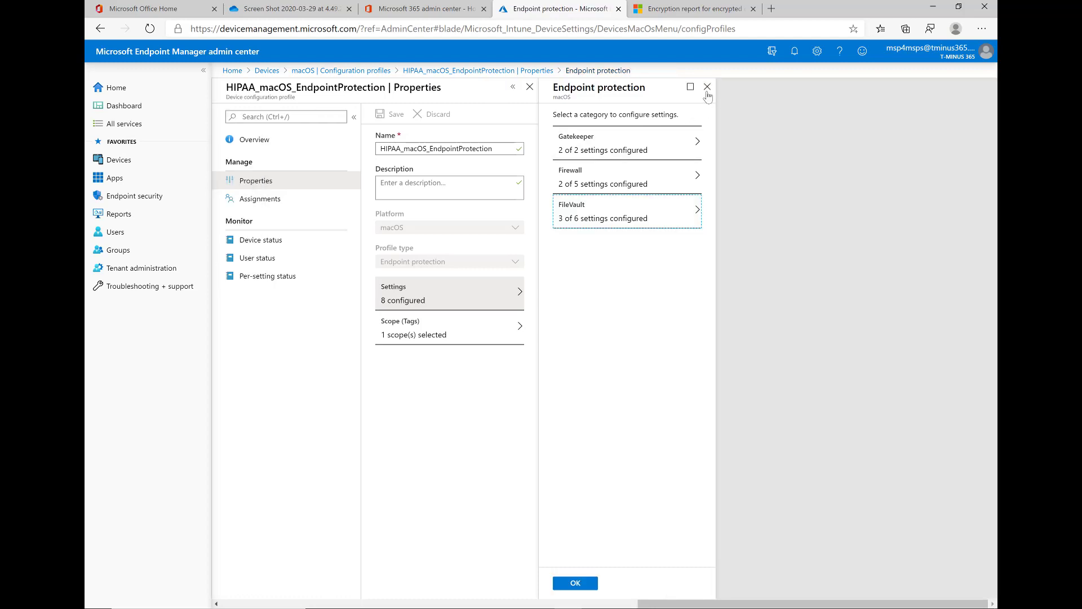
pyautogui.click(707, 87)
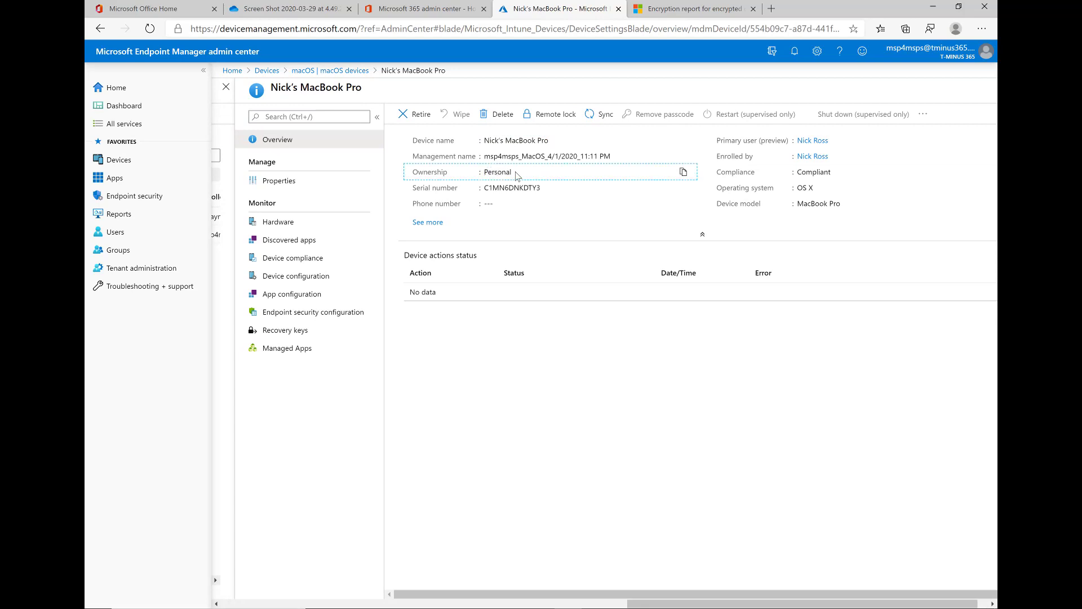
pyautogui.doubleClick(496, 172)
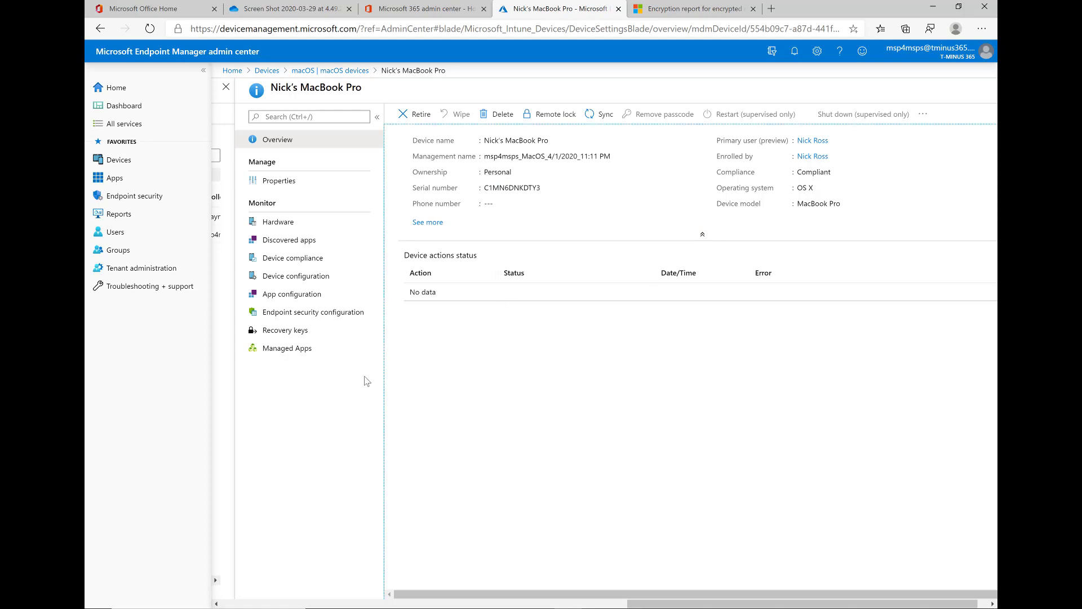
pyautogui.moveTo(435, 187)
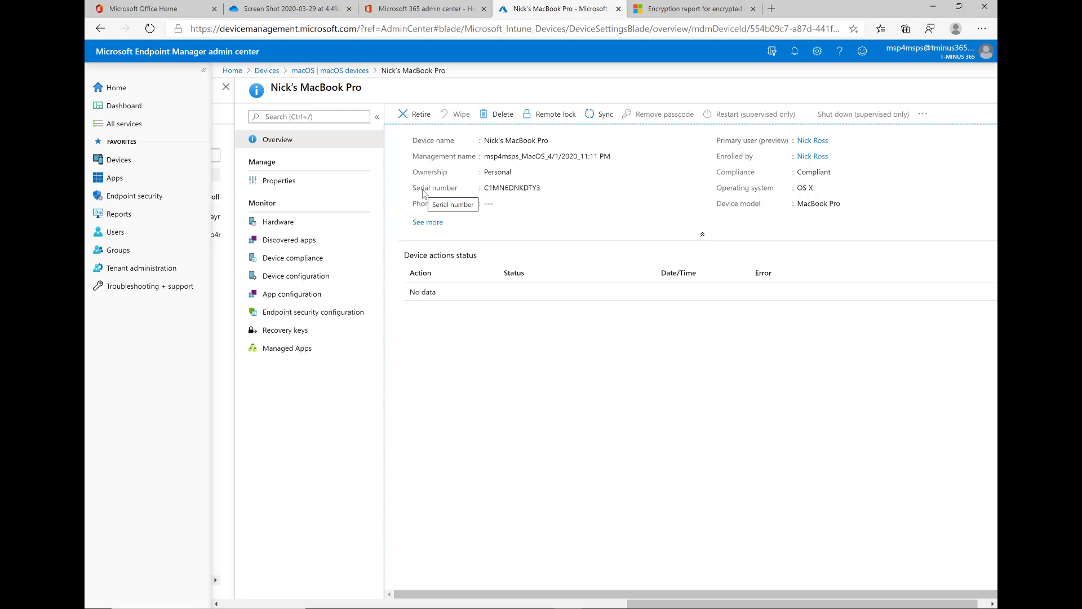
pyautogui.moveTo(507, 180)
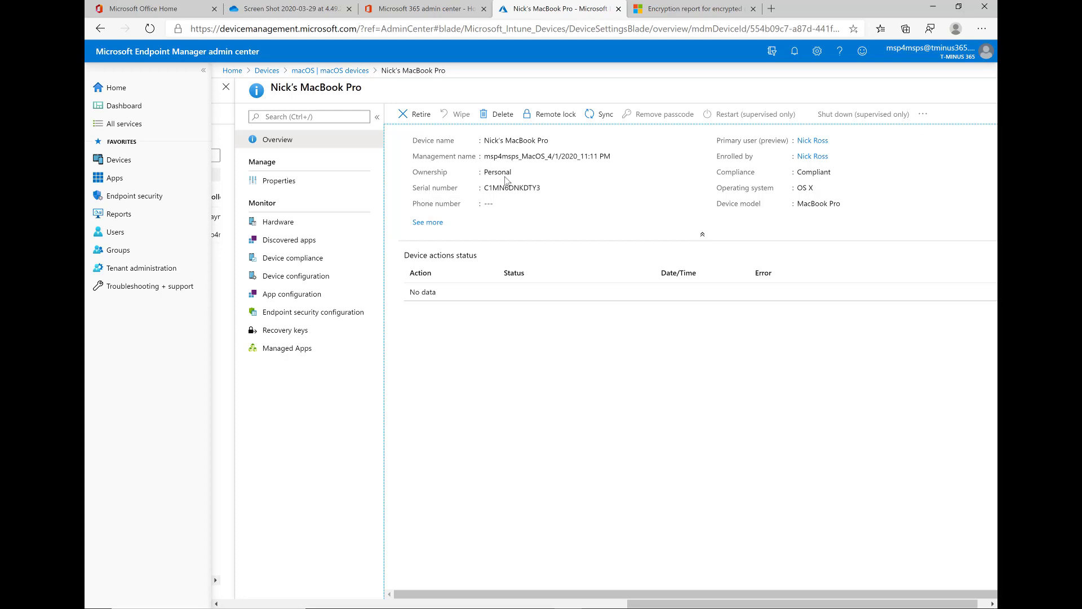
pyautogui.doubleClick(496, 171)
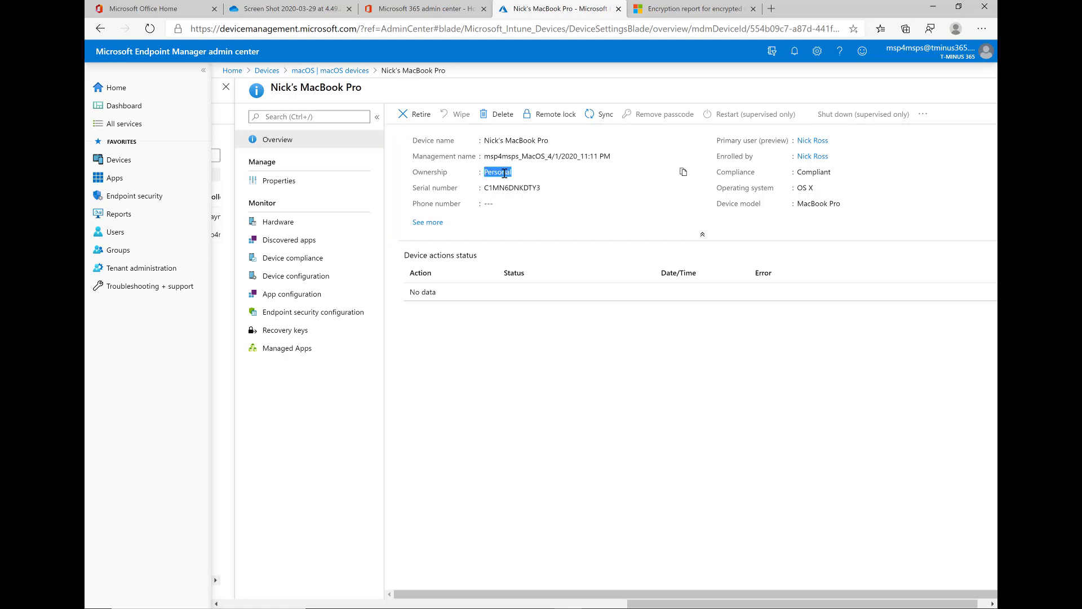
# - Attempt Show Recovery Key on the device, refused since keys are viewable only for corporate devices
pyautogui.click(262, 330)
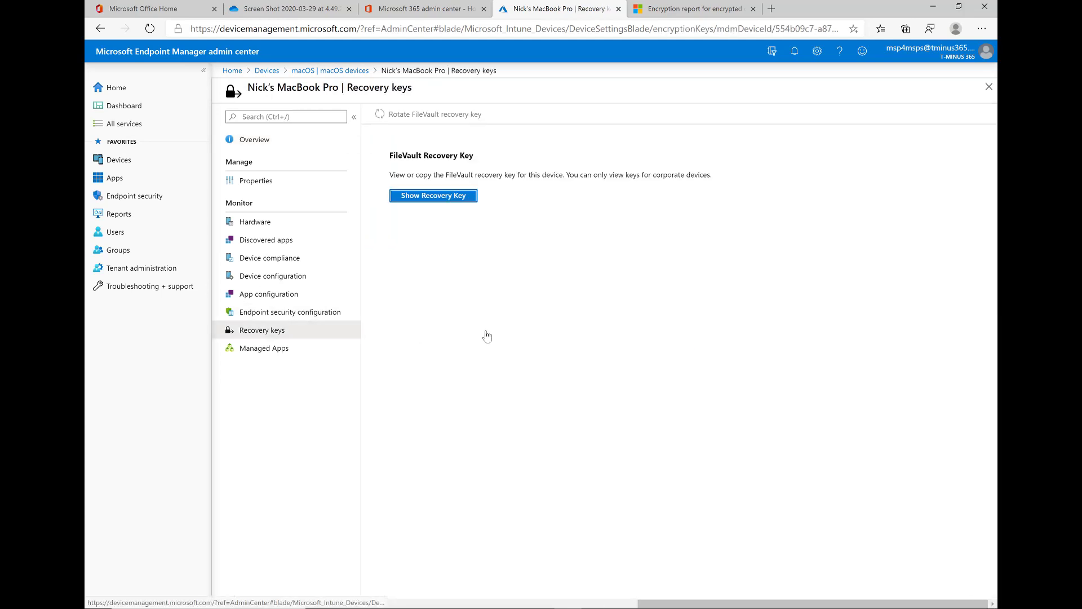
pyautogui.click(432, 195)
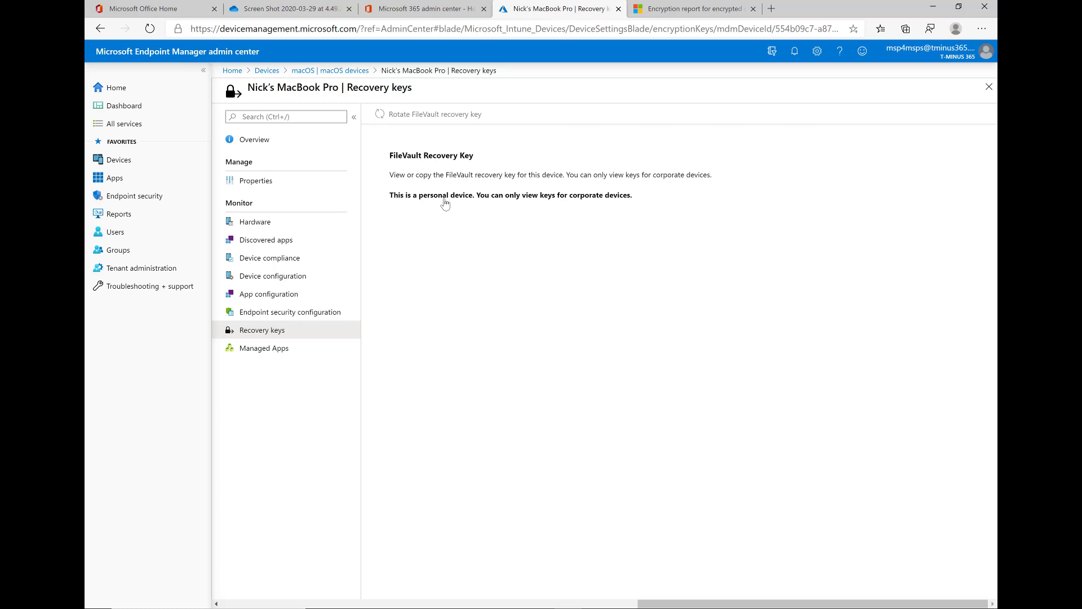
pyautogui.moveTo(449, 195); pyautogui.dragTo(537, 195)
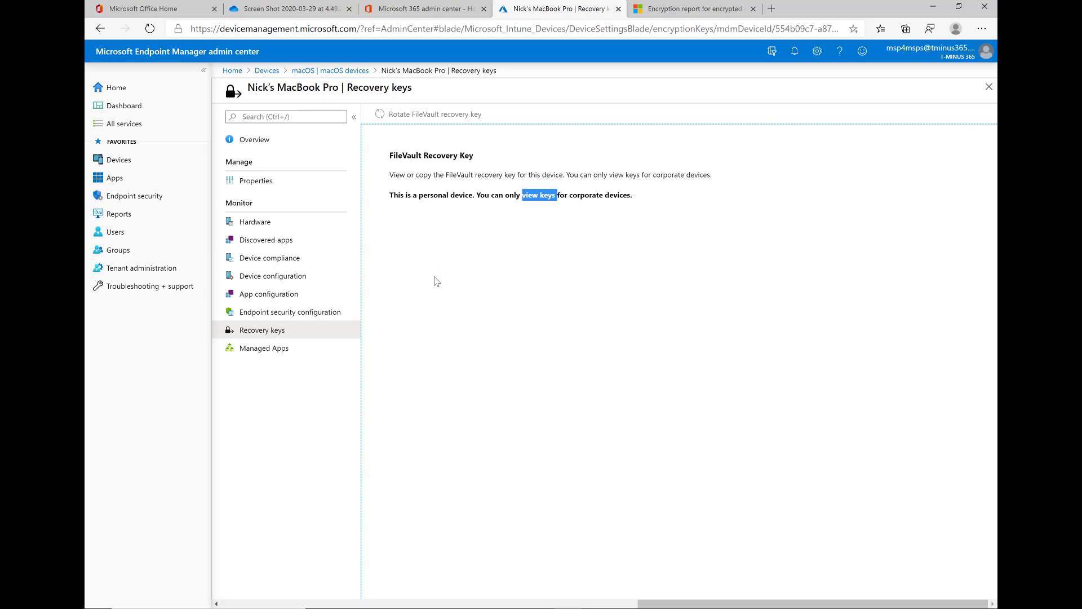
pyautogui.moveTo(272, 275)
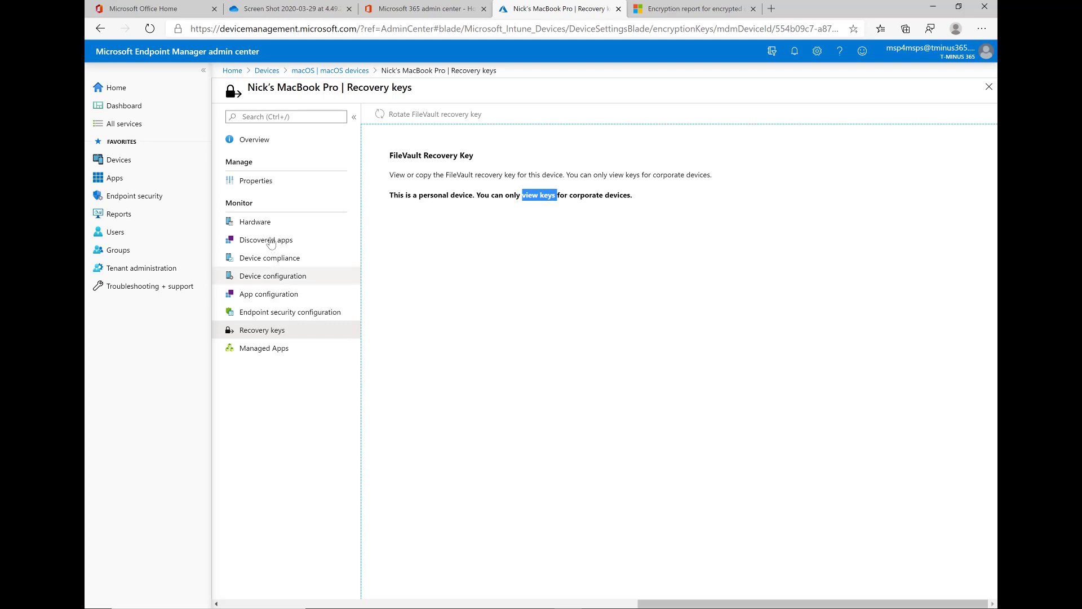
pyautogui.click(254, 221)
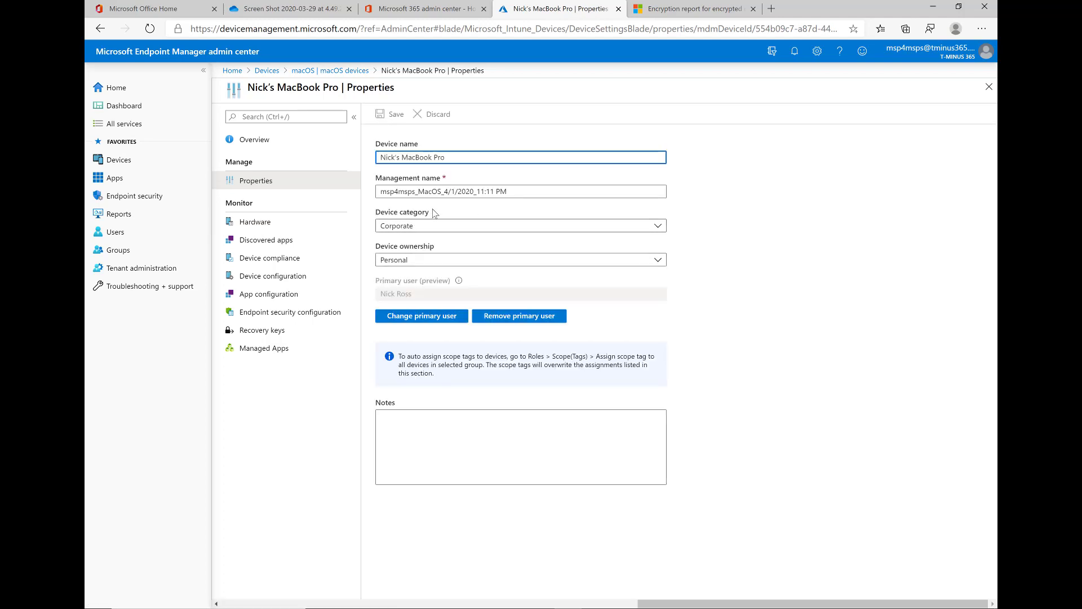
pyautogui.click(519, 259)
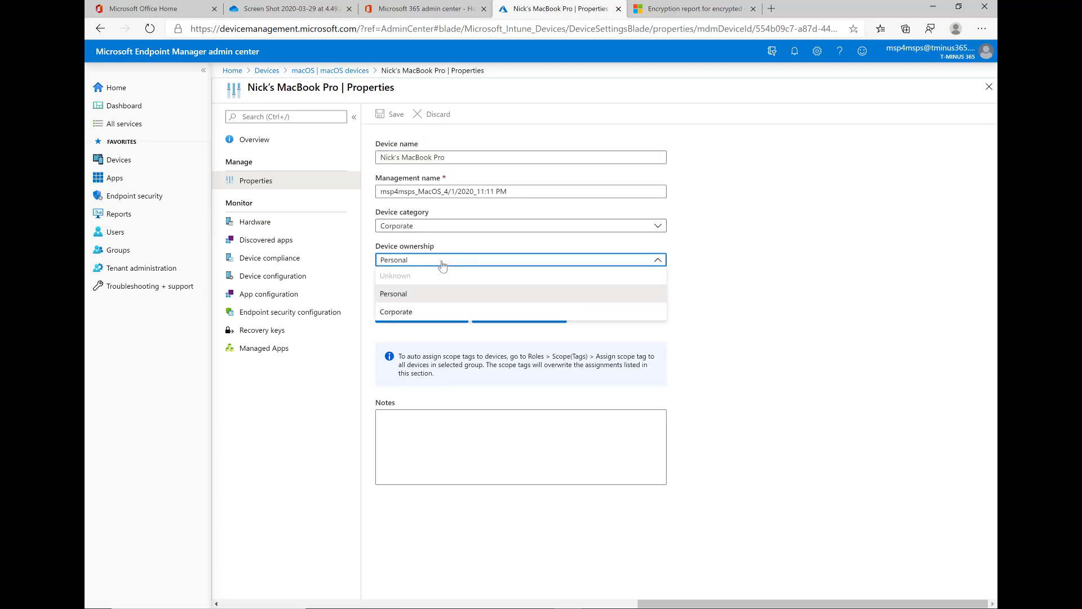
pyautogui.click(396, 311)
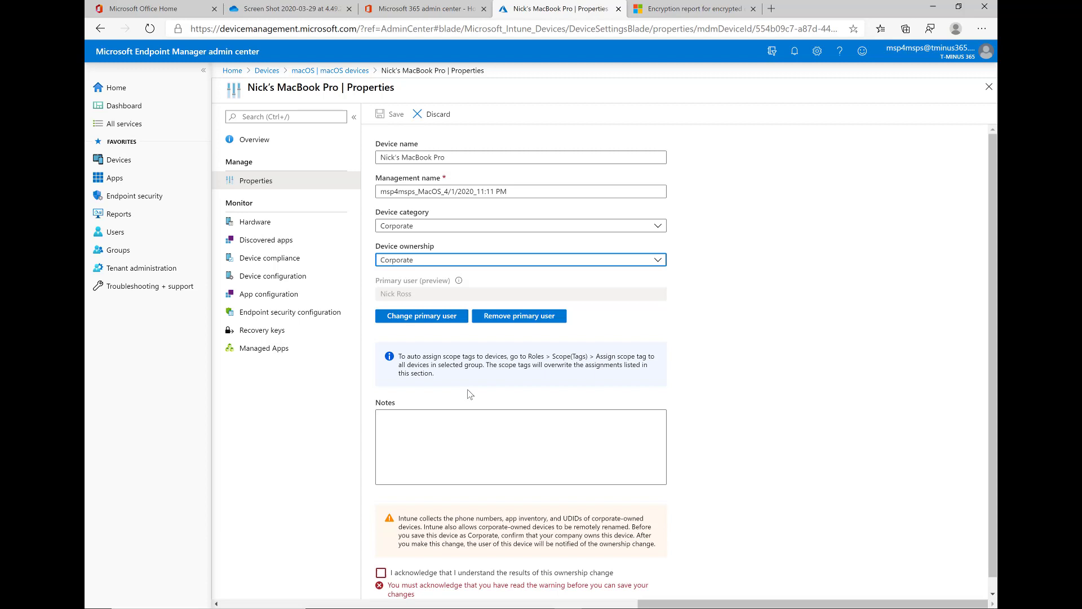
pyautogui.scroll(-3)
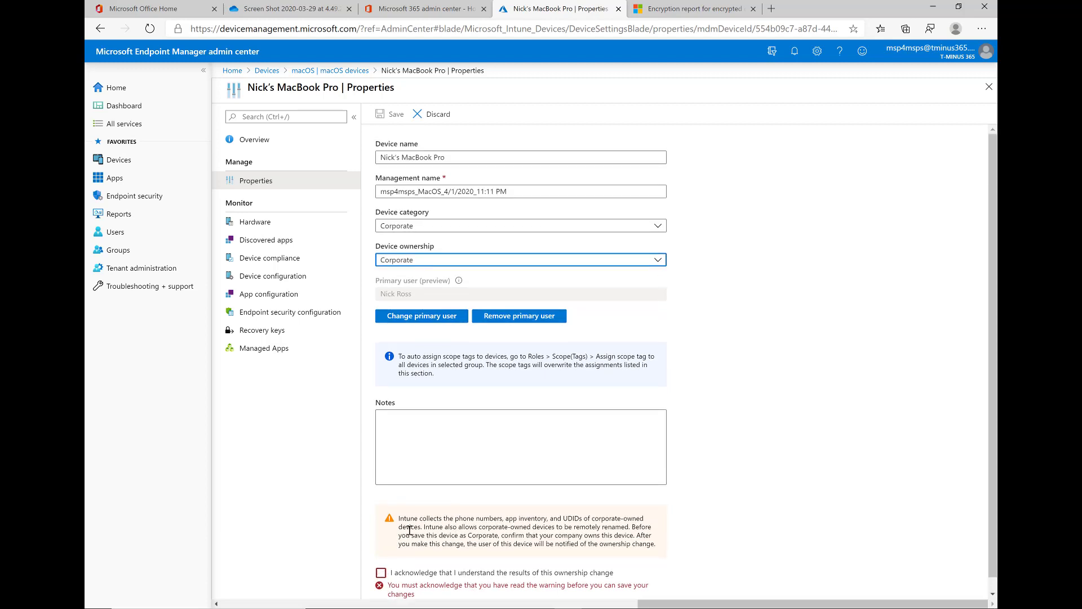
pyautogui.click(380, 572)
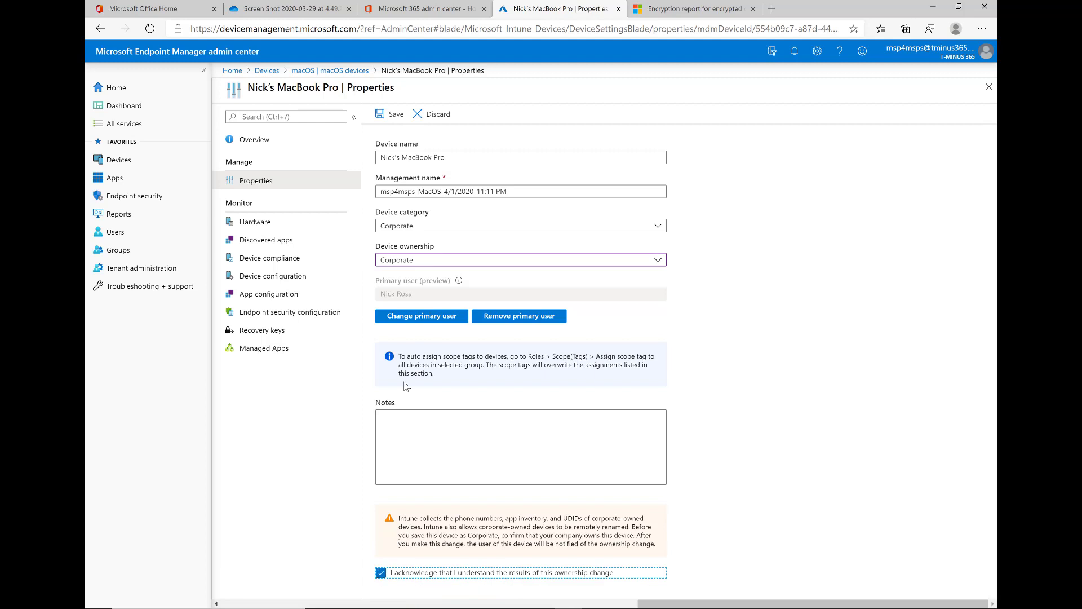
pyautogui.click(389, 114)
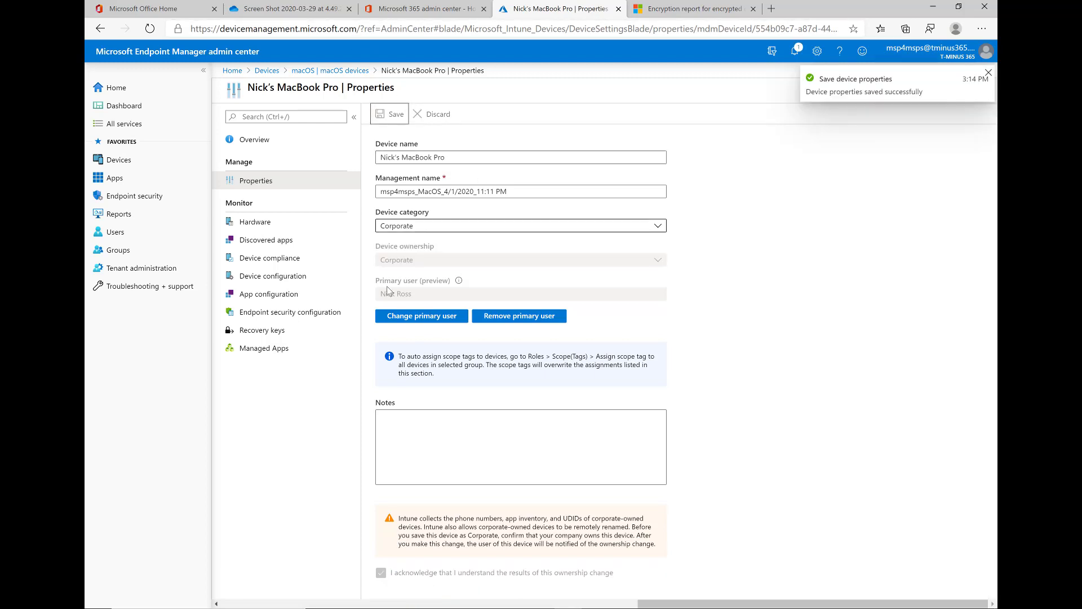
pyautogui.click(262, 329)
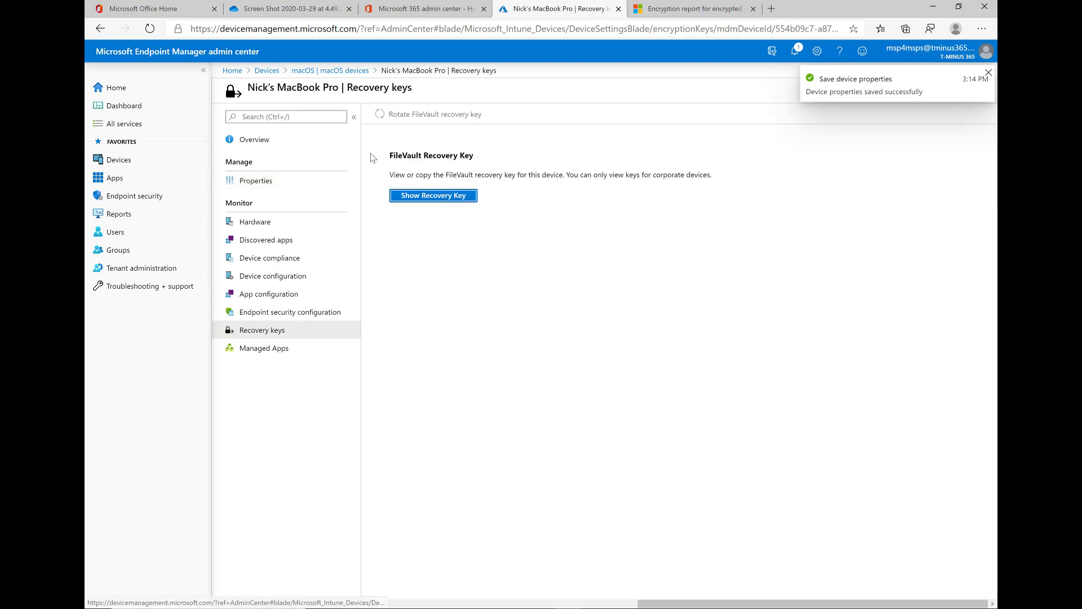
pyautogui.click(433, 195)
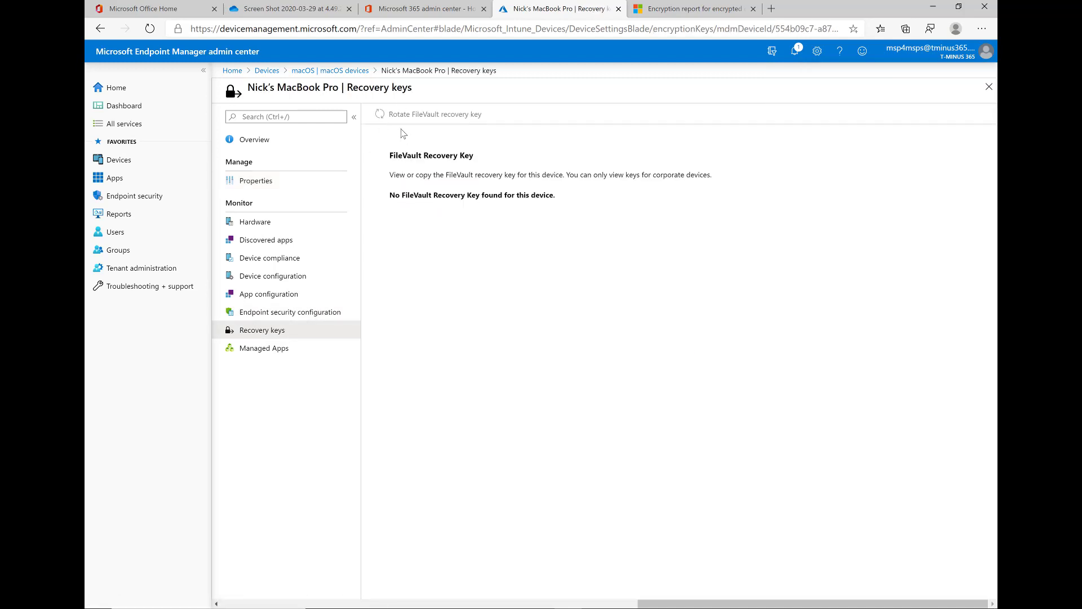
pyautogui.moveTo(428, 114)
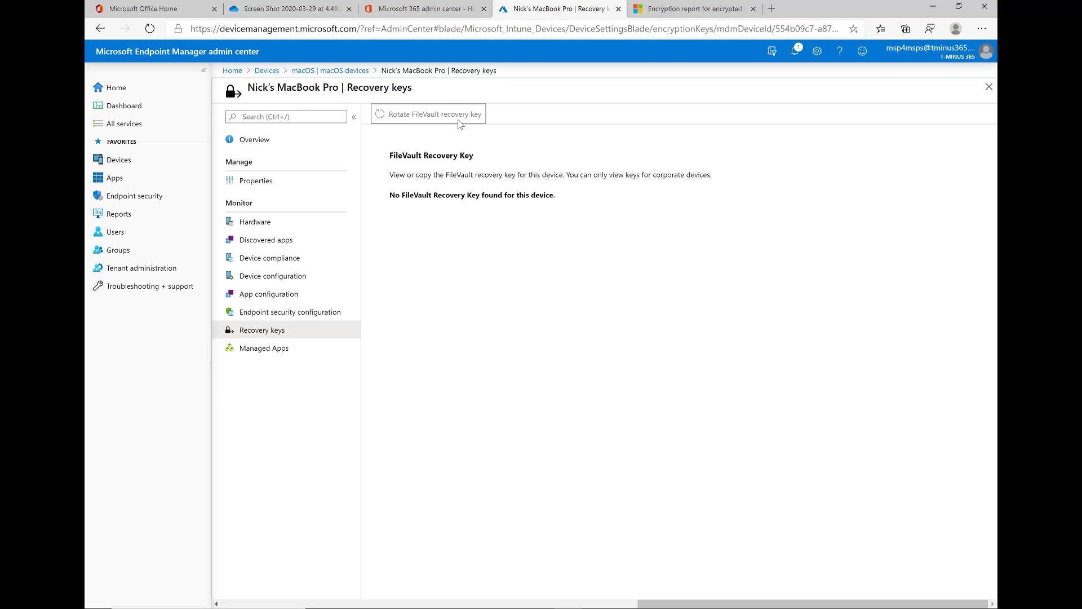
pyautogui.moveTo(457, 123)
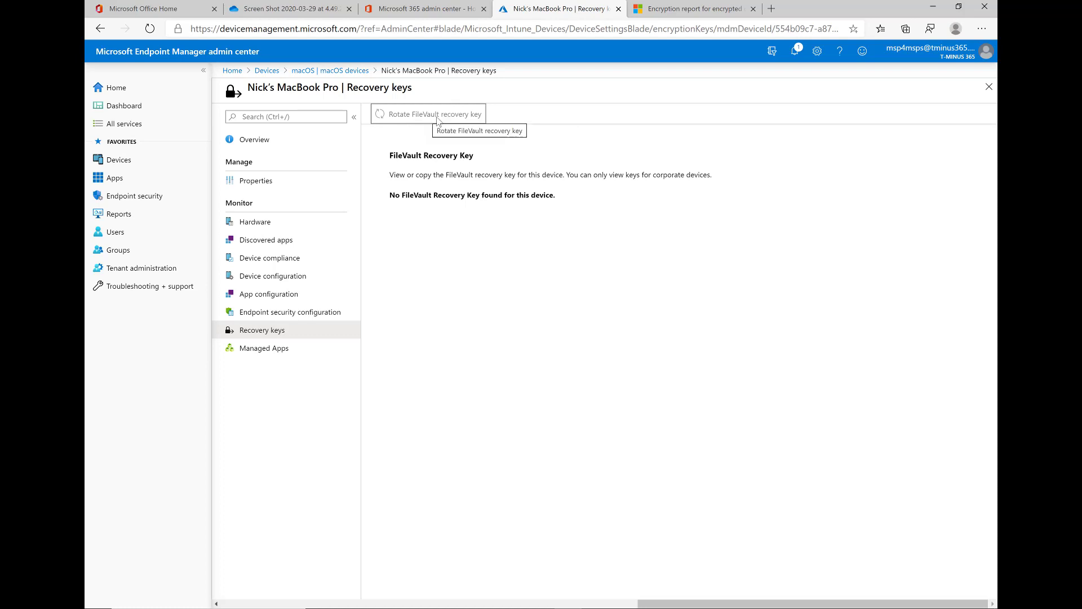
pyautogui.moveTo(511, 168)
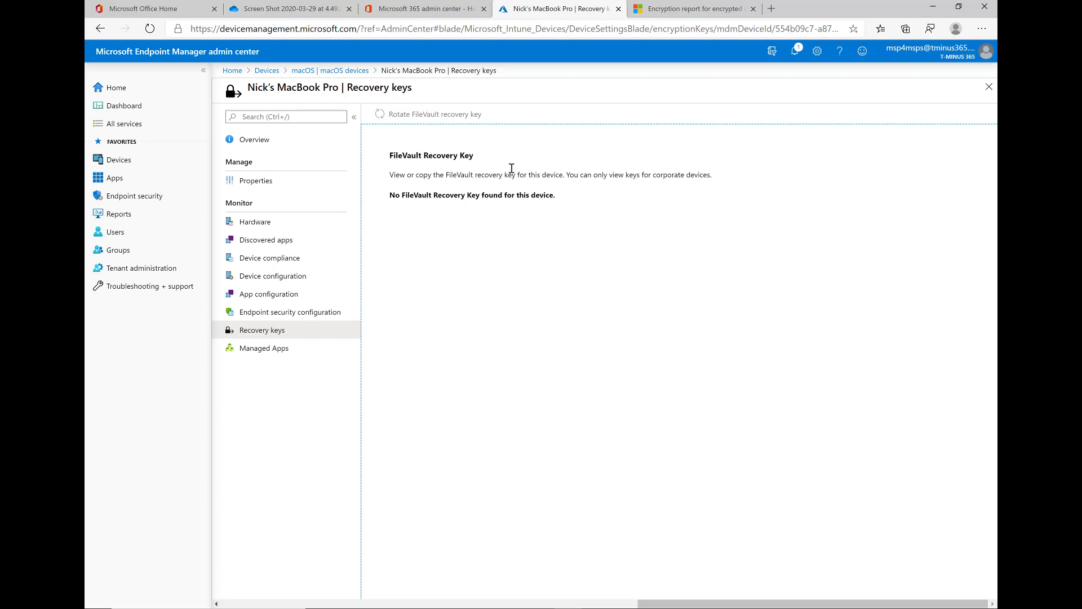
pyautogui.moveTo(529, 196)
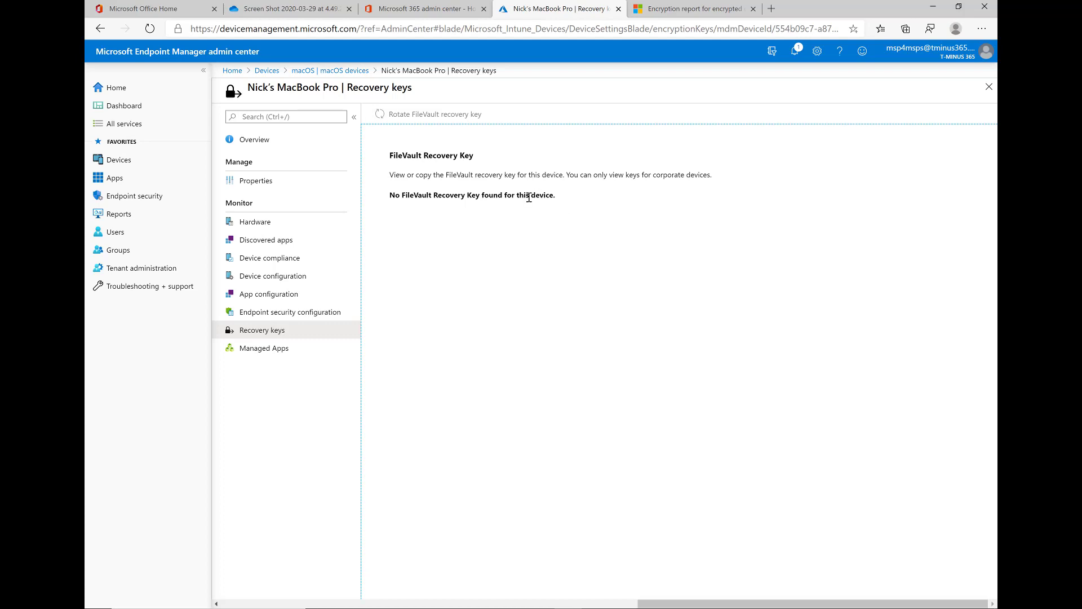
pyautogui.moveTo(505, 211)
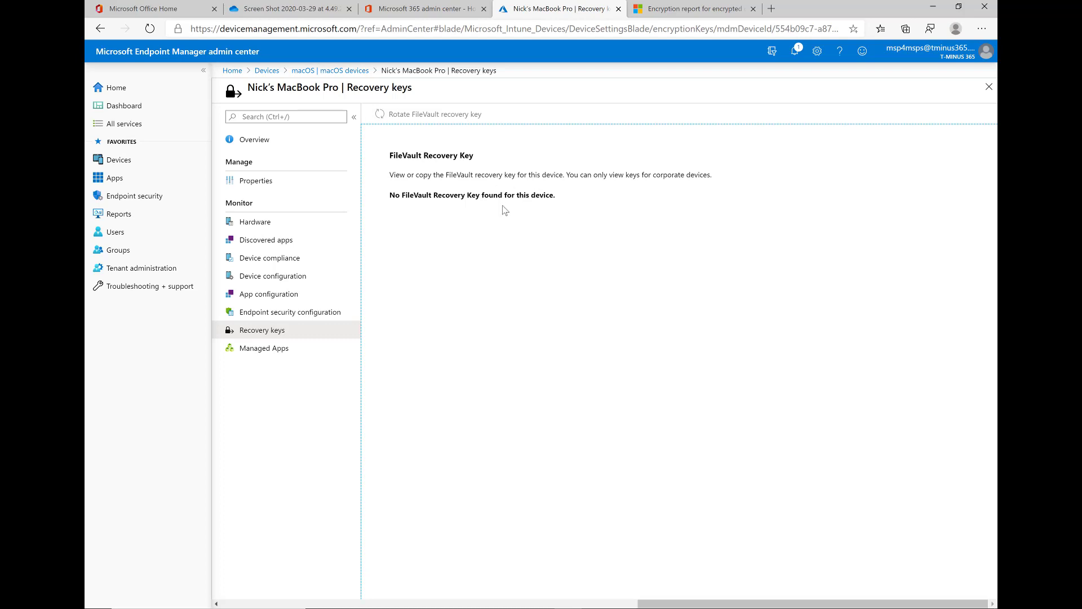
pyautogui.moveTo(479, 195)
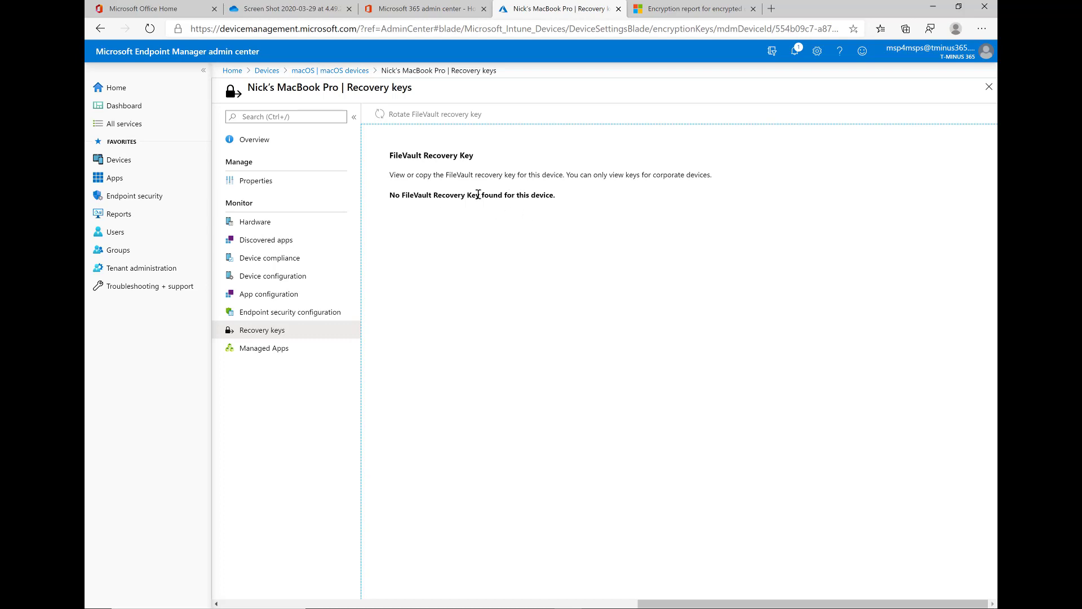
pyautogui.moveTo(508, 210)
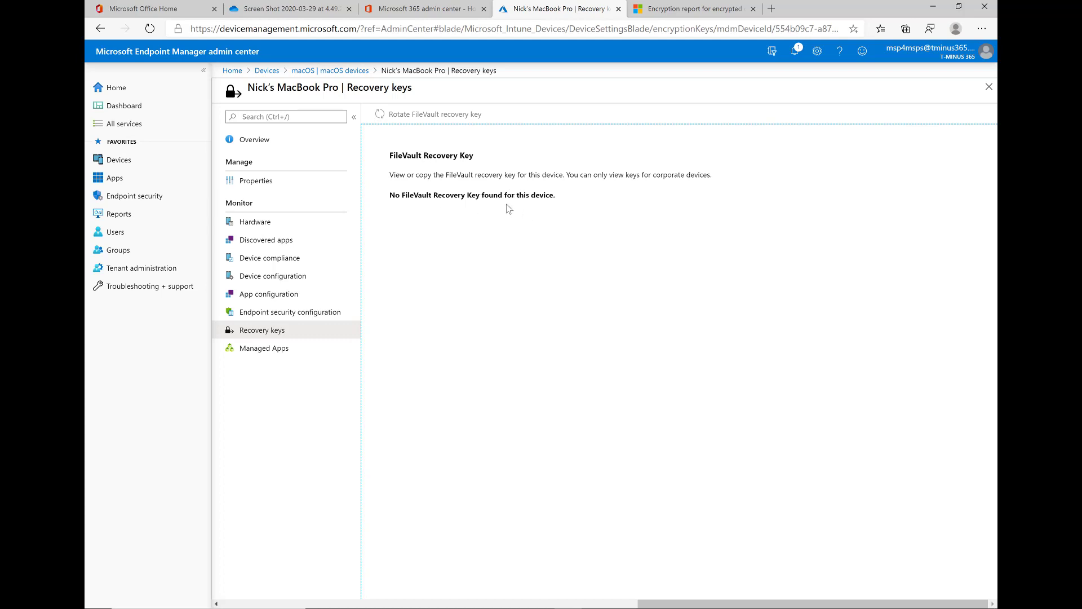
pyautogui.moveTo(507, 208)
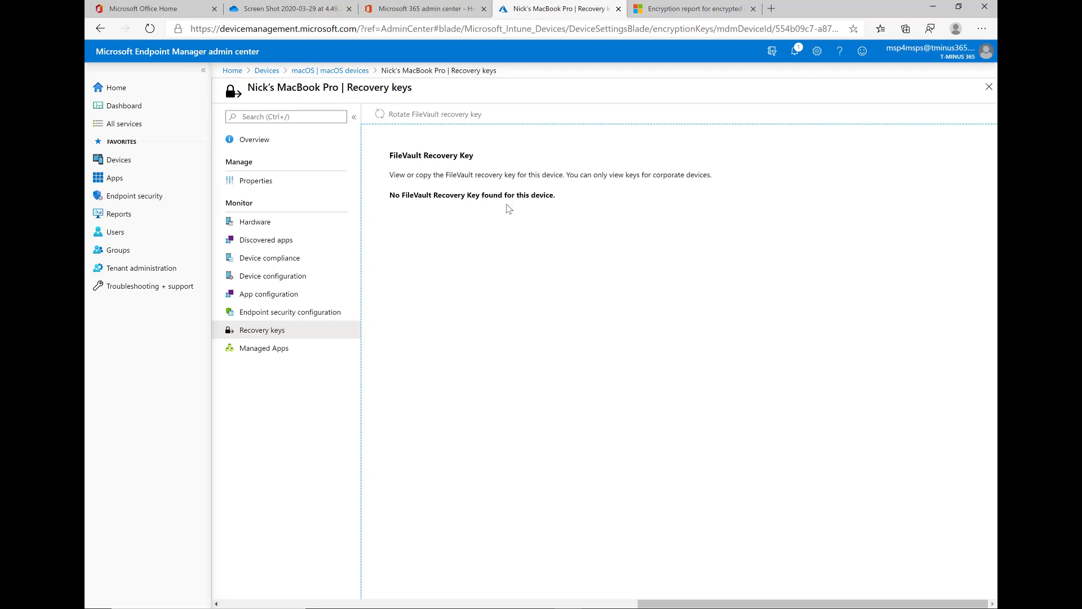
pyautogui.moveTo(367, 236)
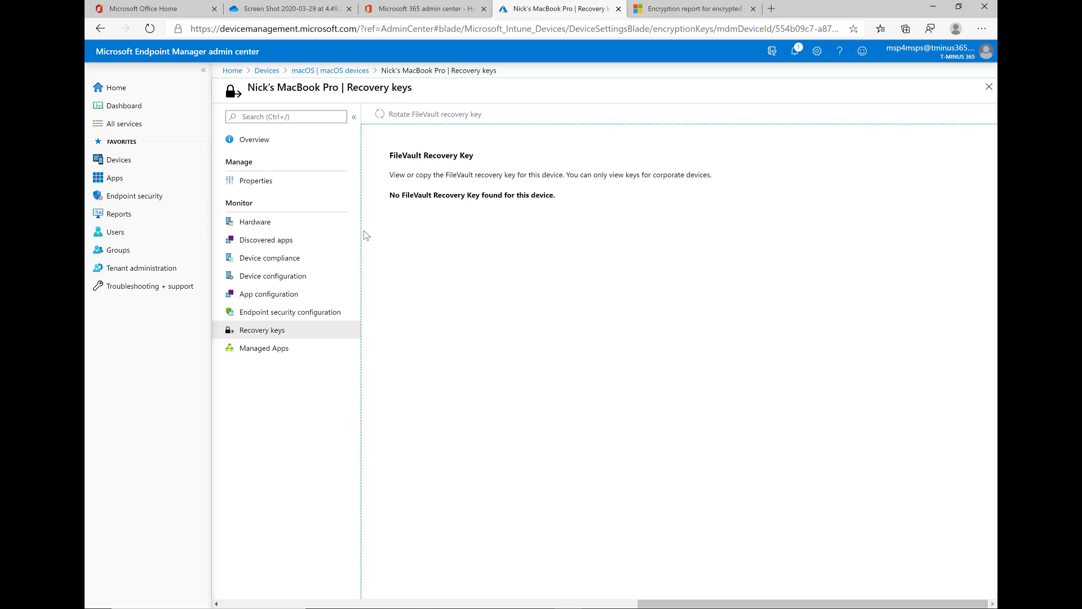
pyautogui.moveTo(387, 211)
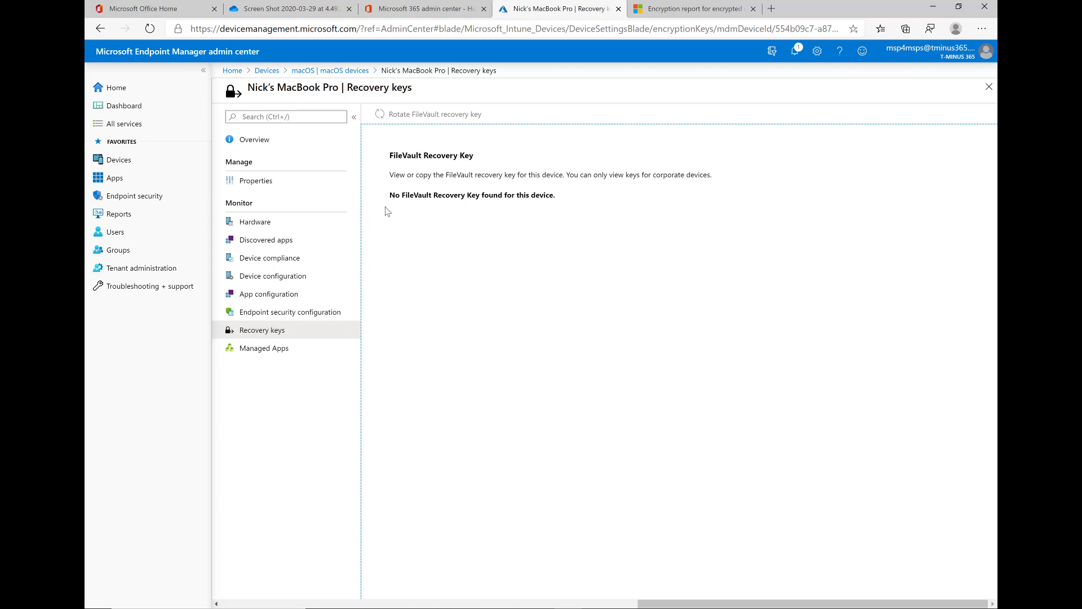
# - Review the device's configuration policy results, then return to the macOS devices list
pyautogui.click(273, 275)
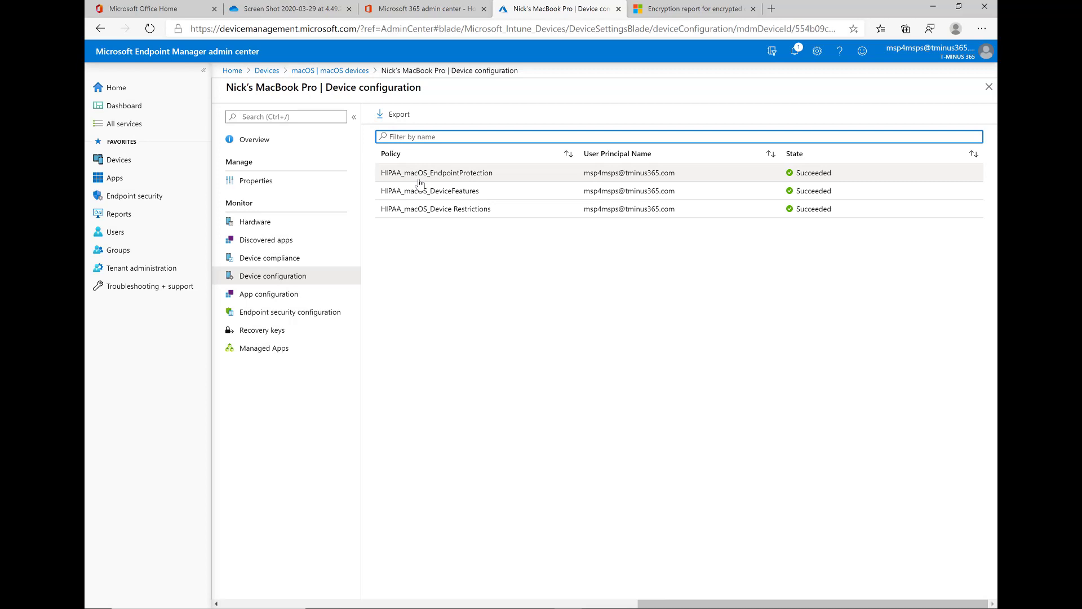
pyautogui.click(435, 173)
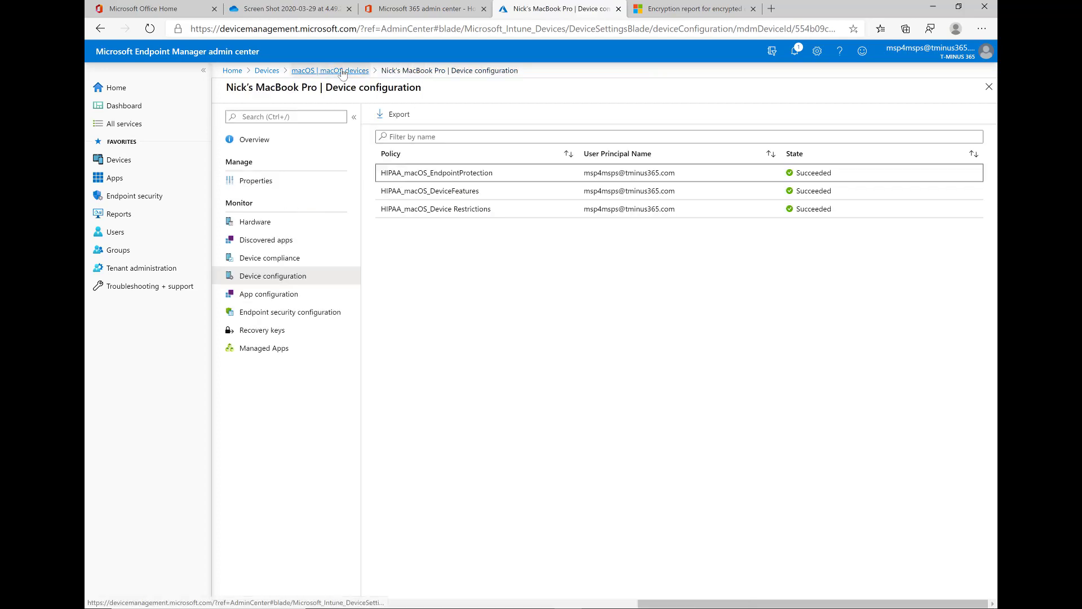
pyautogui.click(331, 70)
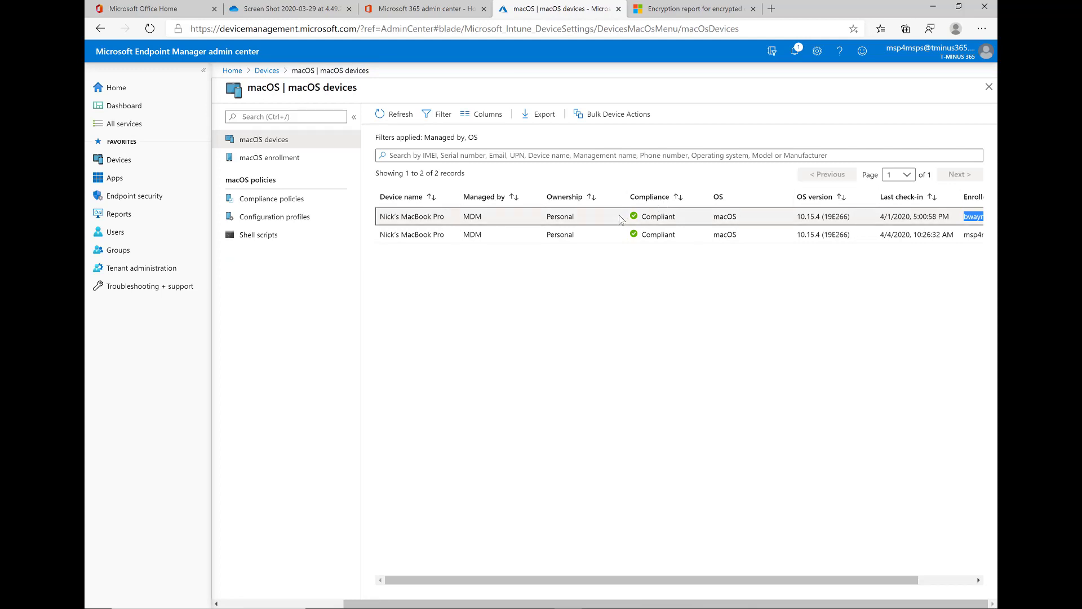
pyautogui.click(413, 216)
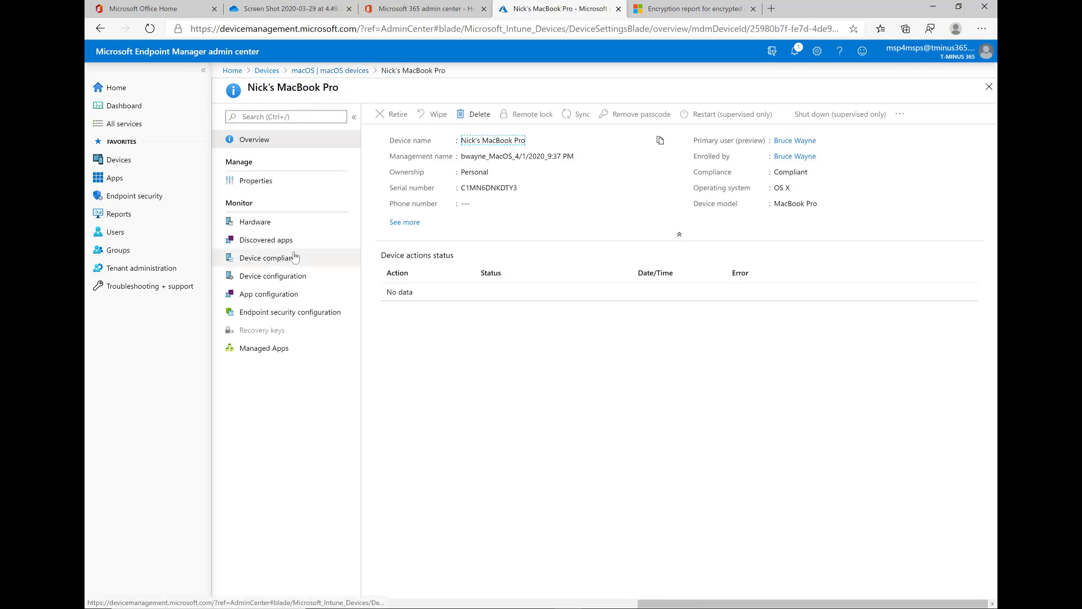
pyautogui.click(271, 275)
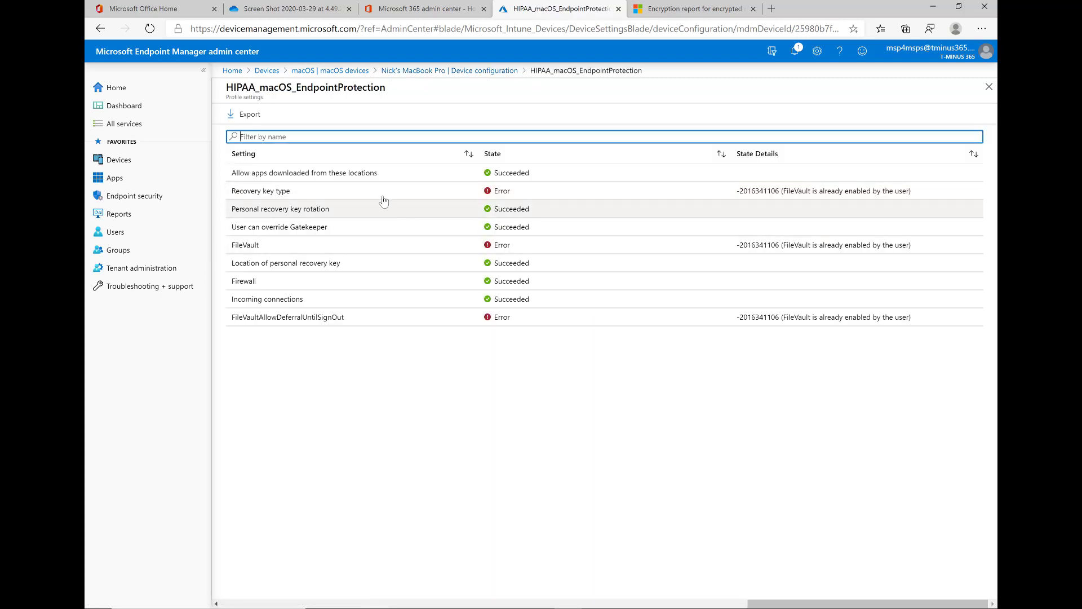
pyautogui.moveTo(793, 191)
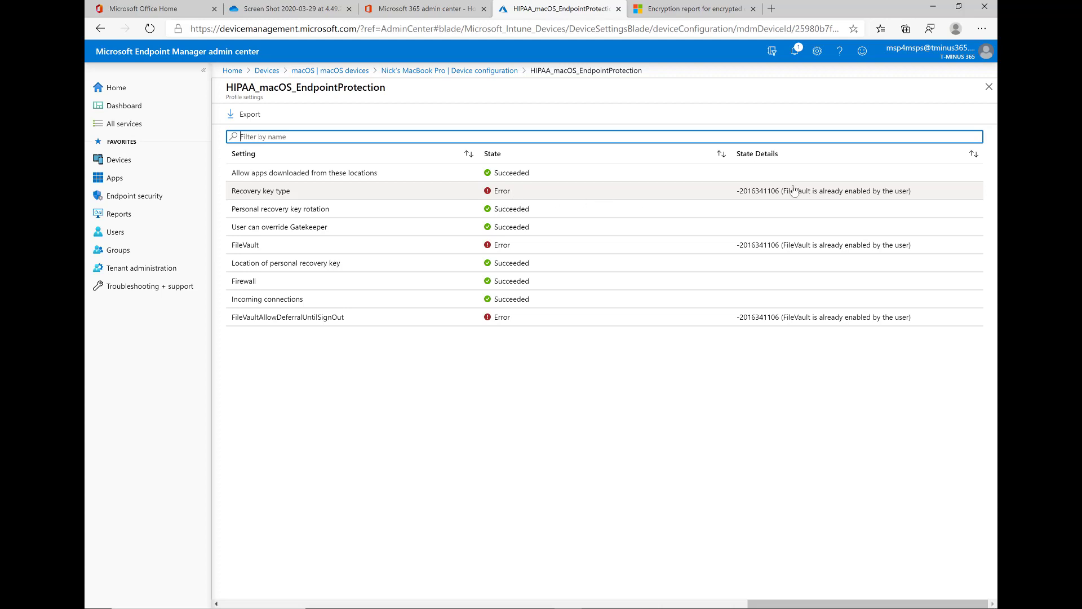
pyautogui.moveTo(764, 298)
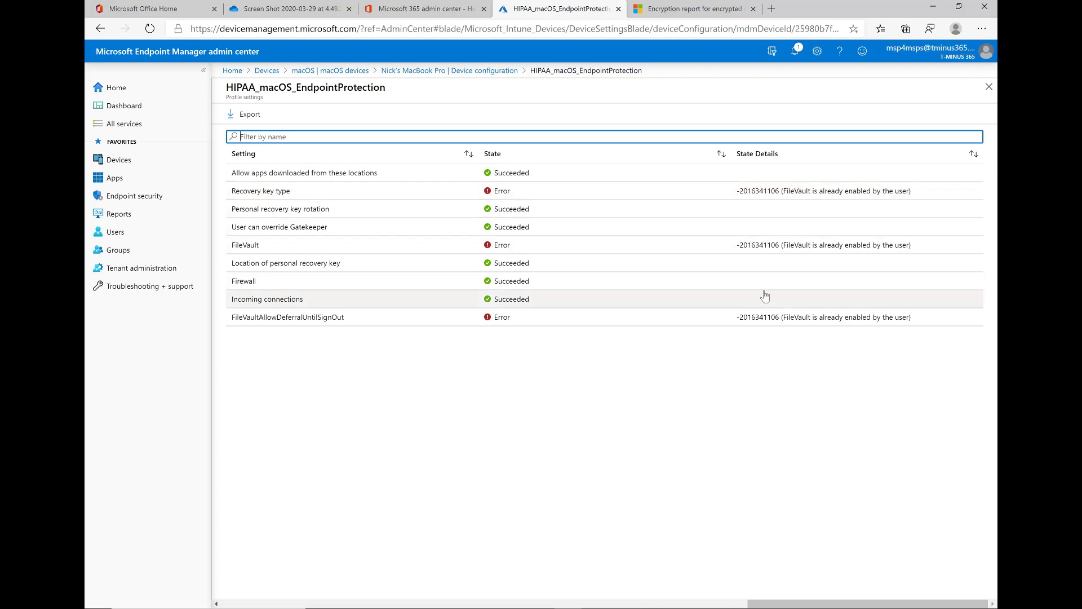
pyautogui.moveTo(724, 245)
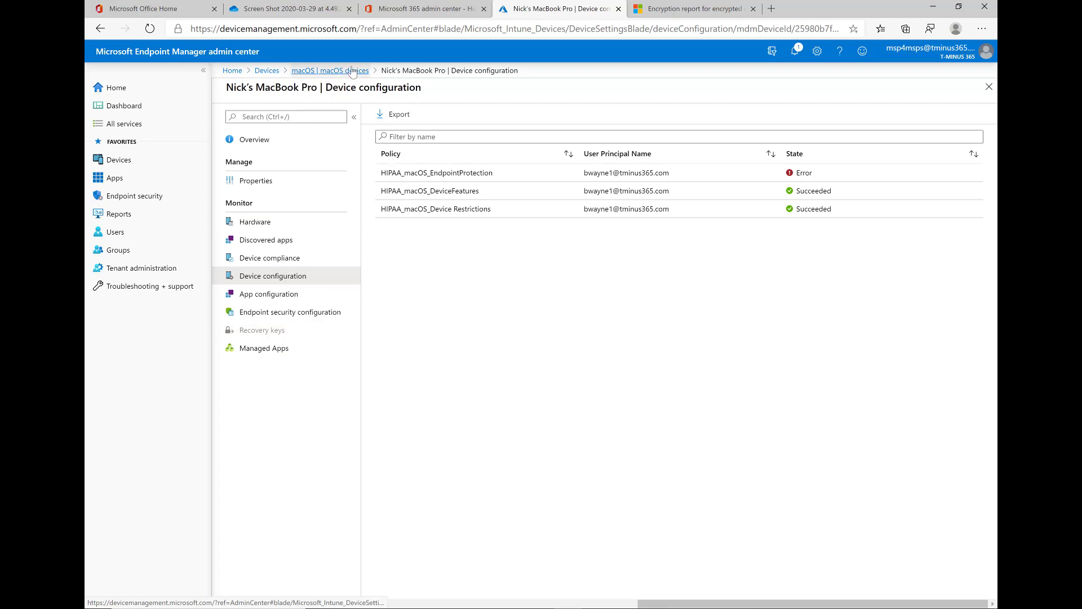
pyautogui.click(329, 70)
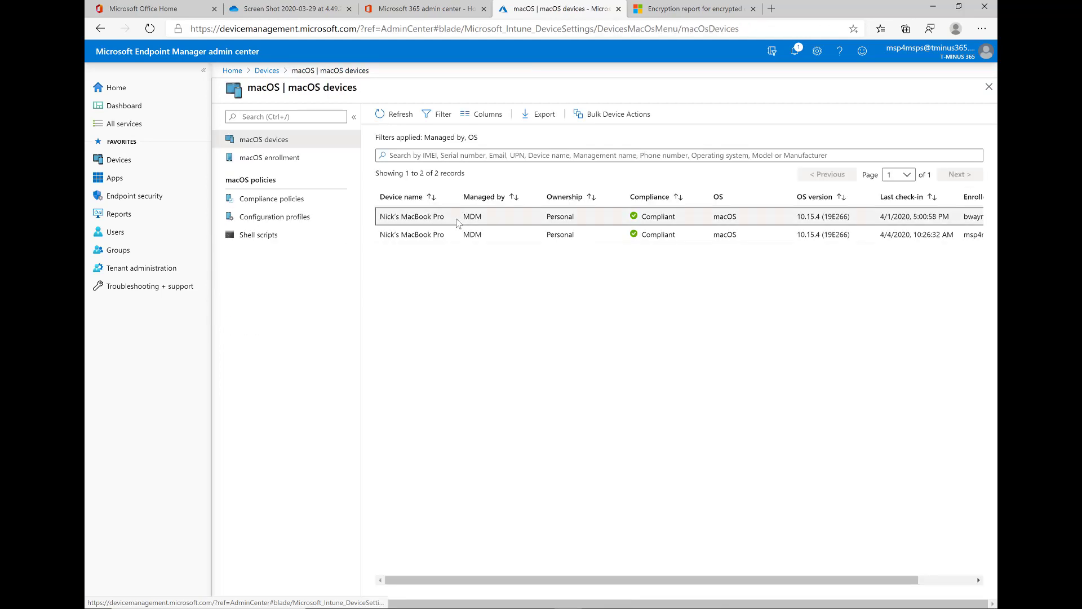